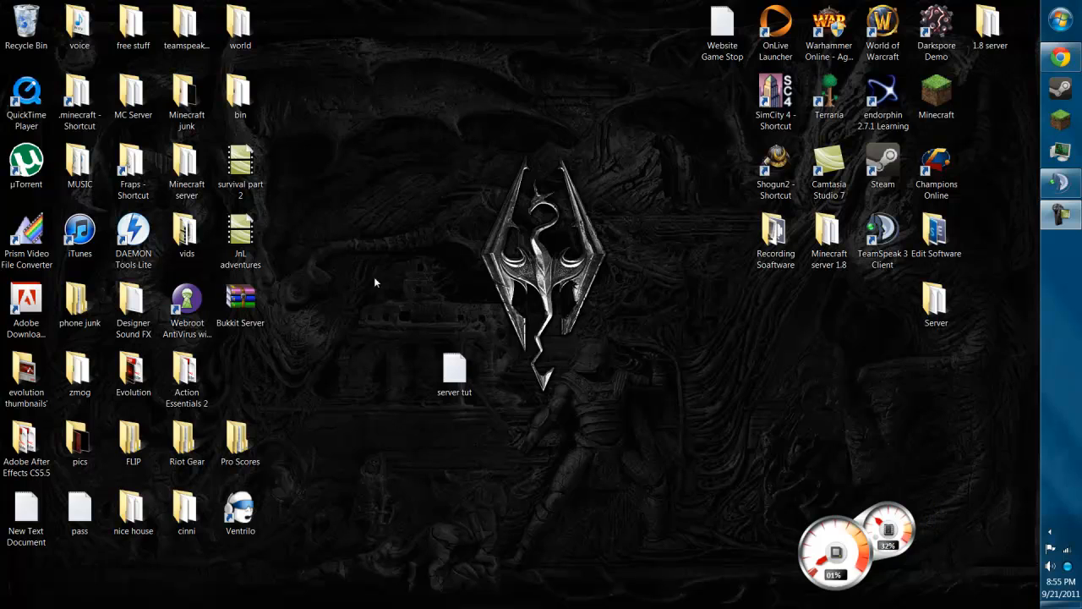
mouse_move(338, 357)
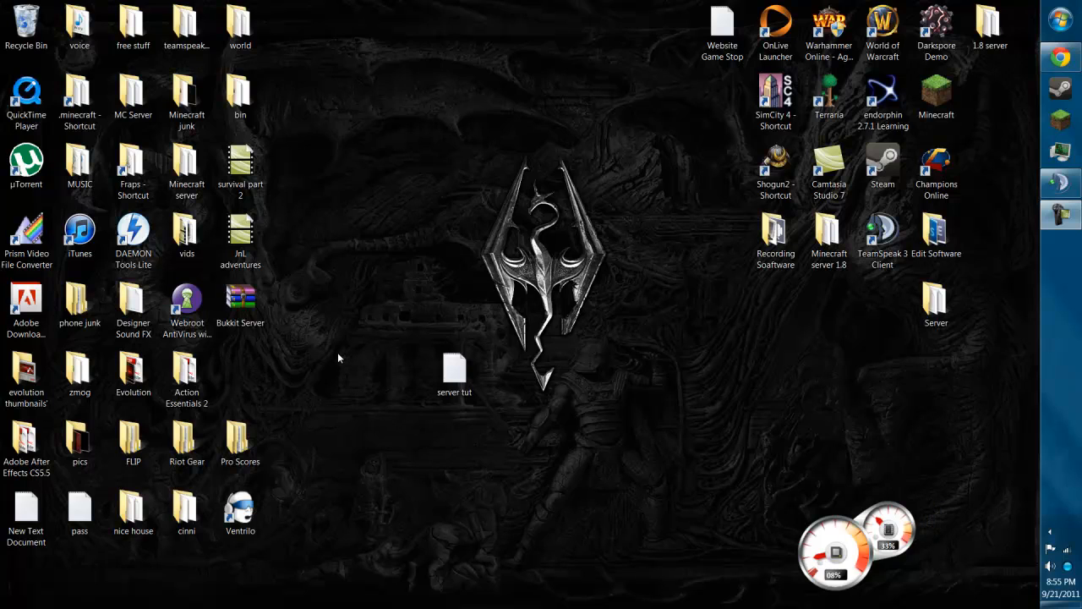
mouse_move(368, 347)
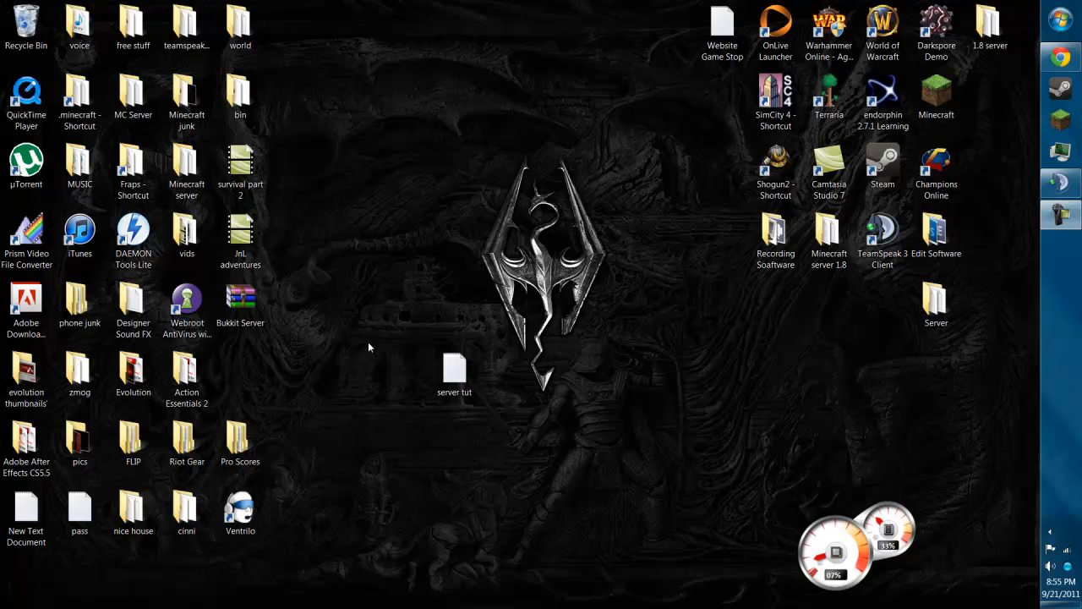
mouse_move(542, 418)
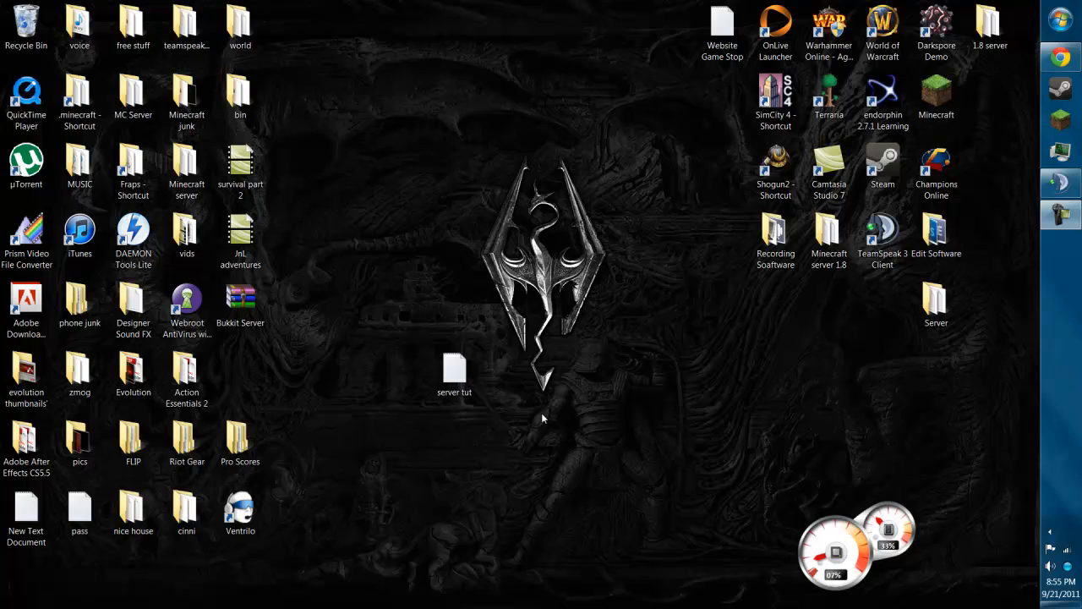
- Delete the old Bukkit Server archive from the desktop and confirm the deletion
click(240, 303)
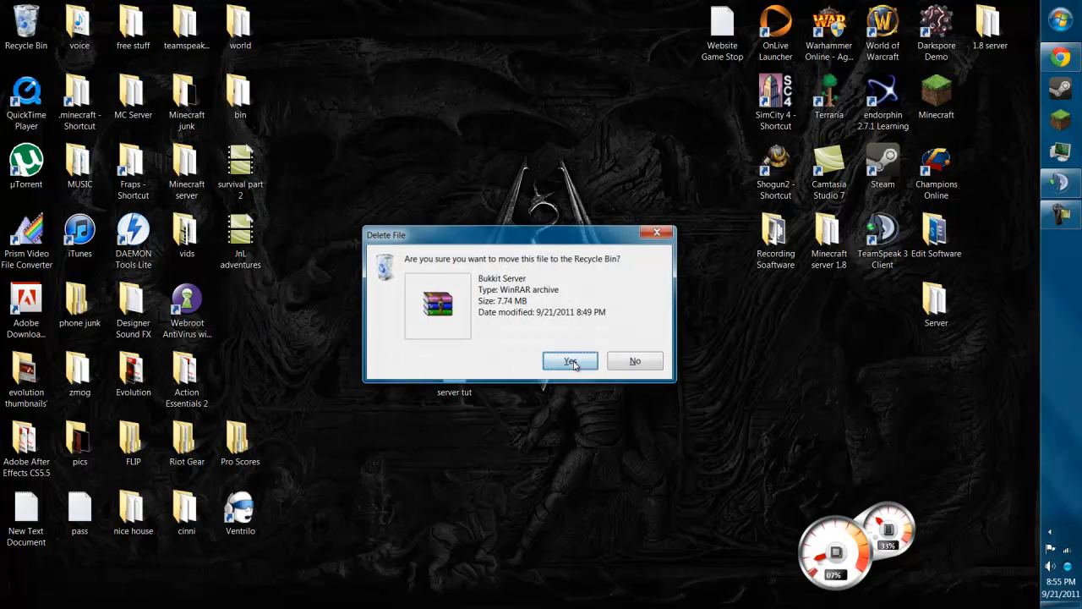
click(569, 361)
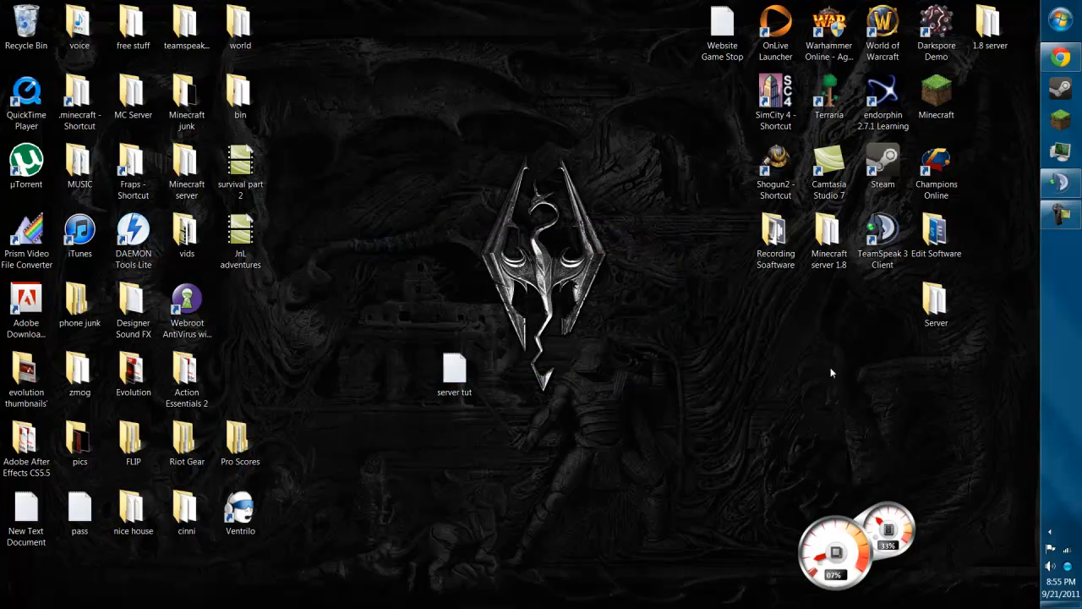
click(454, 369)
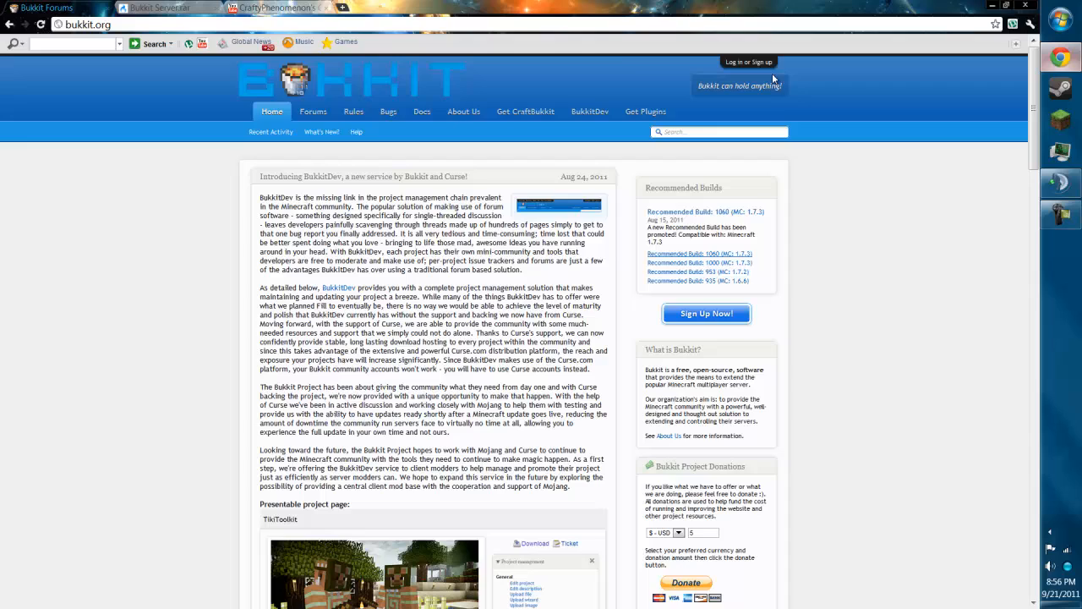
- Download Bukkit Server.rar from MediaFire, then open System to confirm 64-bit Windows
click(156, 7)
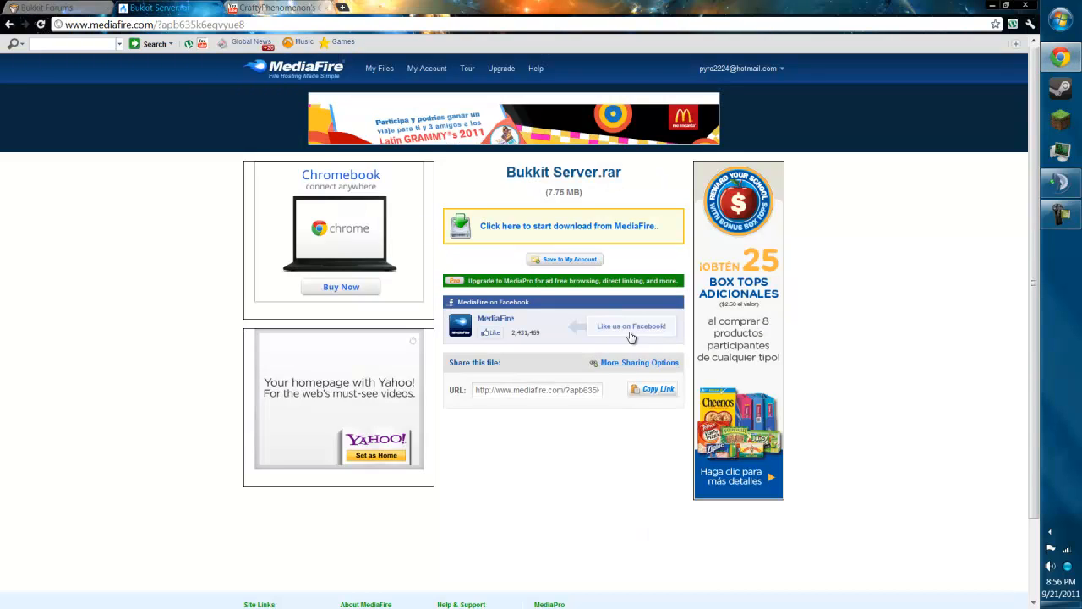
click(568, 226)
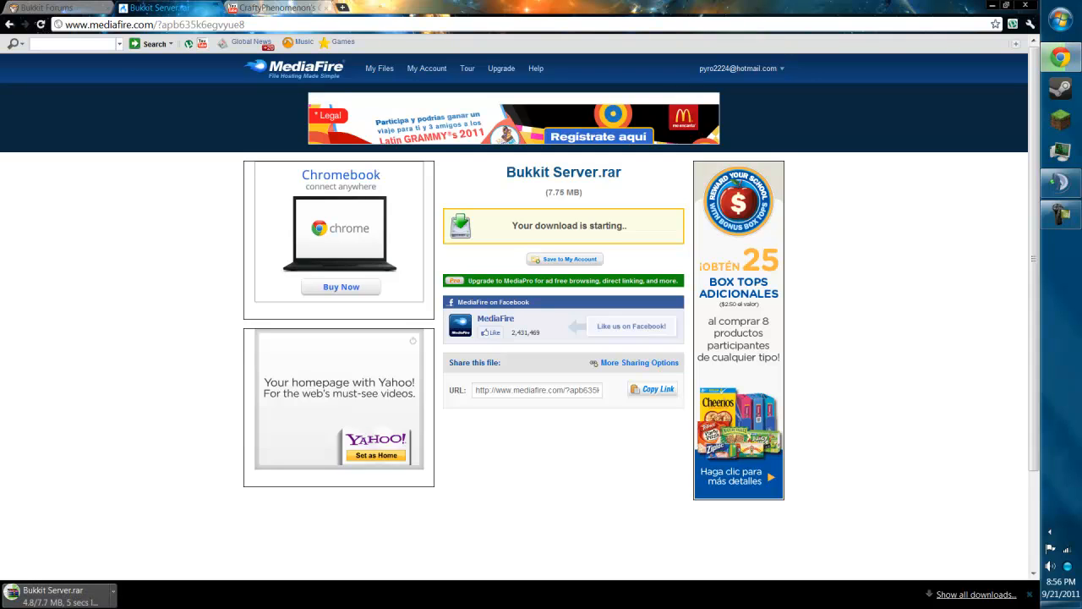
mouse_move(104, 595)
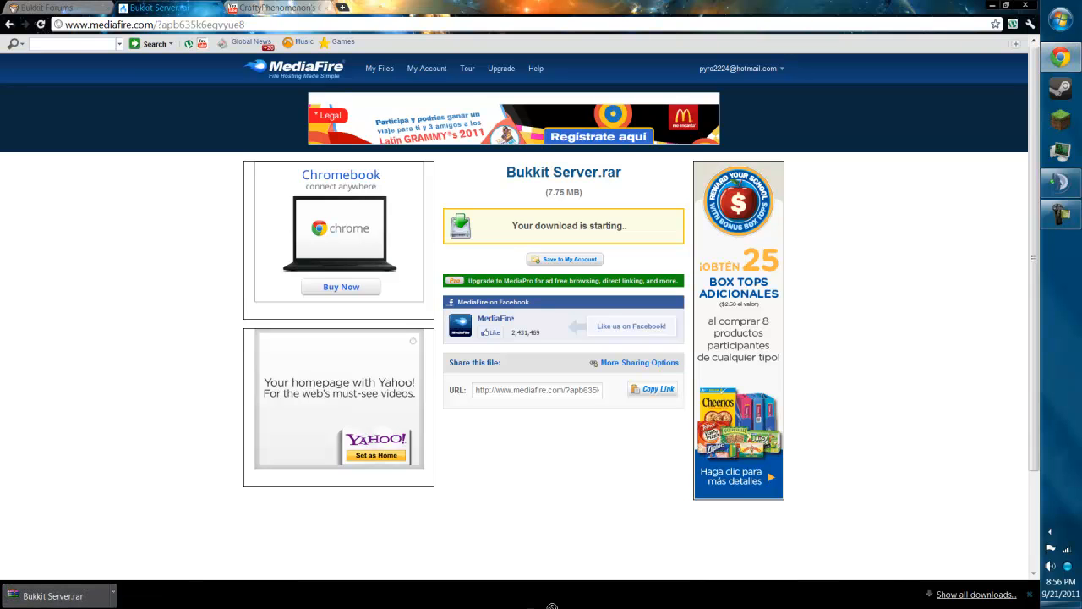
click(991, 5)
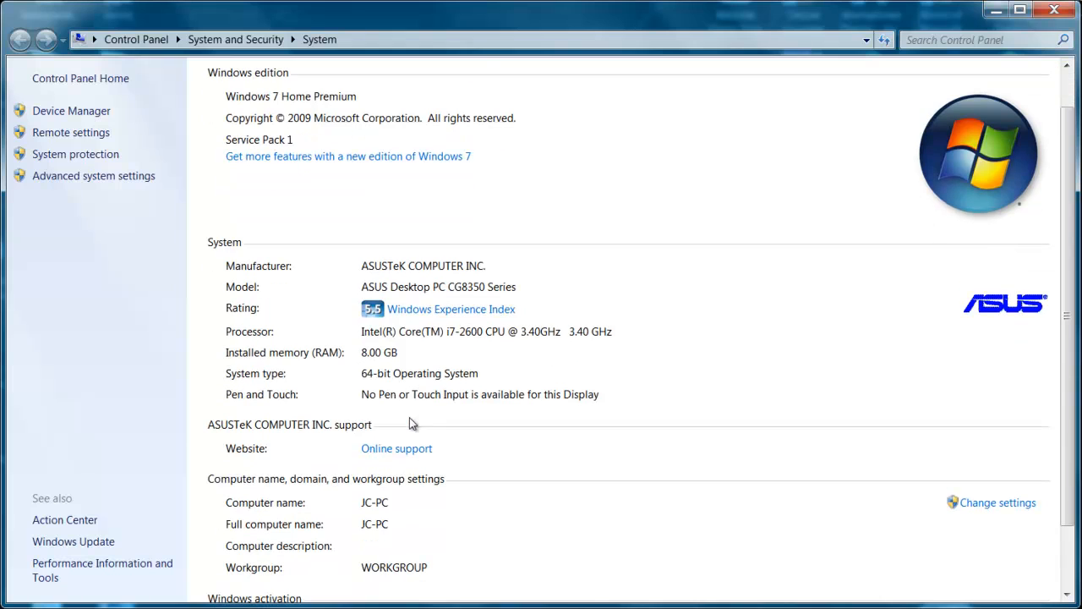
mouse_move(1038, 42)
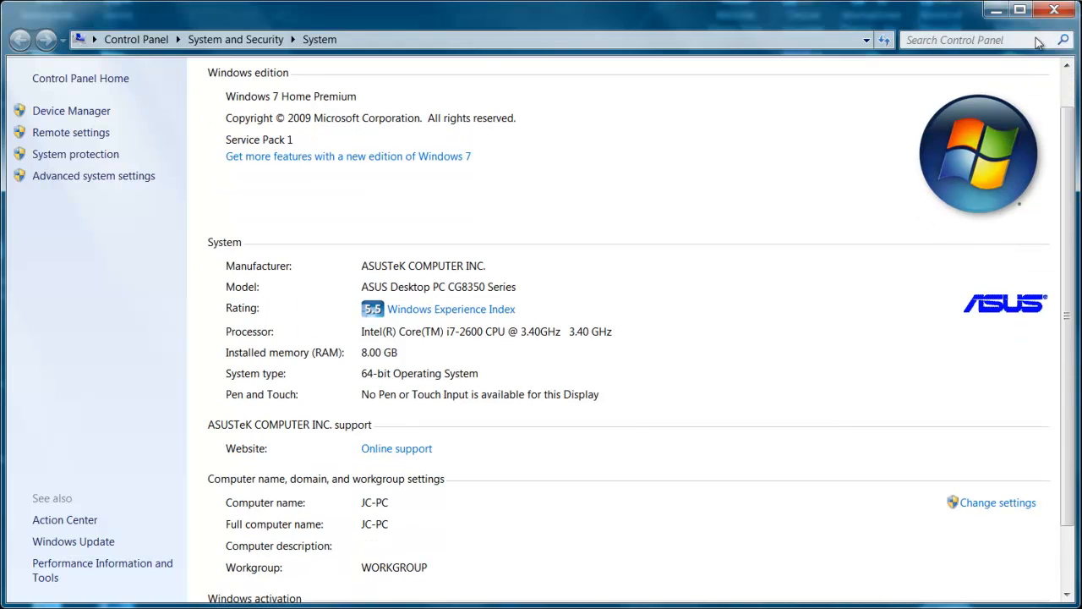
- Extract the Bukkit Server 1.8 folder from Bukkit Server.rar to the desktop and open it
click(1053, 9)
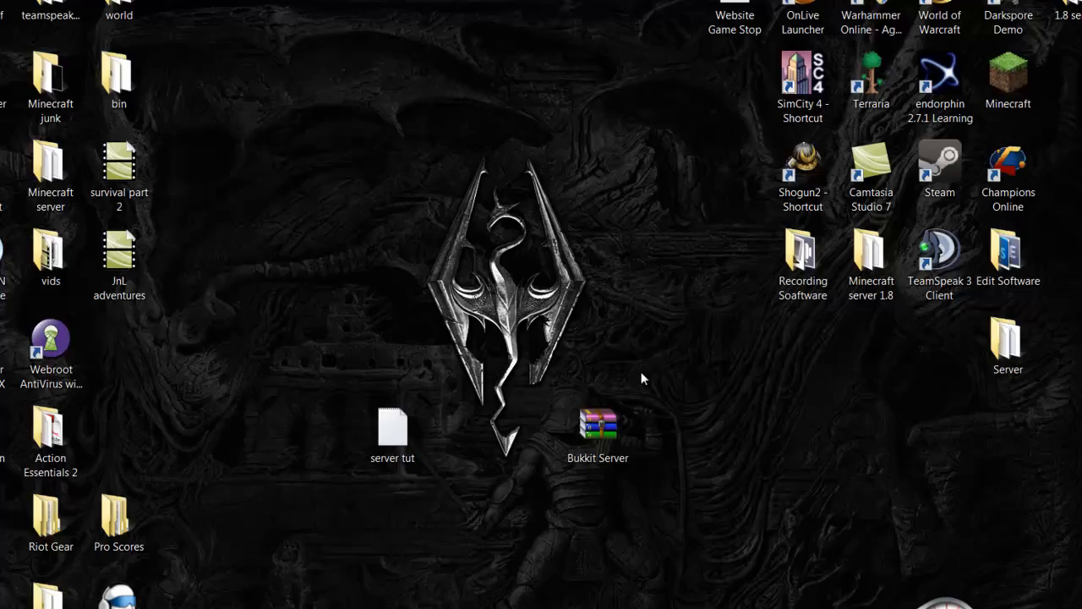
double_click(597, 423)
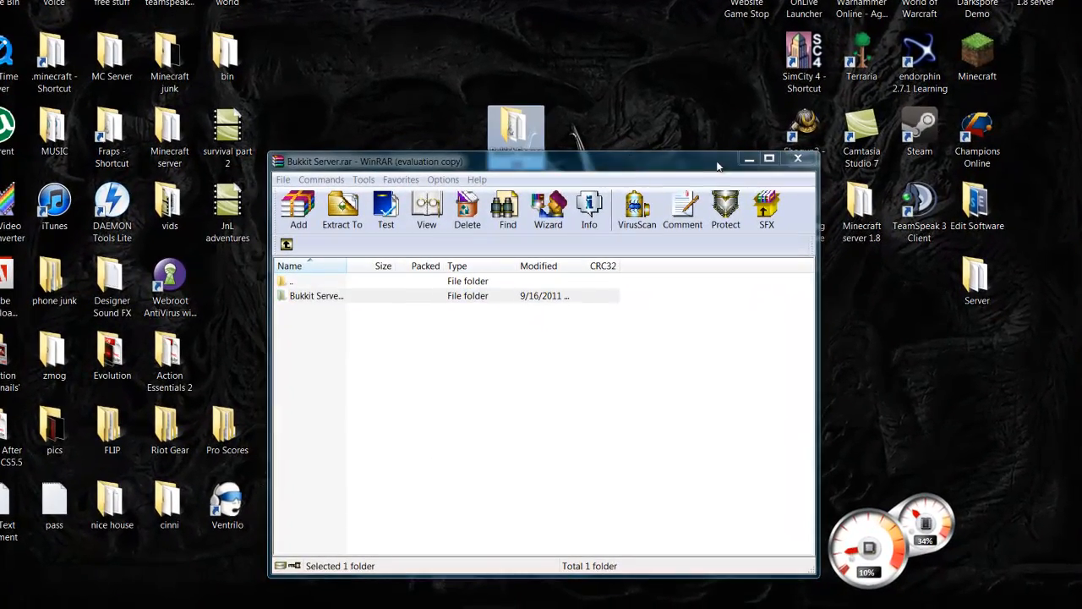
click(796, 158)
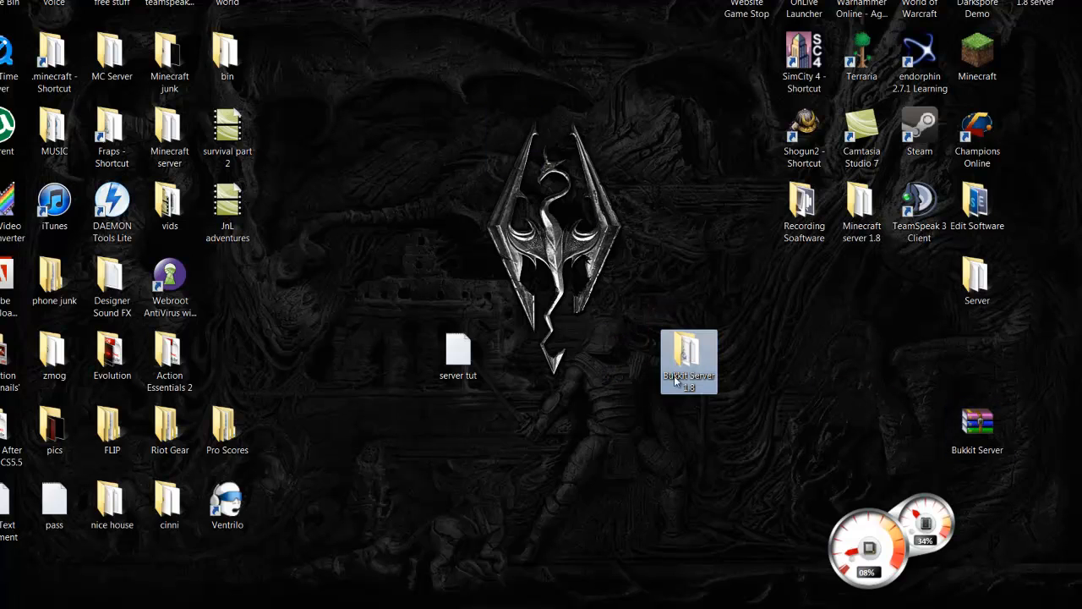
double_click(688, 359)
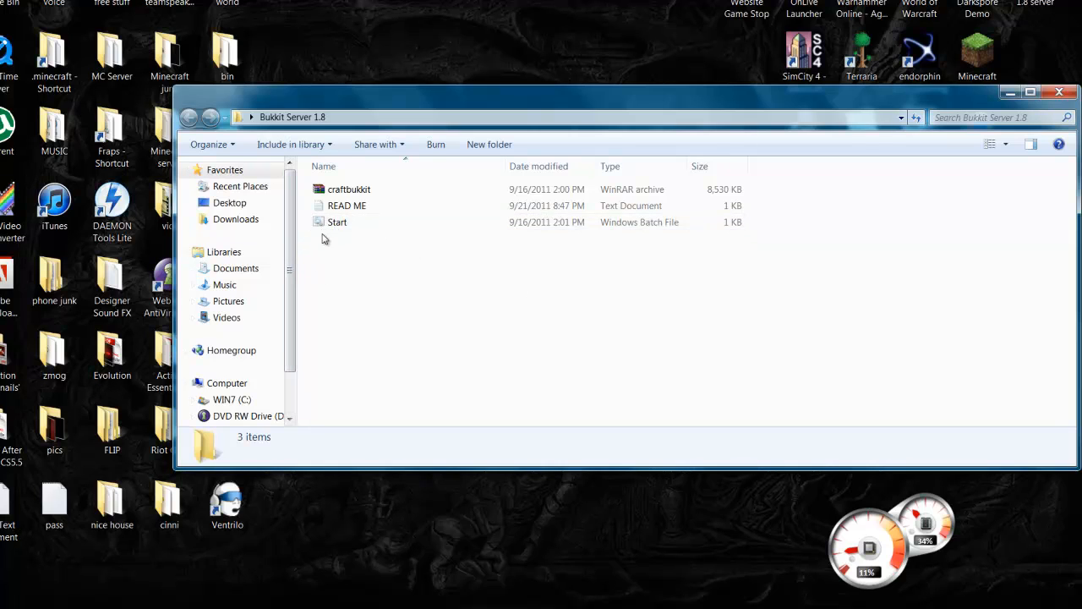
mouse_move(436, 299)
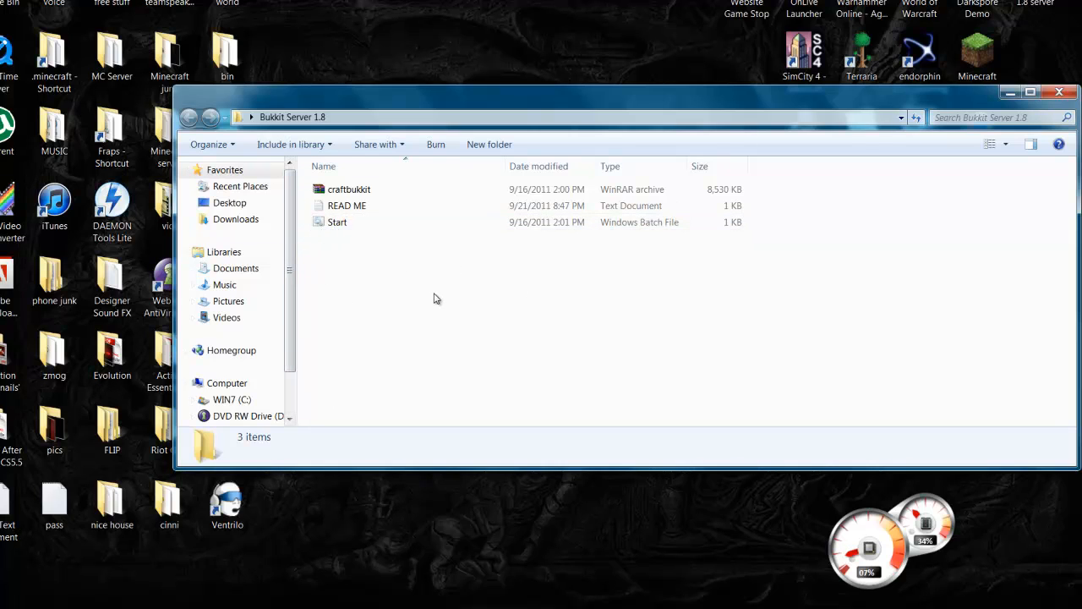
- Open READ ME in Notepad to view the Start.bat x64 and x32 code
double_click(346, 205)
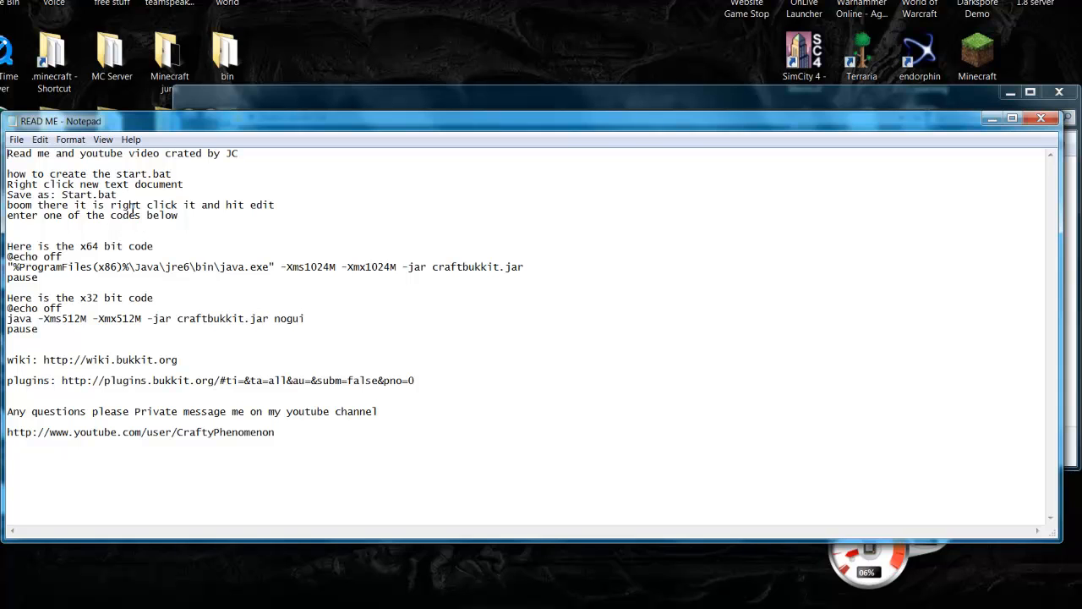
mouse_move(290, 135)
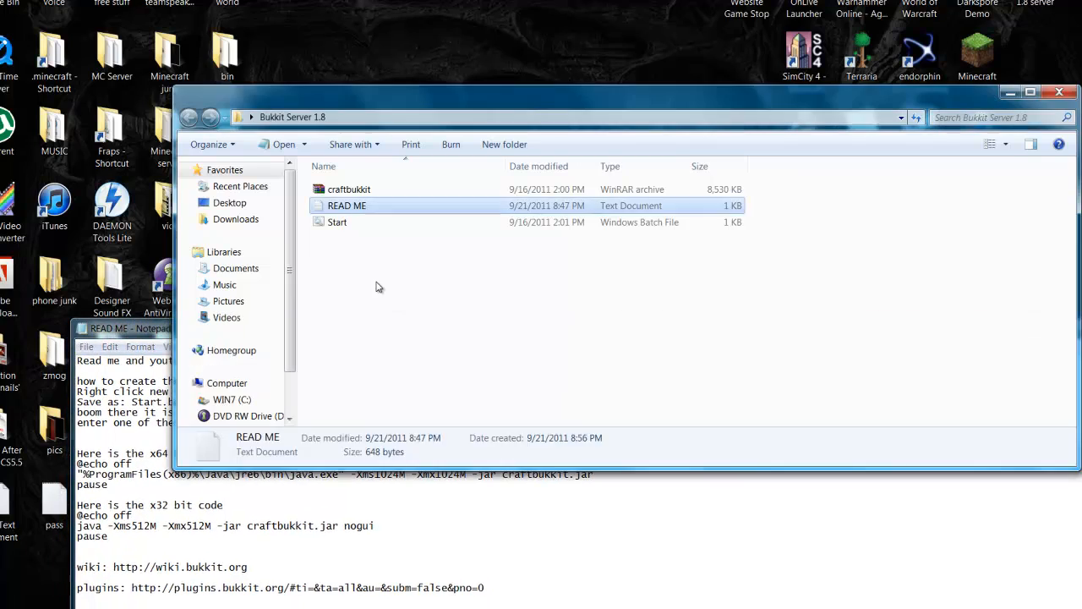
- Create a new text document named start.bat and open it in Notepad
right_click(379, 285)
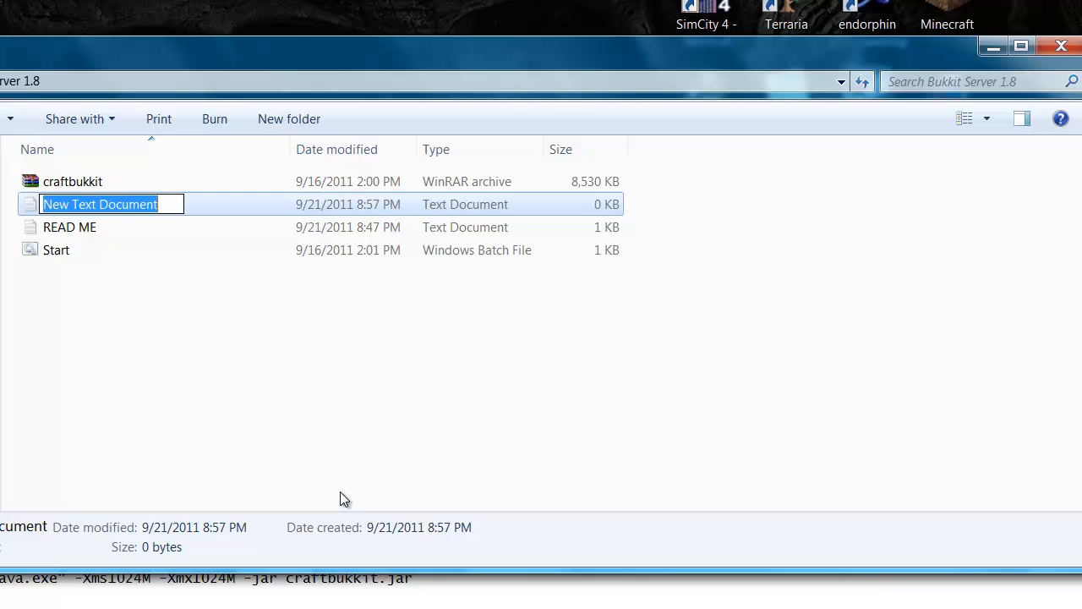
mouse_move(127, 228)
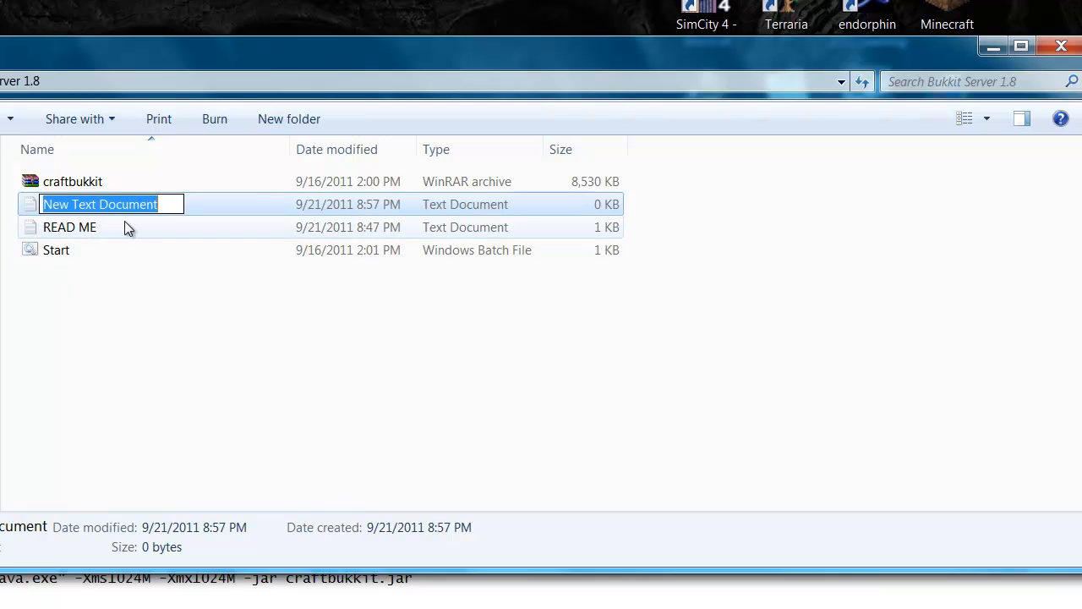
text(start)
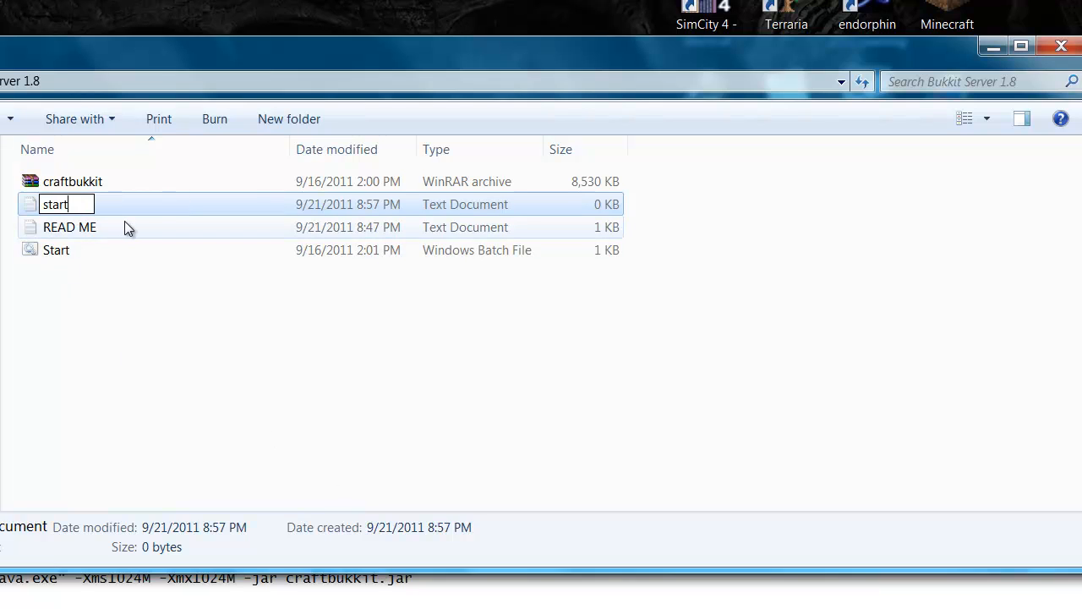
text(.bat)
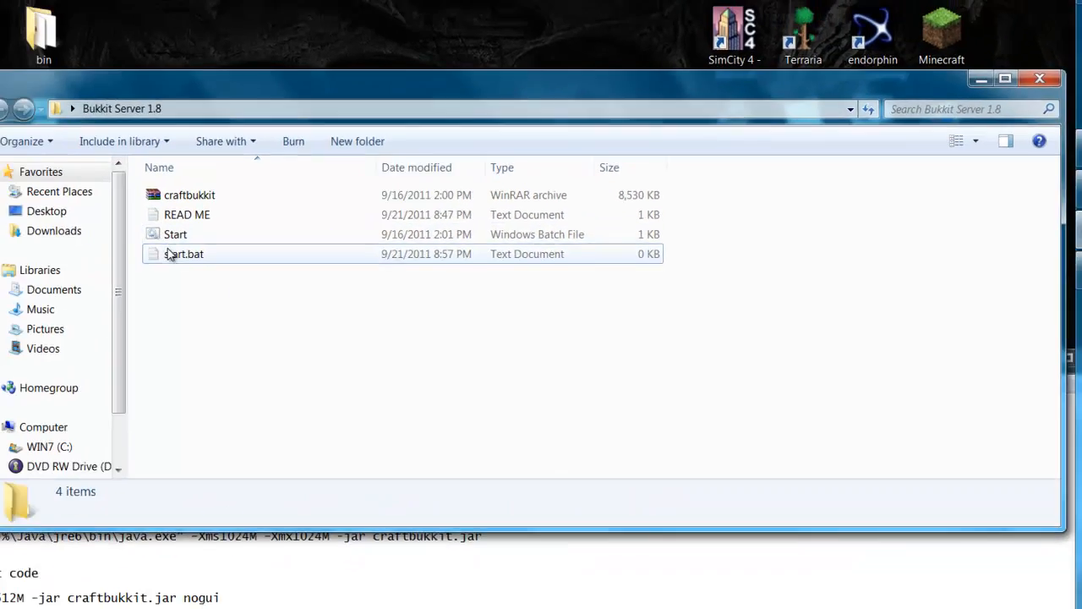
double_click(184, 254)
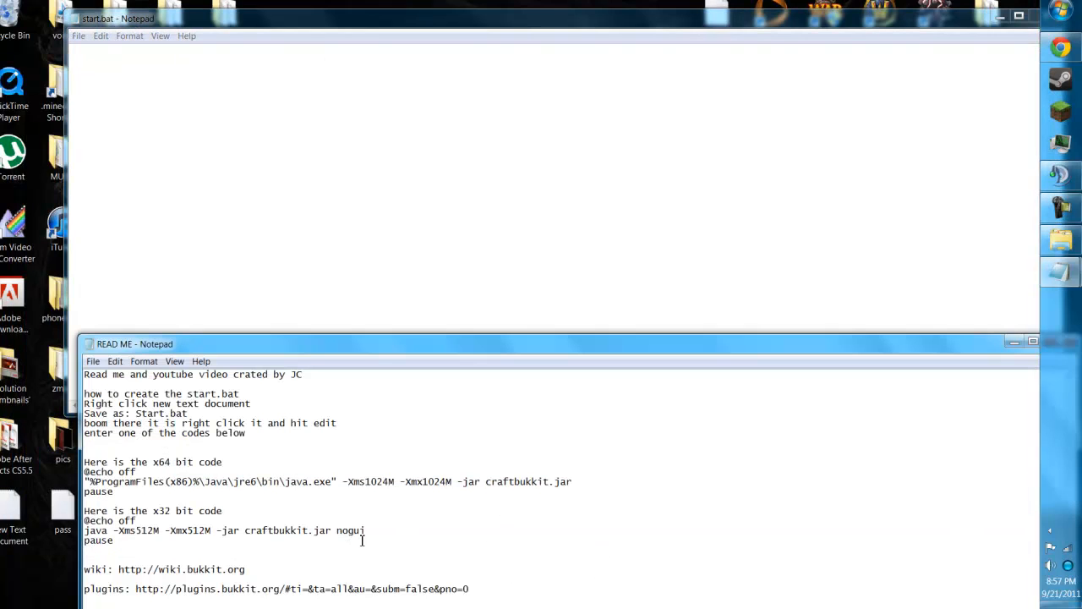
- Copy the x32 bit launch code lines from READ ME
drag(84, 520, 366, 541)
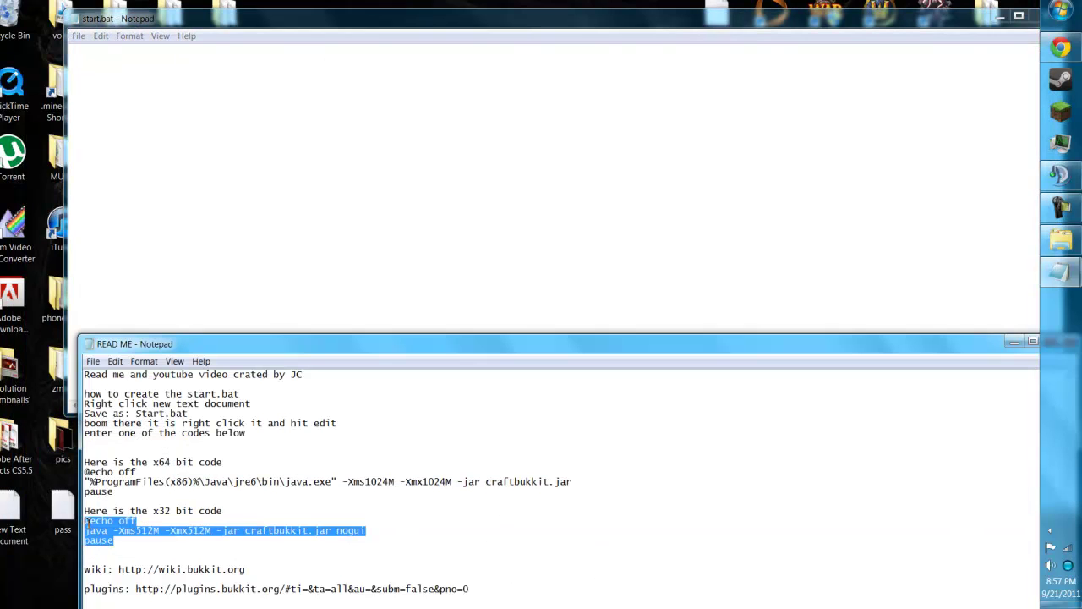
right_click(224, 529)
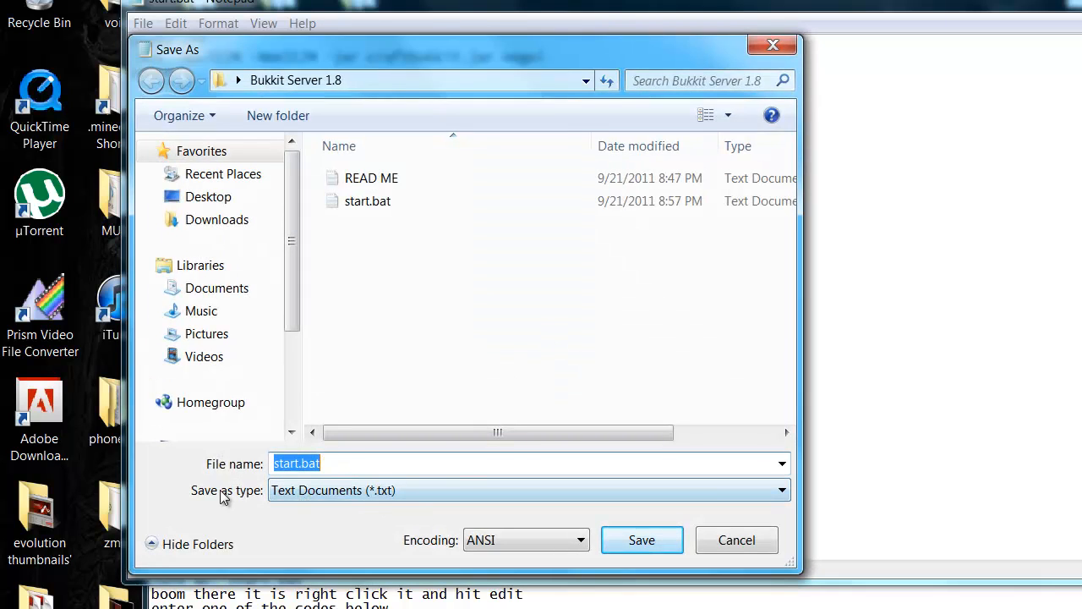
- Save start.bat as All Files type, then close the text copy without saving
click(777, 490)
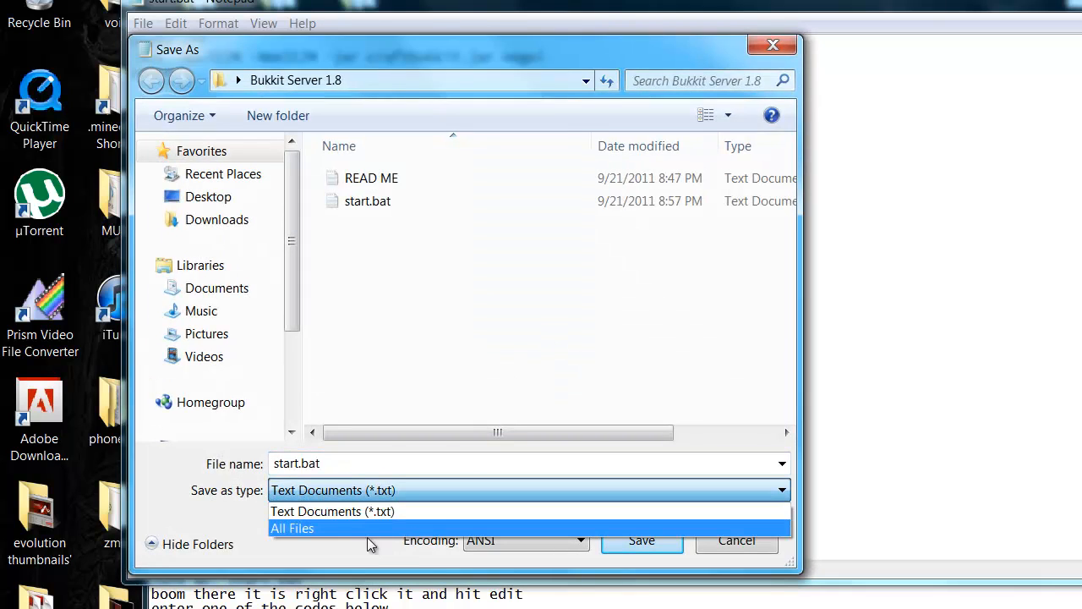
click(292, 527)
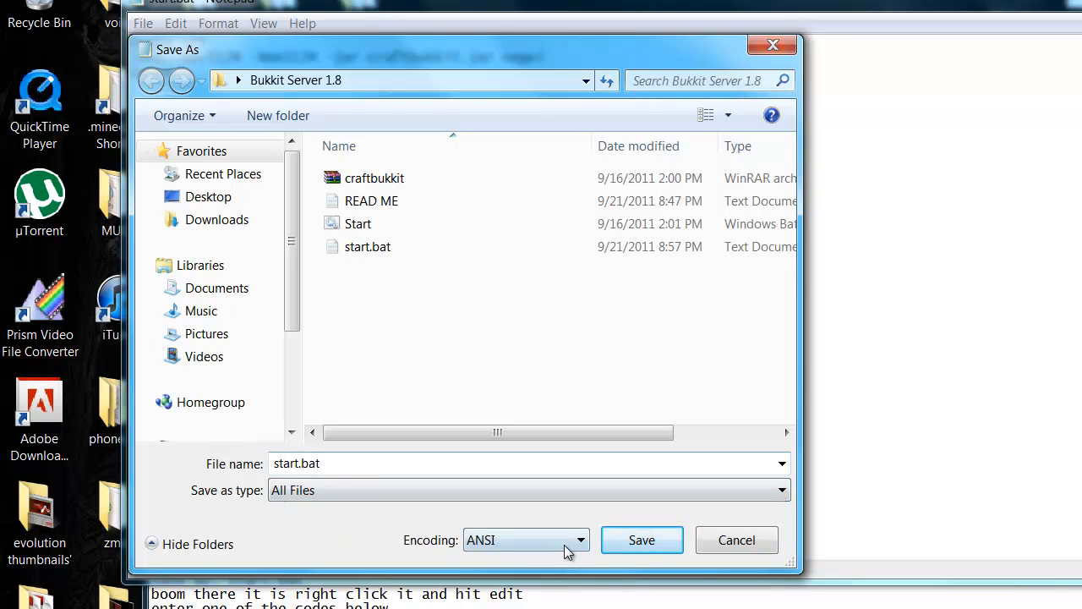
click(641, 539)
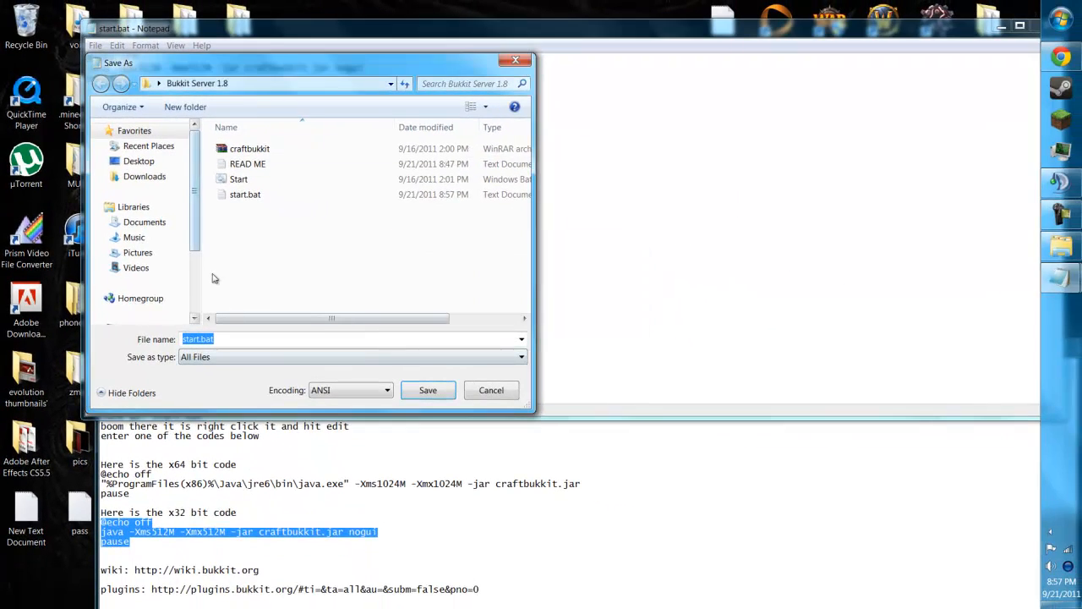
click(428, 389)
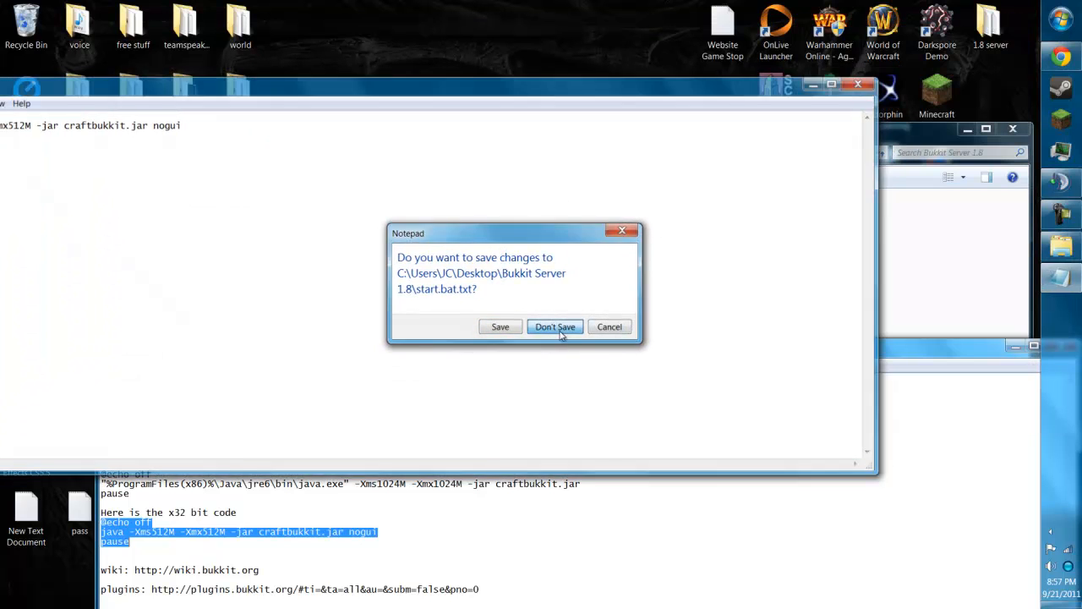
click(554, 327)
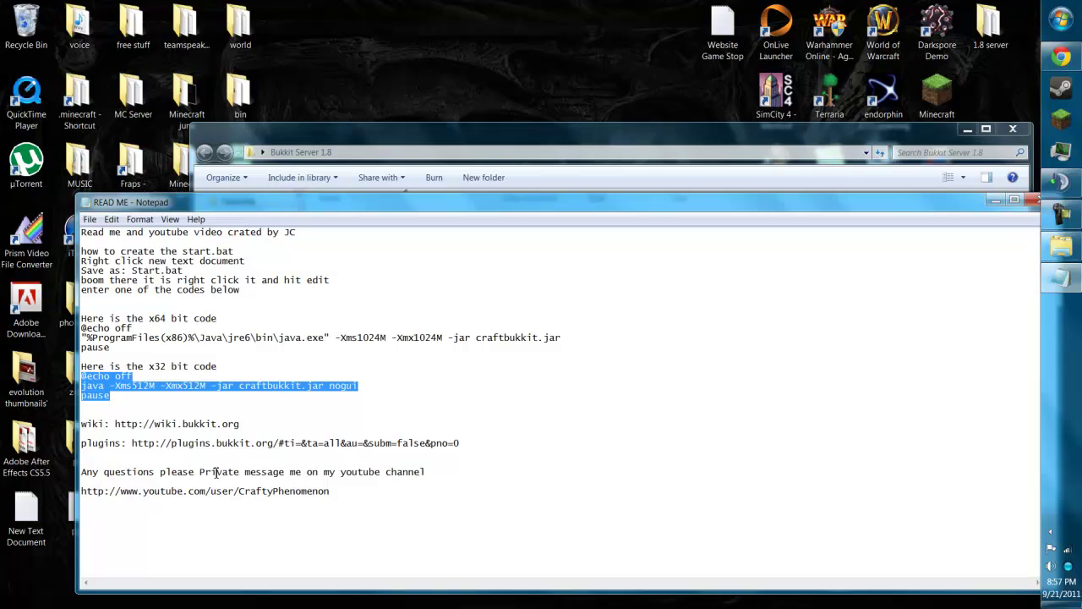
mouse_move(353, 215)
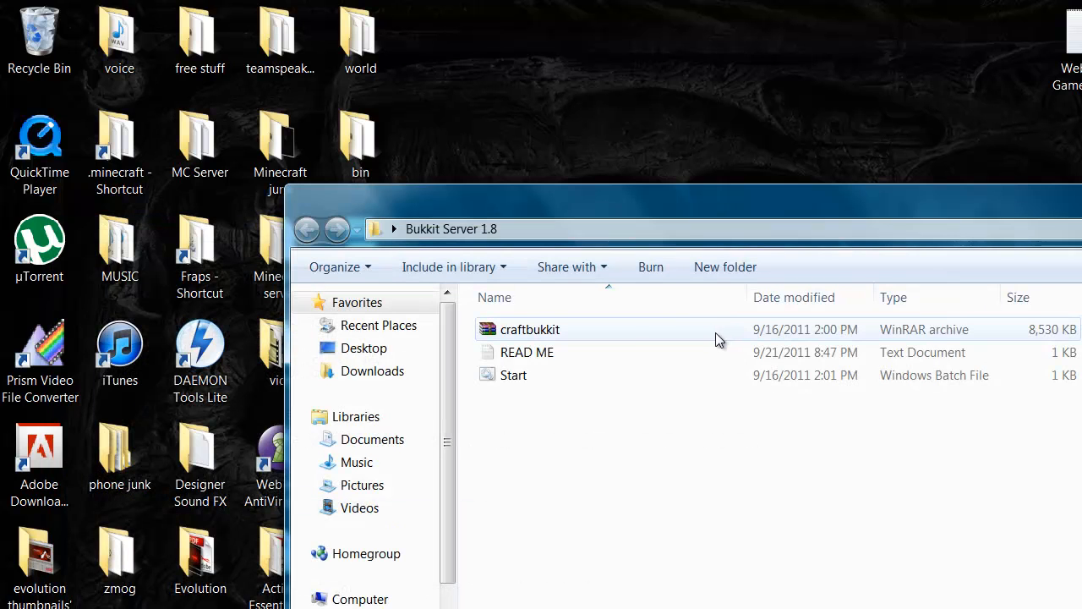
- Launch the server via Start.bat, wait for Done, then stop it
click(513, 375)
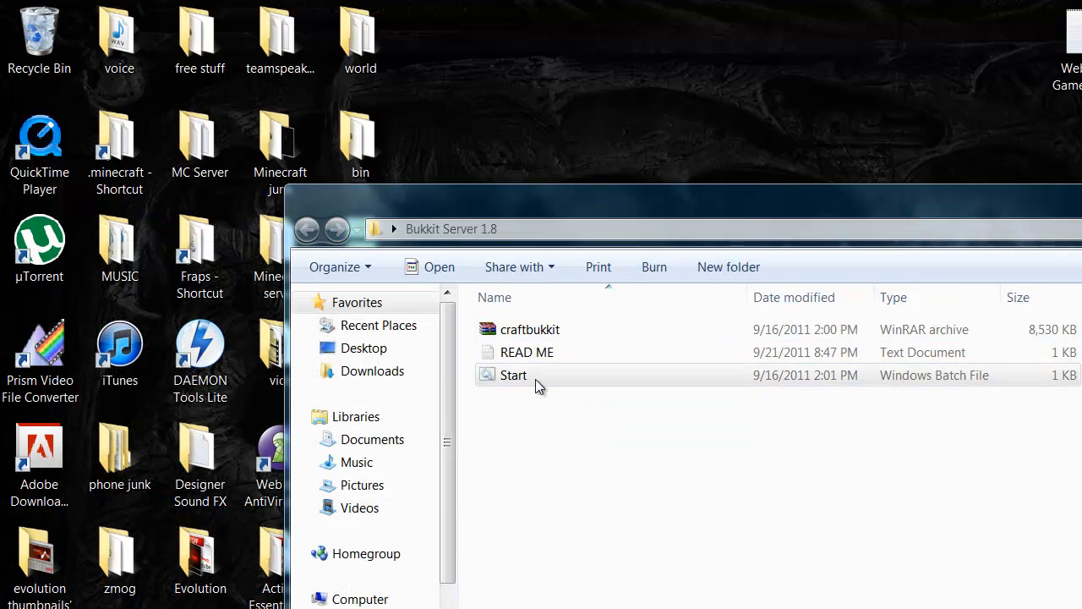
double_click(513, 374)
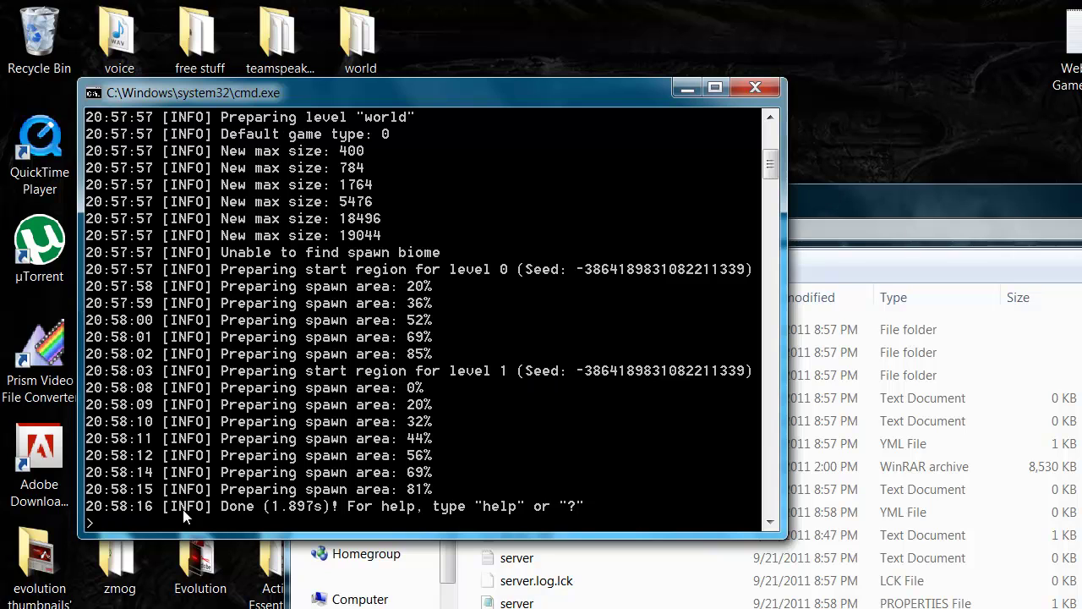
mouse_move(686, 87)
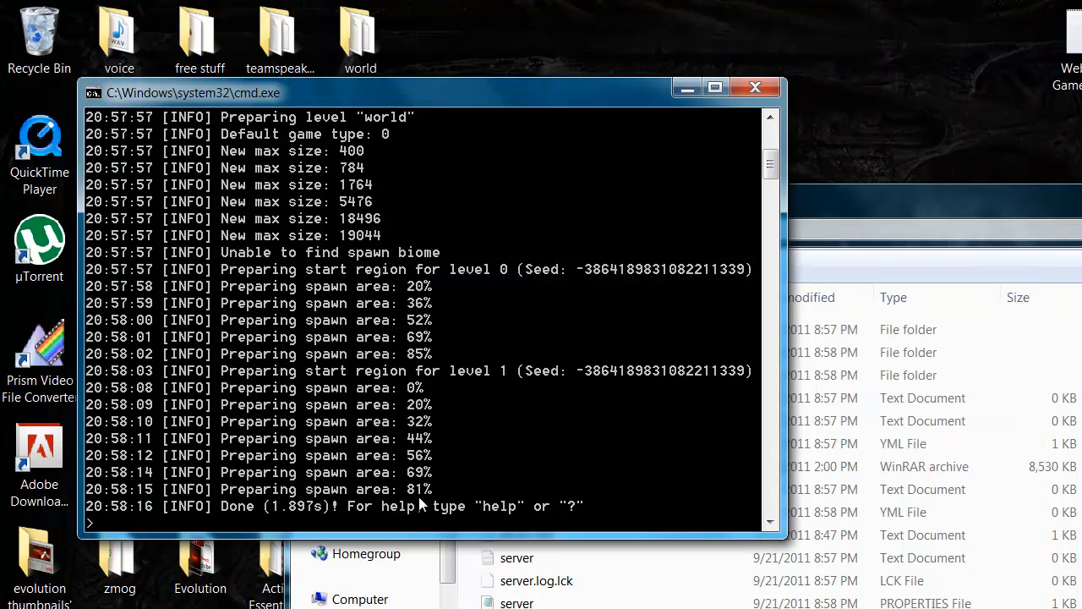
text(stop)
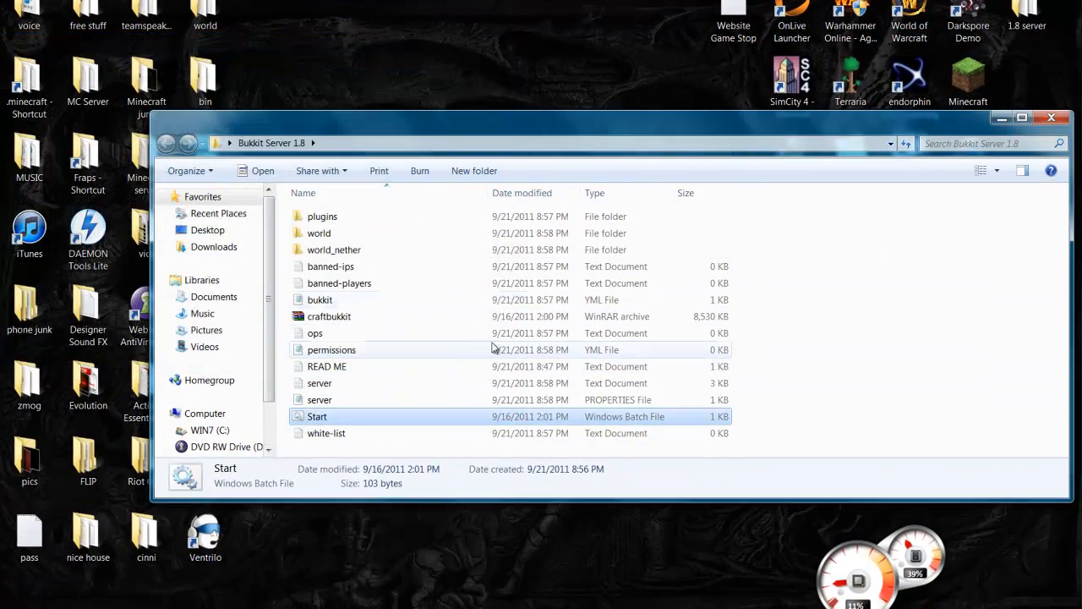
mouse_move(356, 442)
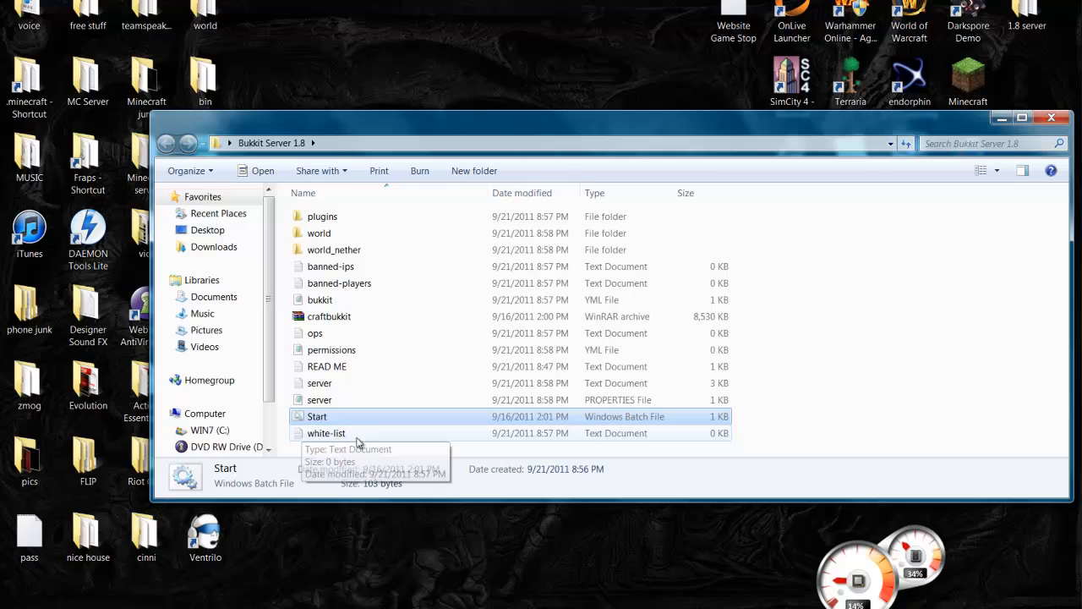
click(318, 333)
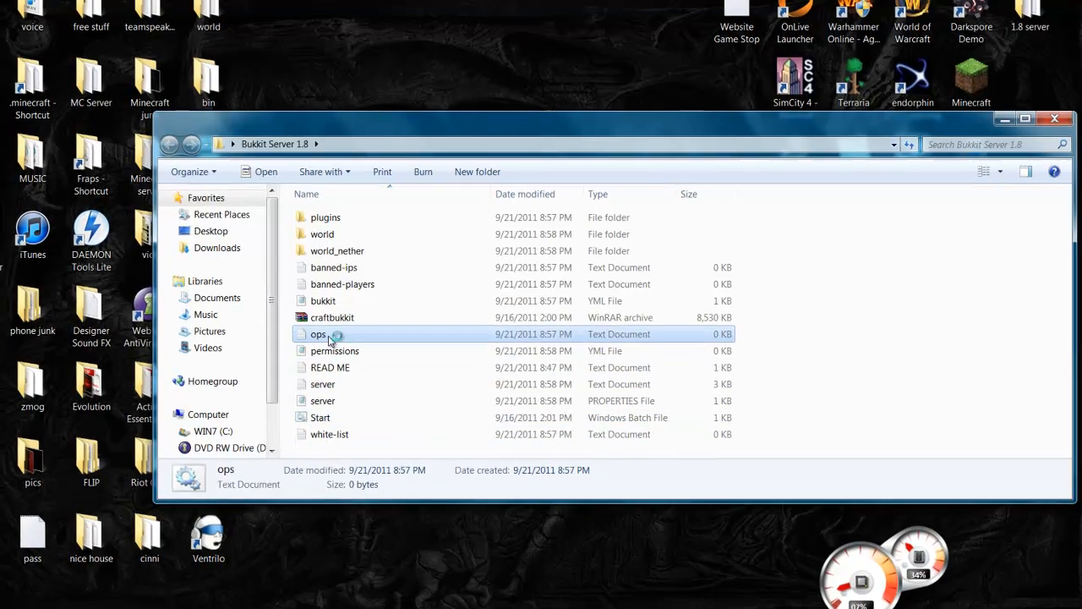
- Type your player name into ops.txt, fix a typo, save and close it
double_click(318, 334)
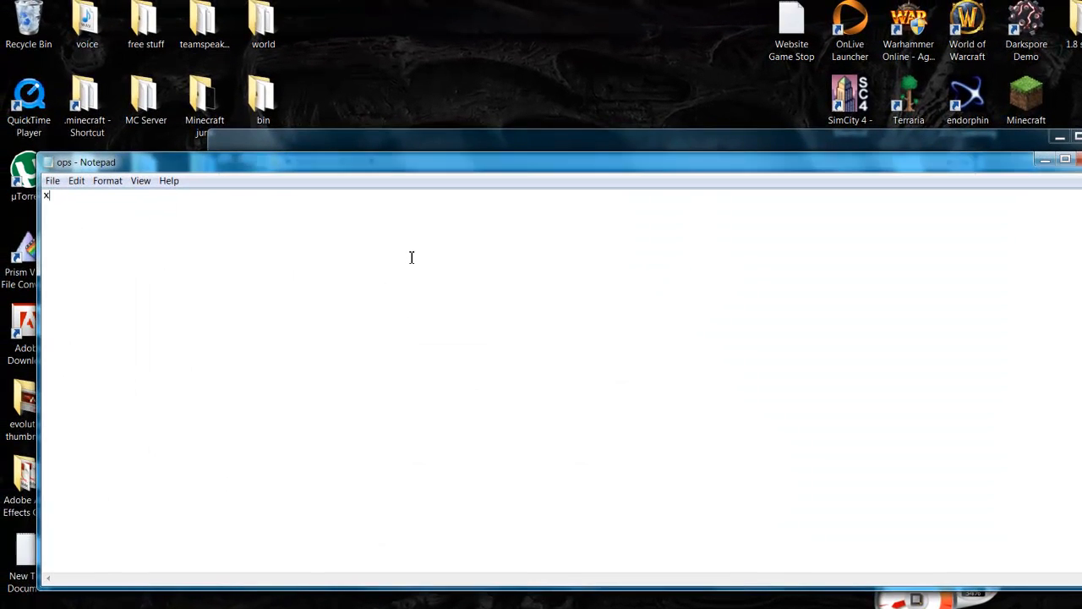
text(FORGO)
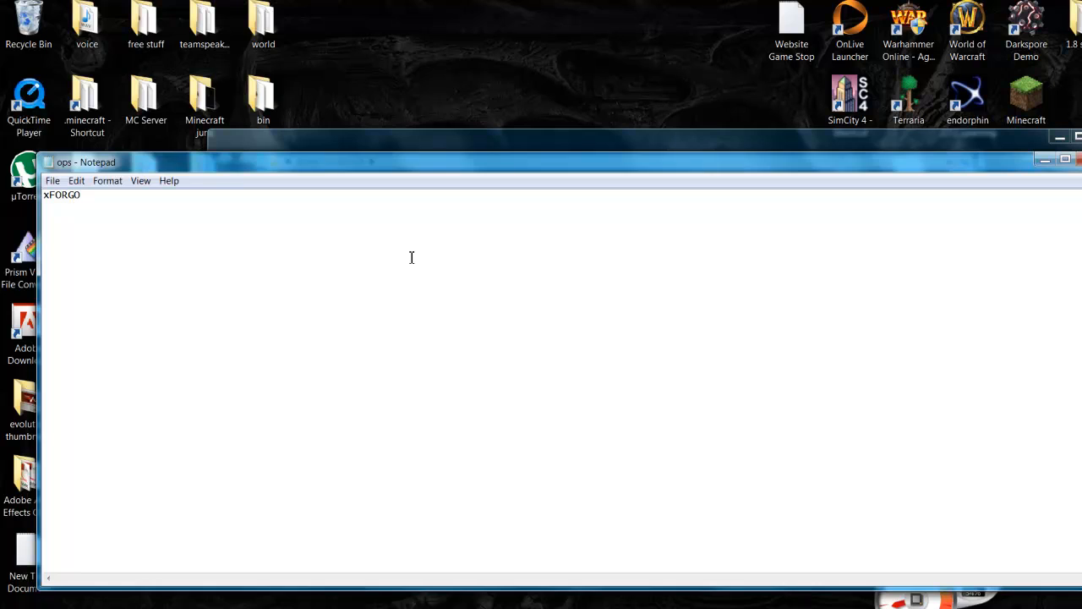
key(BackSpace)
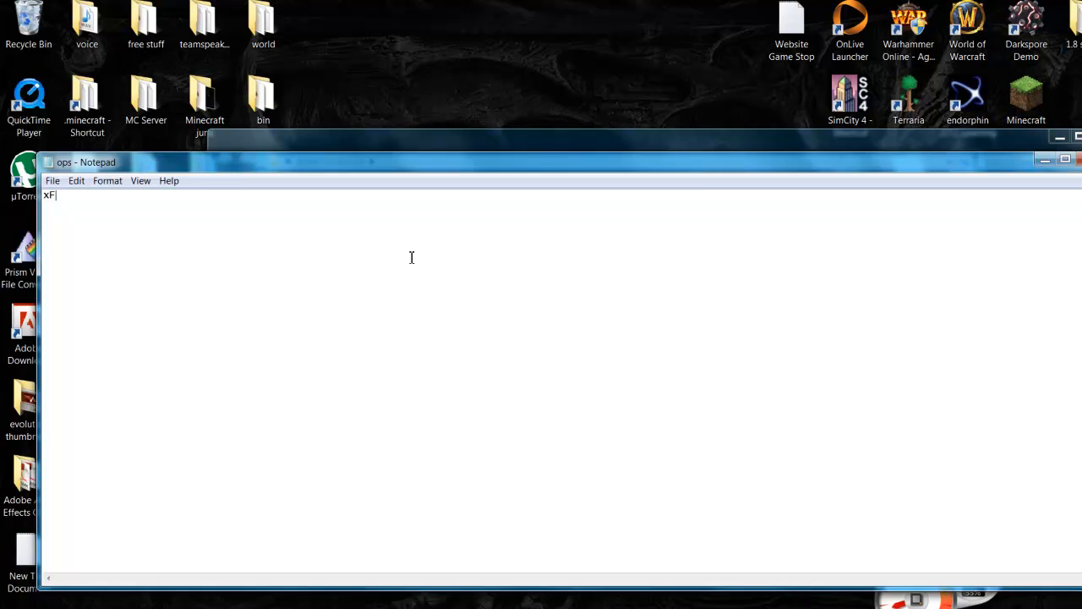
text(ORG)
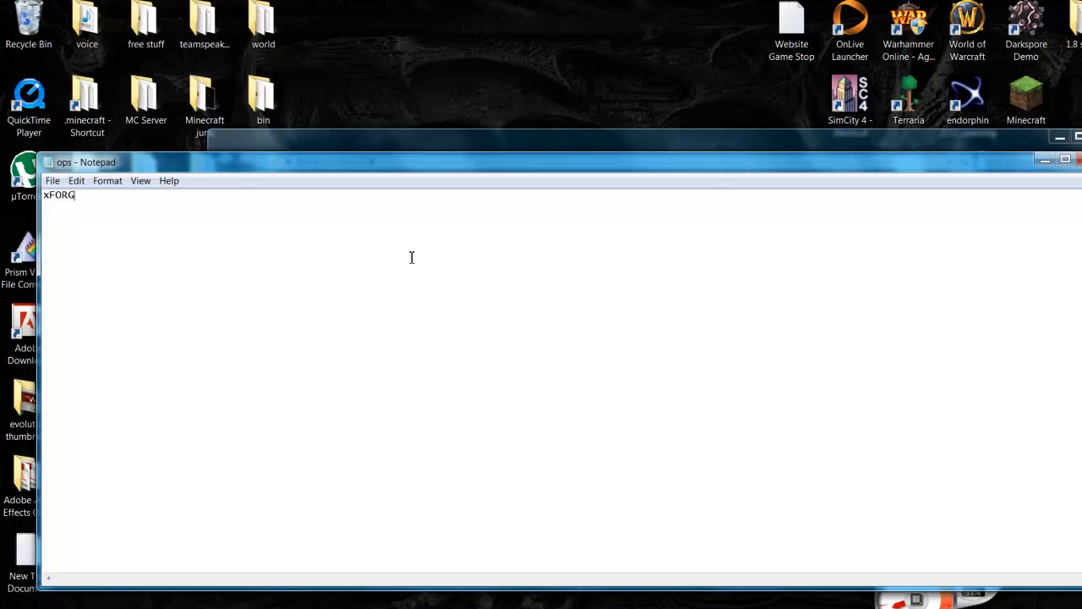
text(OT3Nx)
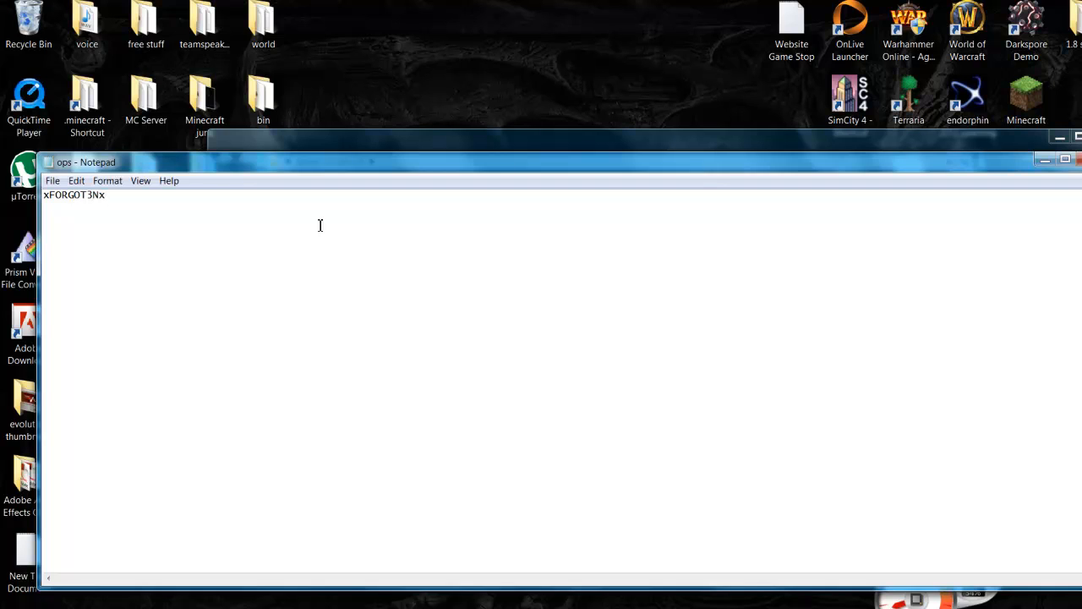
click(53, 180)
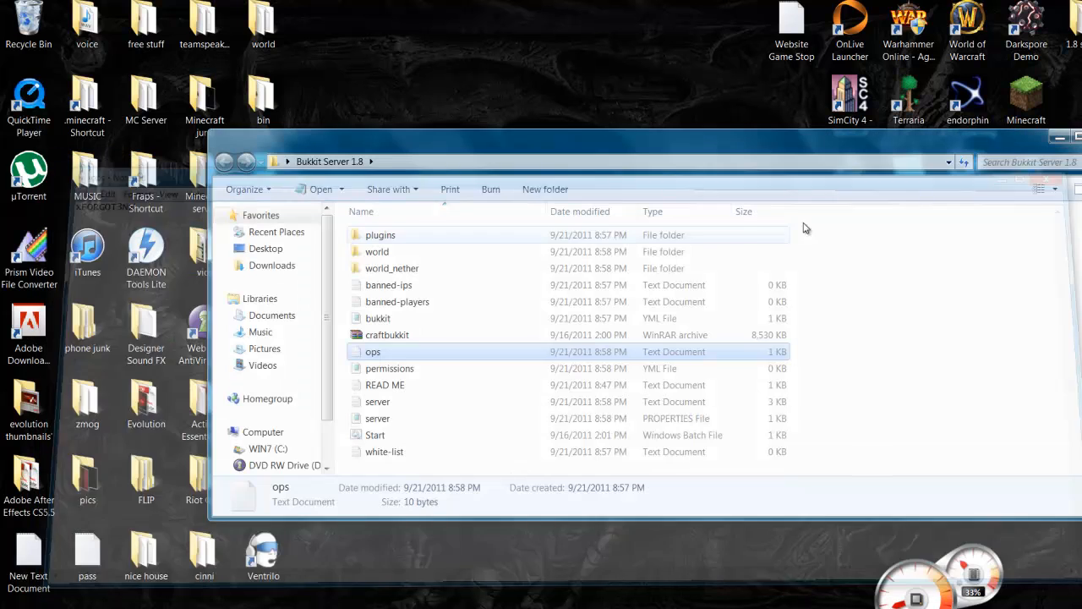
double_click(380, 234)
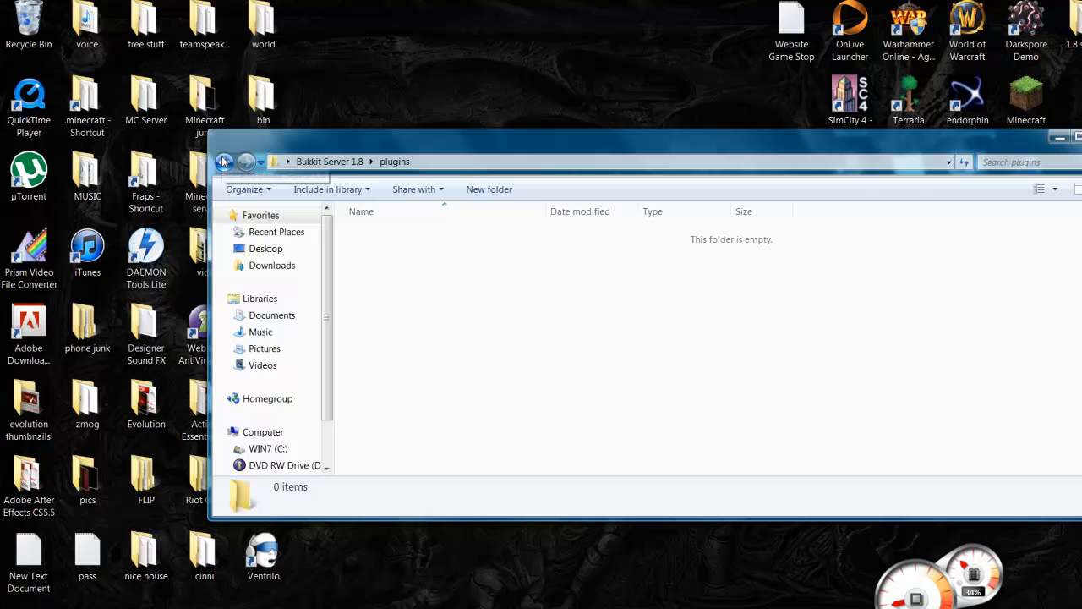
click(224, 161)
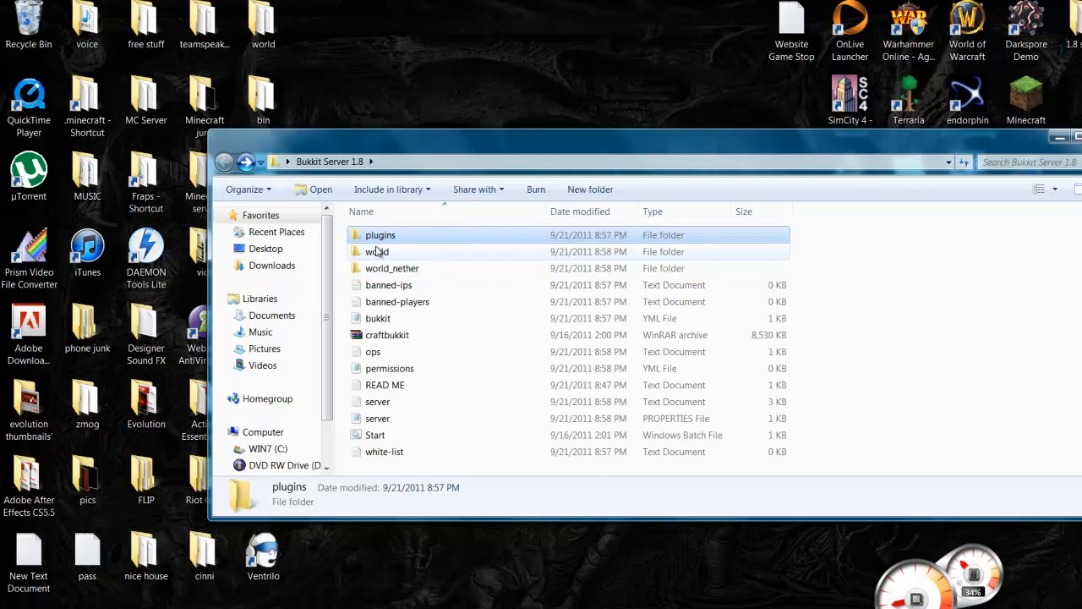
click(377, 252)
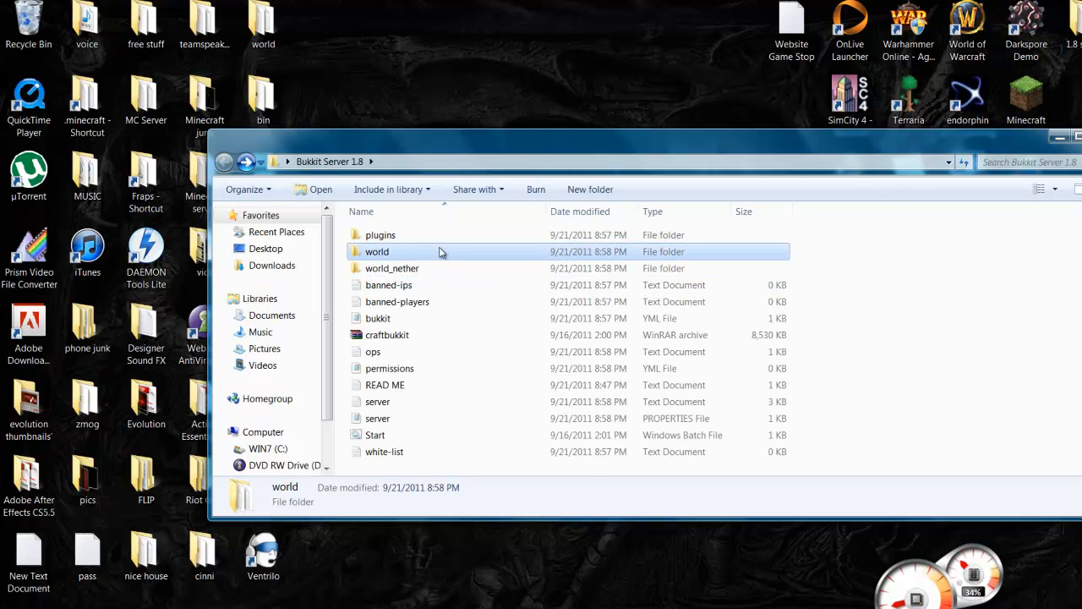
mouse_move(438, 252)
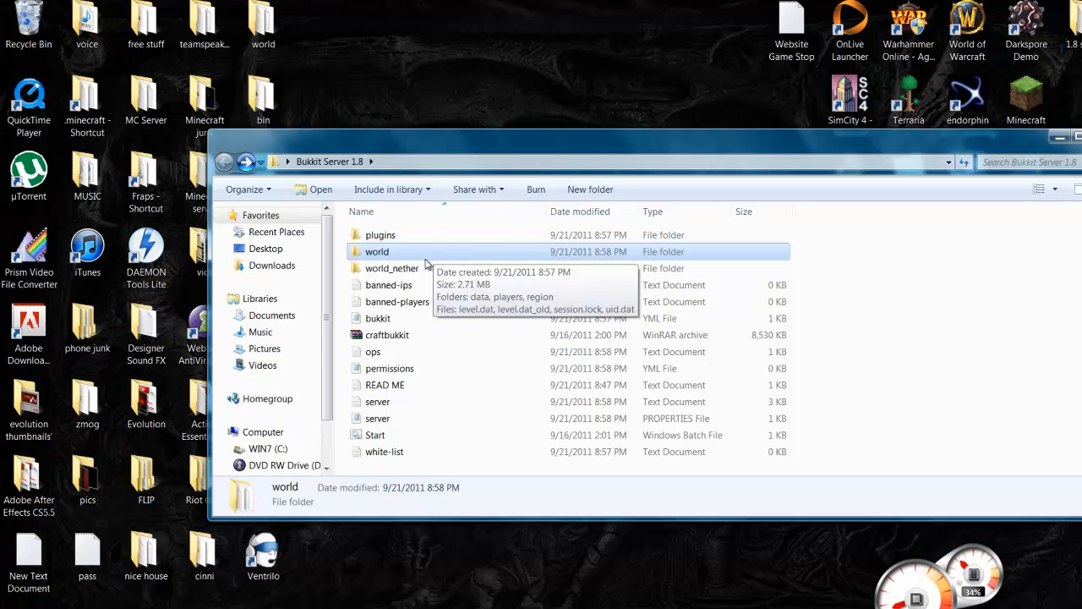
mouse_move(399, 258)
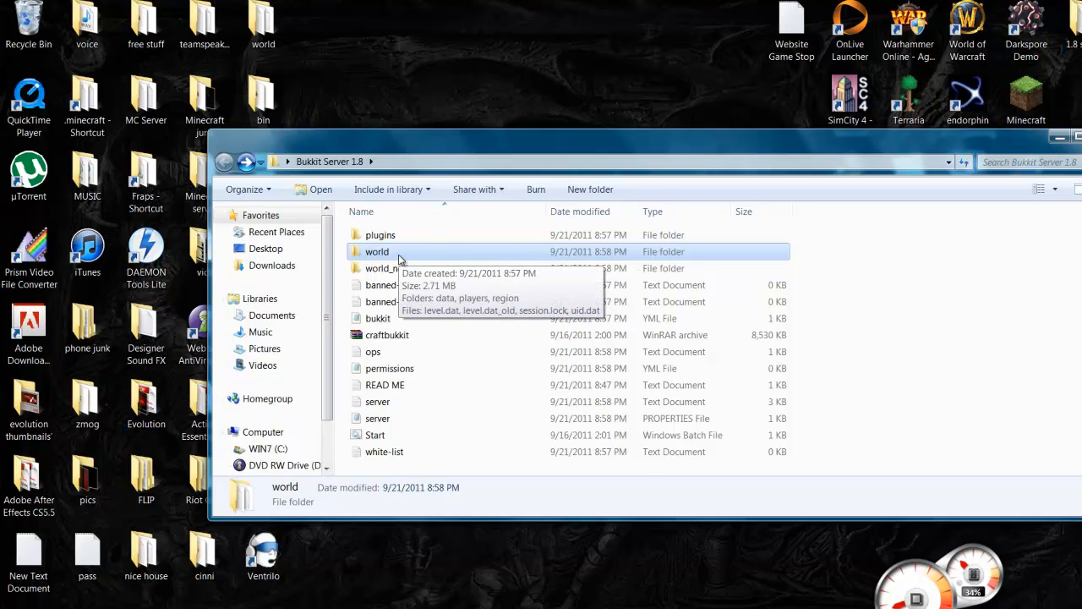
mouse_move(835, 290)
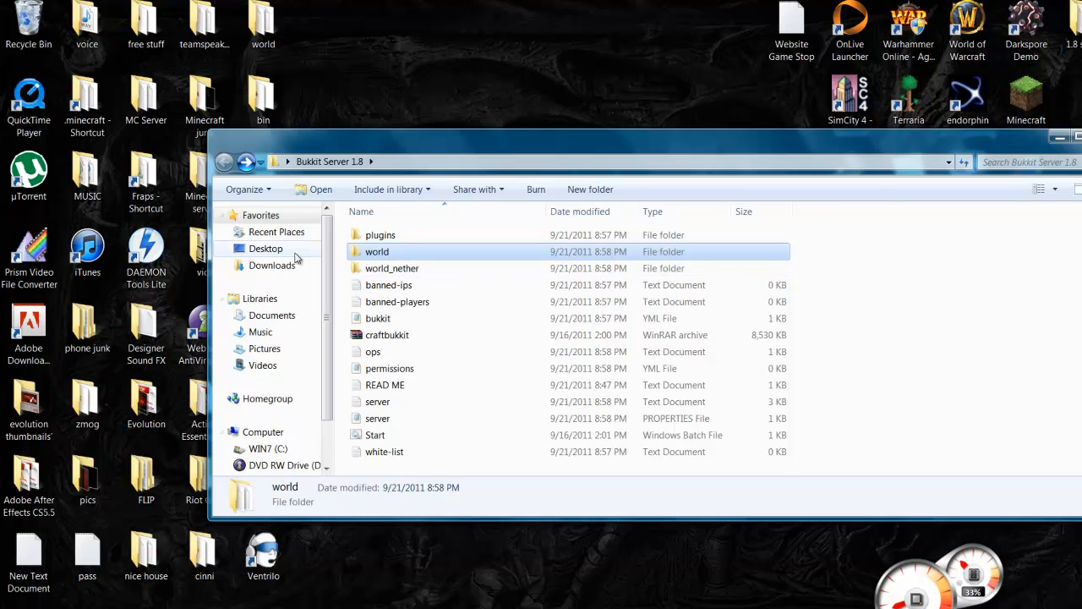
mouse_move(391, 251)
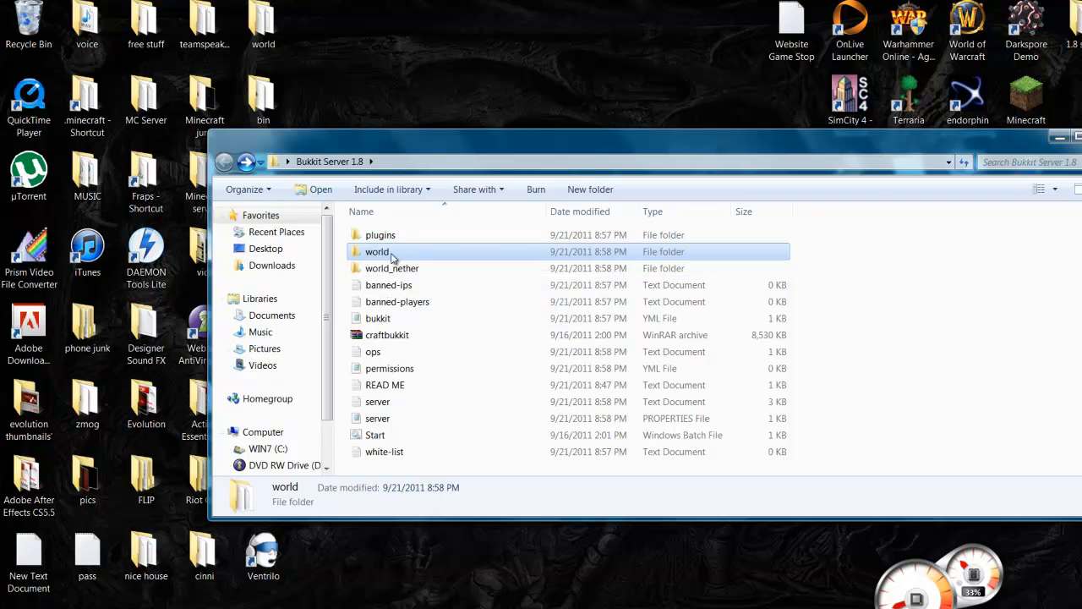
mouse_move(394, 251)
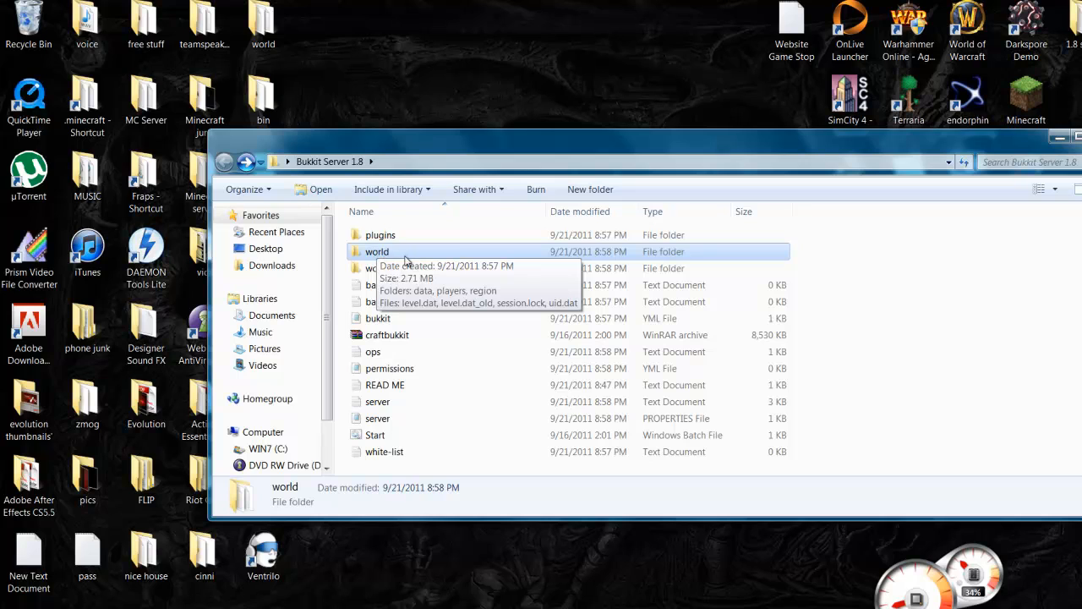
mouse_move(438, 342)
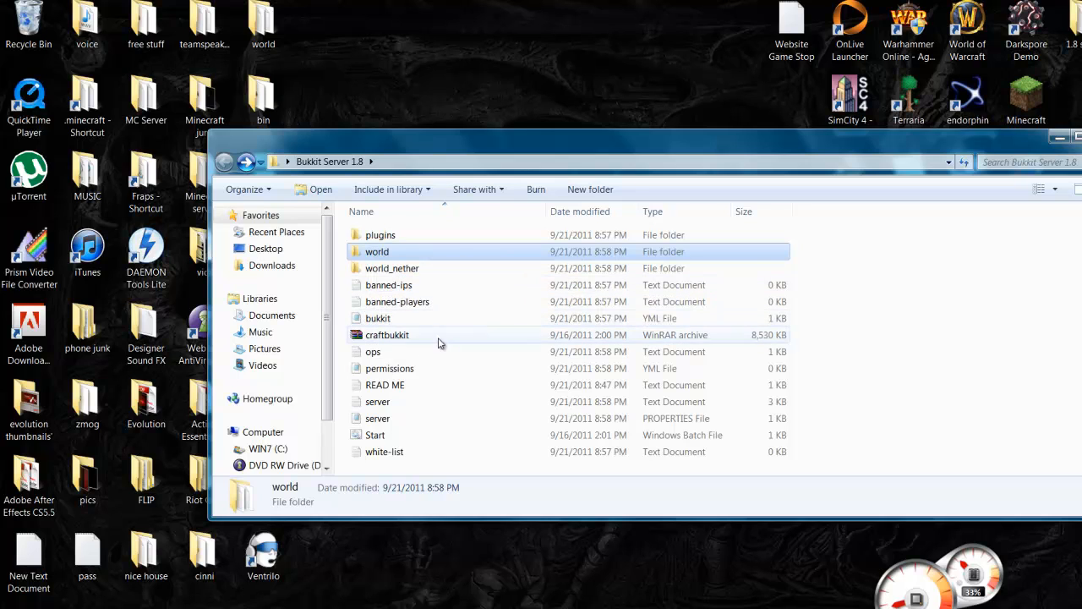
mouse_move(676, 430)
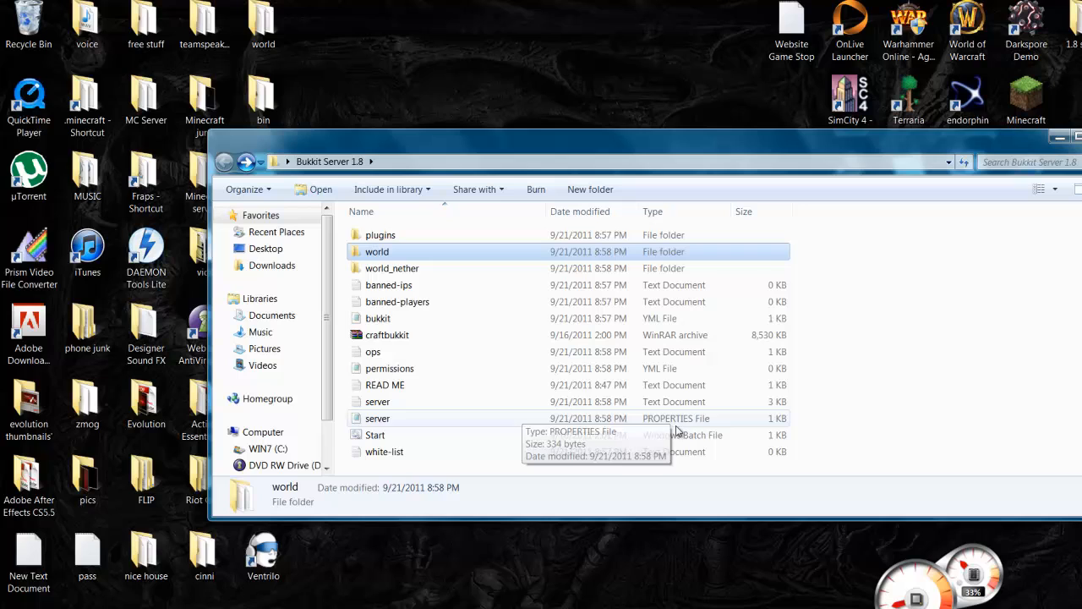
mouse_move(401, 420)
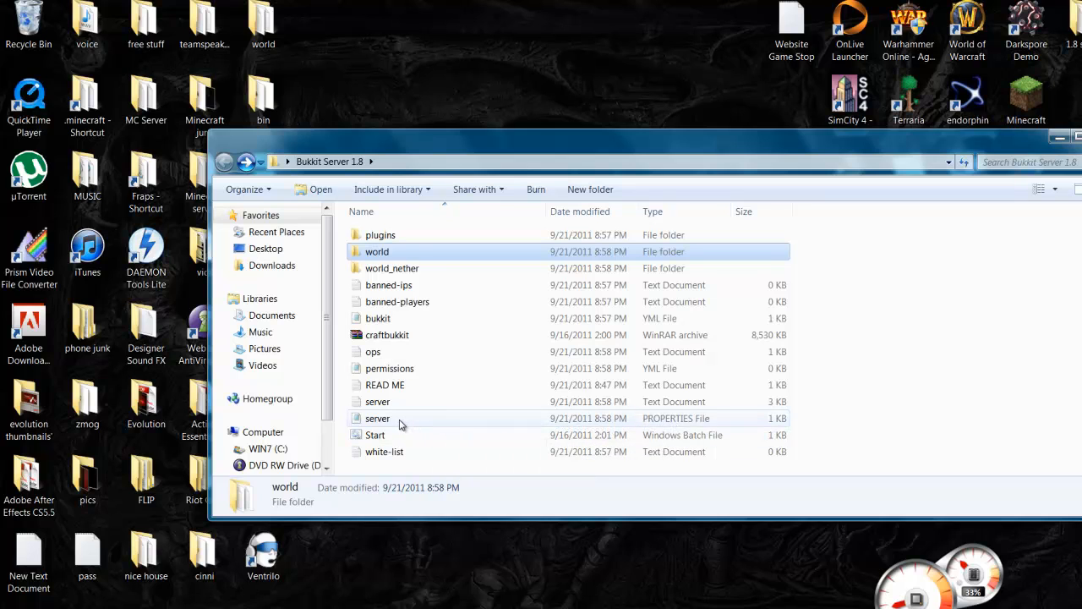
right_click(391, 410)
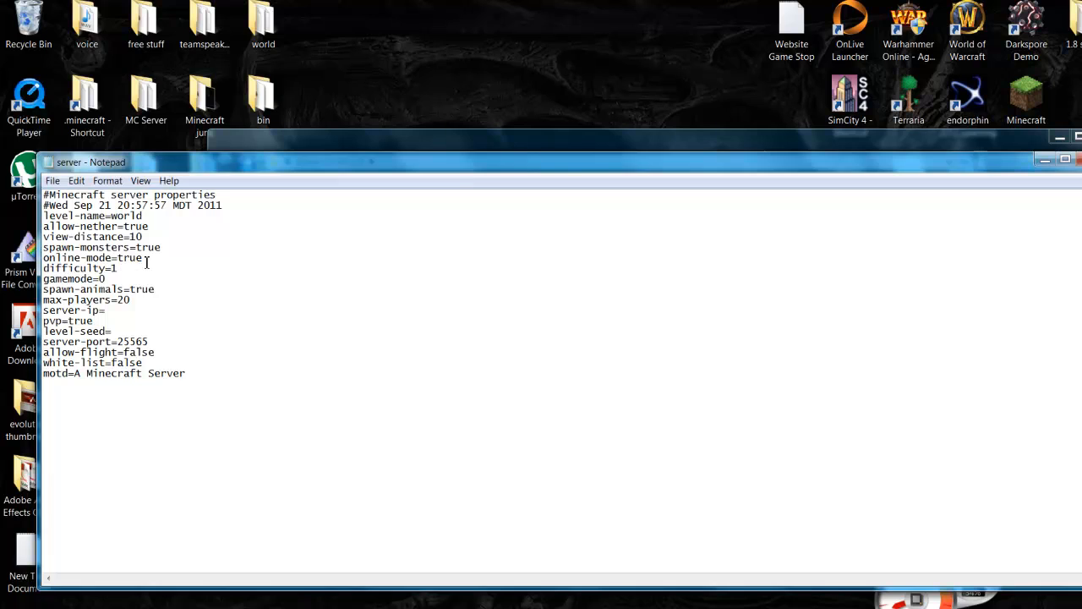
double_click(119, 258)
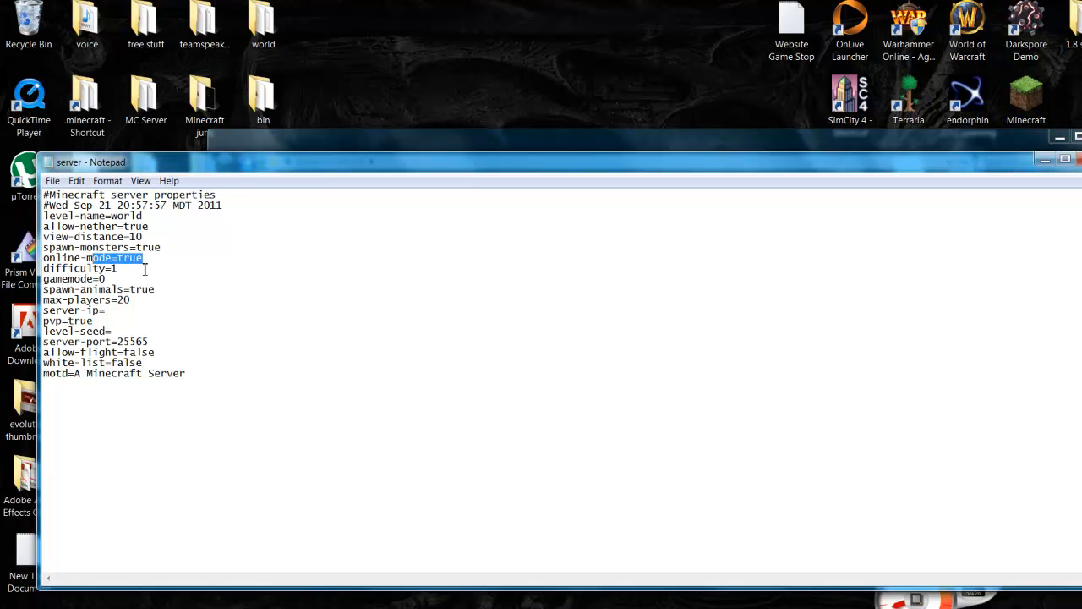
click(123, 278)
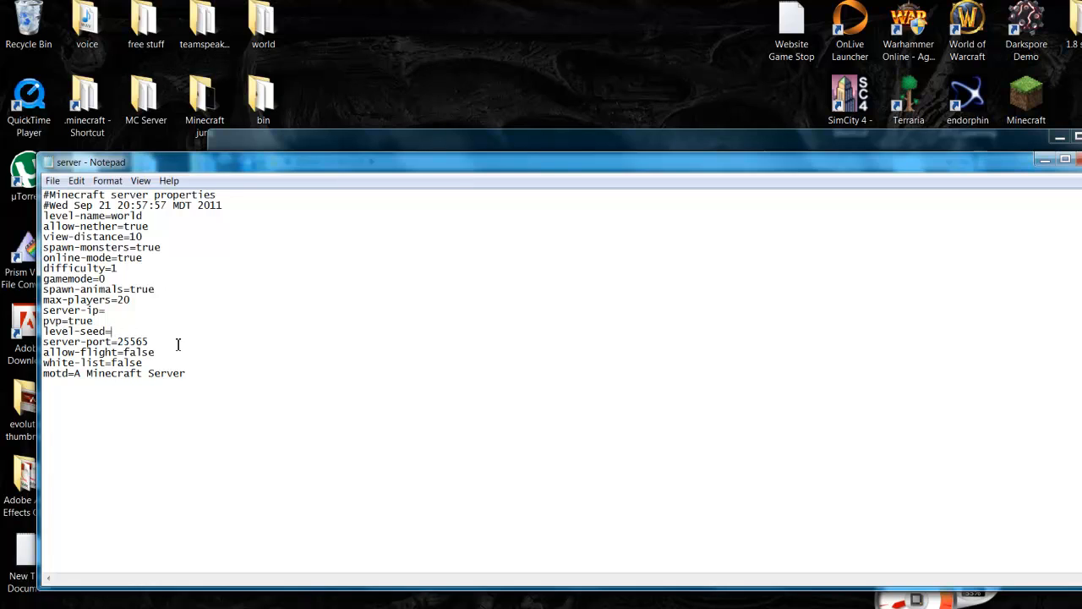
mouse_move(157, 336)
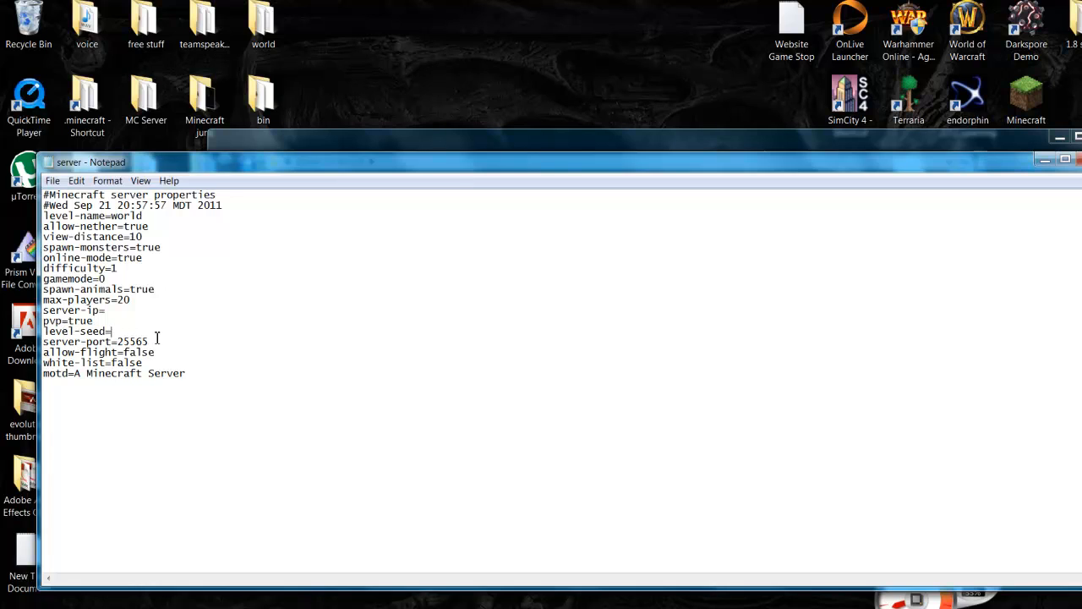
click(114, 330)
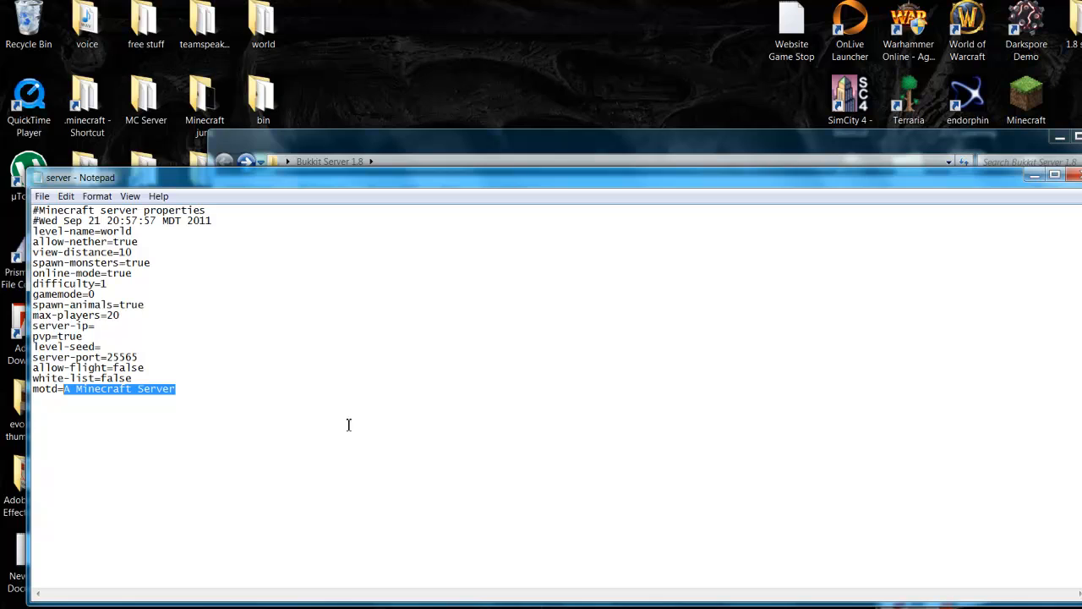
- Set motd to 'Subscribe :)' in server.properties and save it via File > Save
text(S)
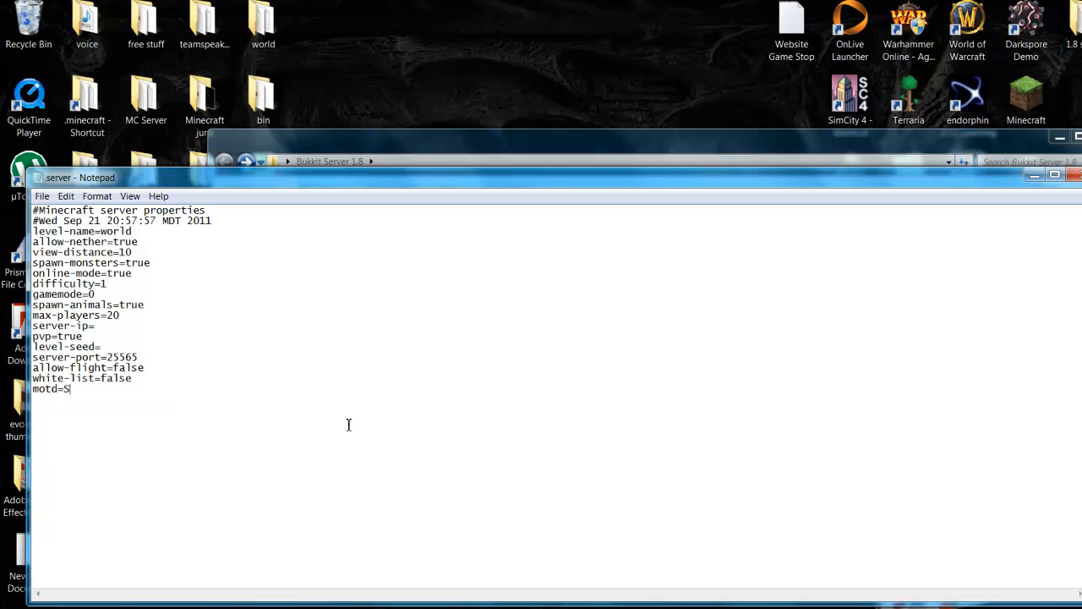
text(ubscribe)
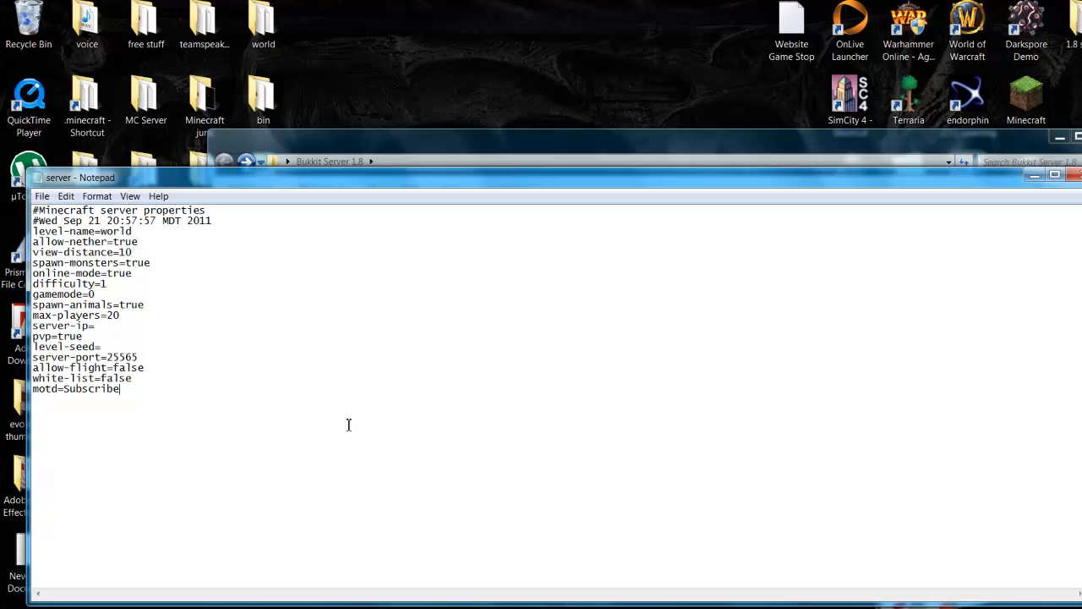
mouse_move(131, 395)
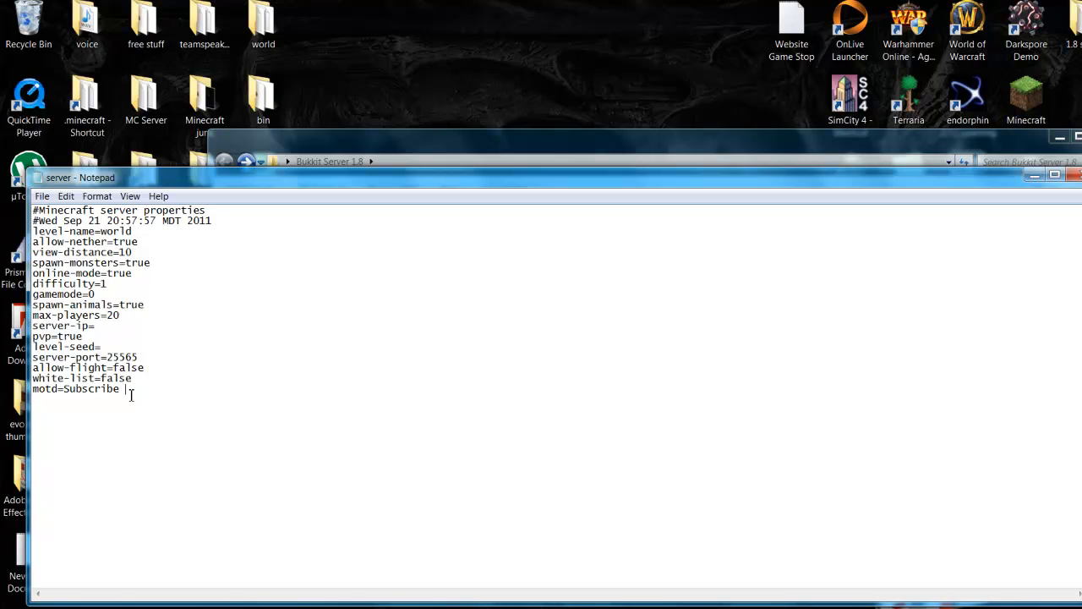
text(:))
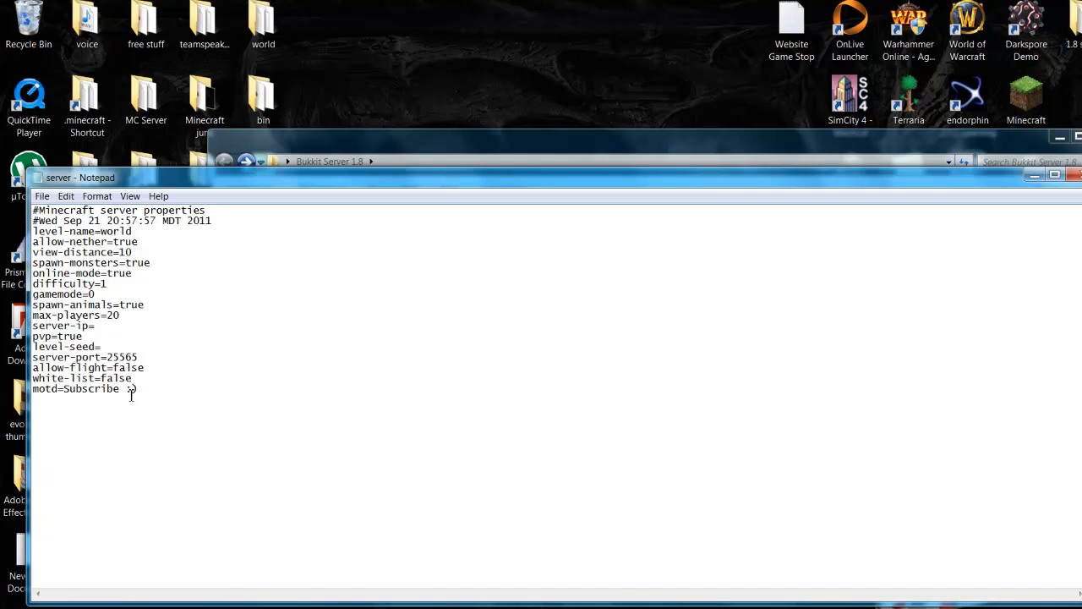
click(41, 196)
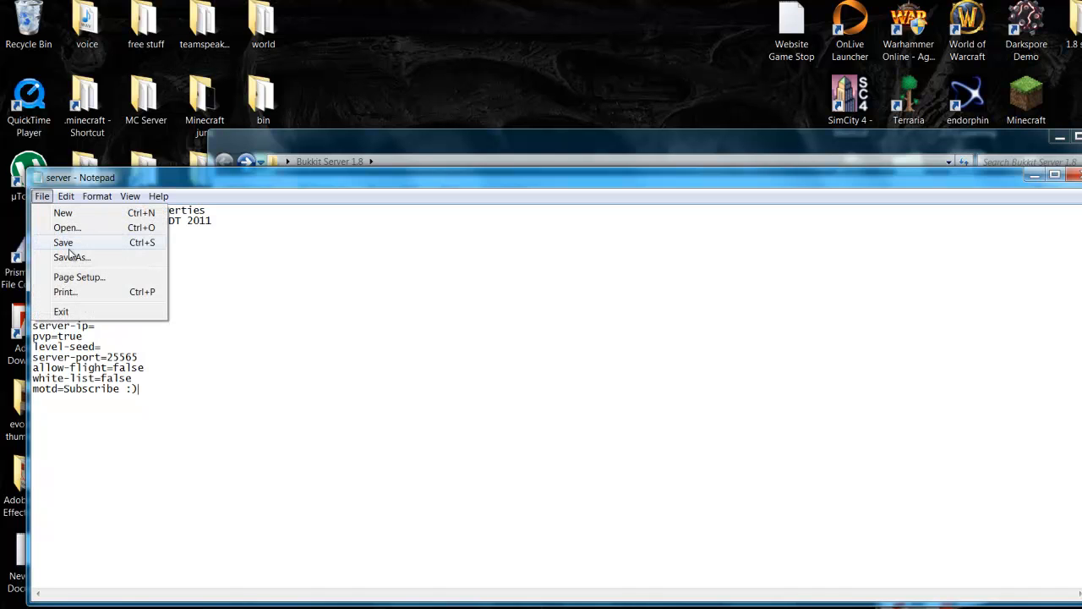
click(62, 243)
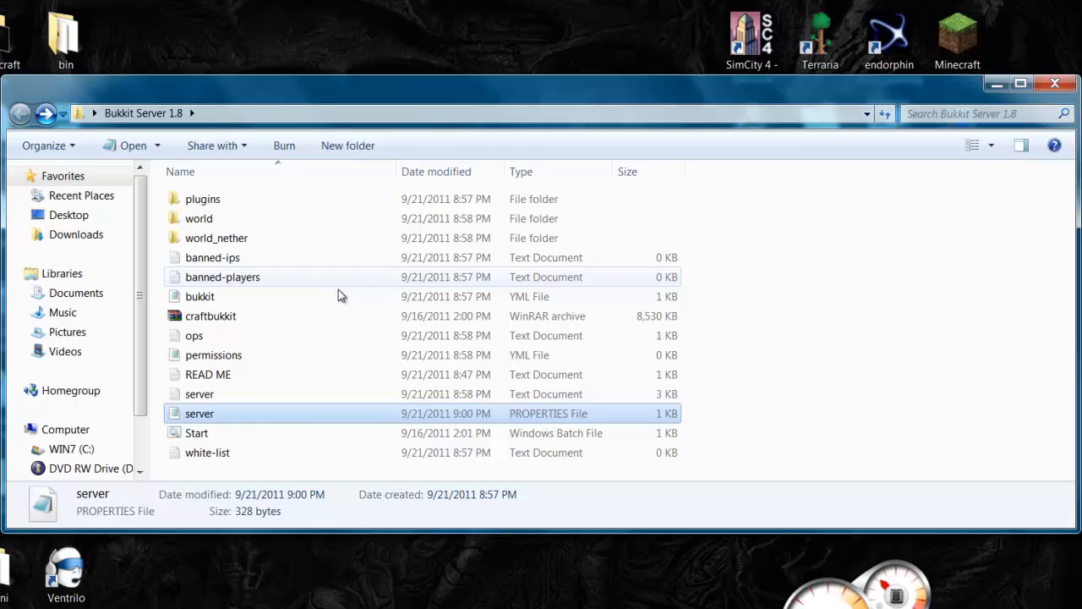
mouse_move(217, 324)
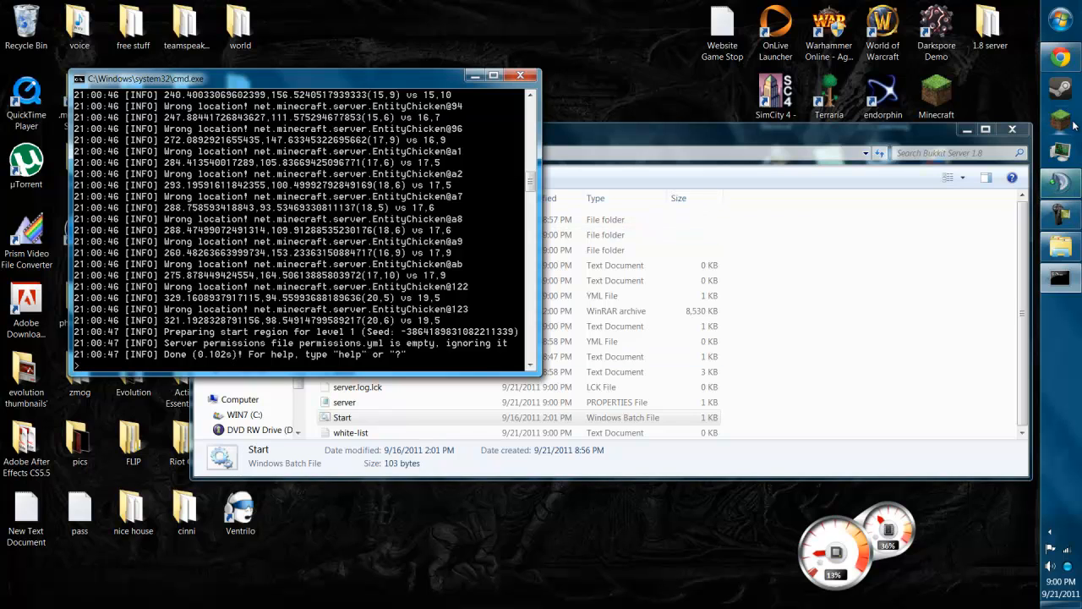
mouse_move(774, 245)
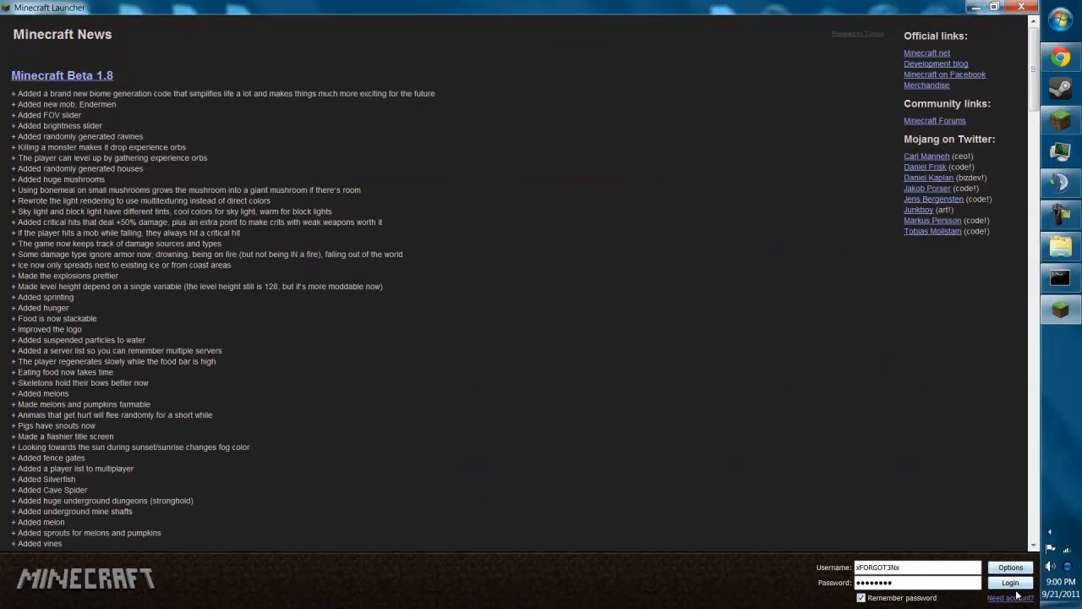
- Log into the launcher and join My Server on localhost from Multiplayer
click(1009, 583)
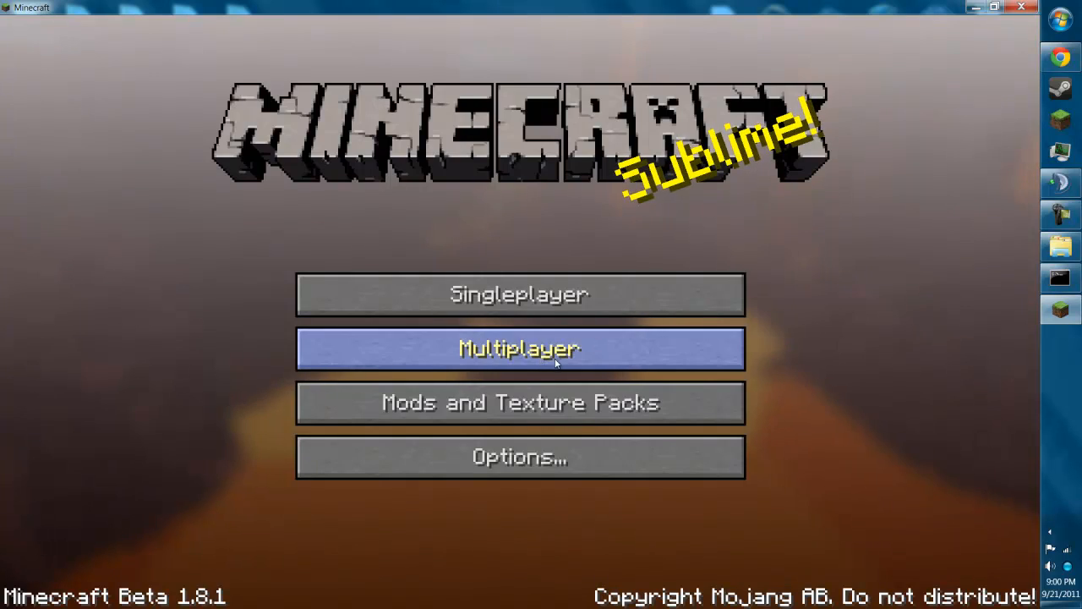
click(519, 348)
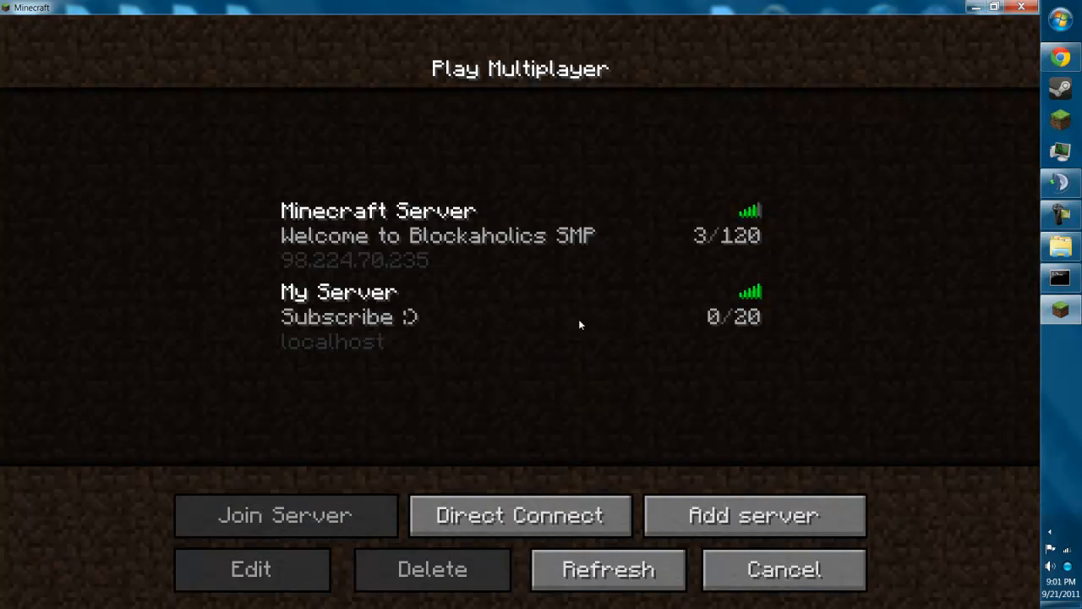
mouse_move(281, 329)
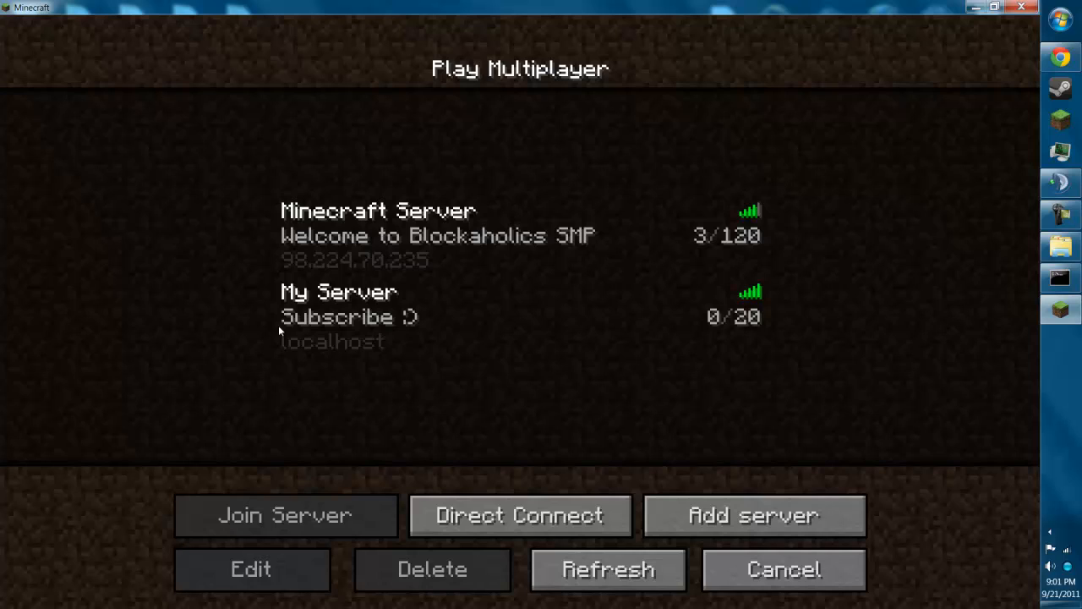
click(520, 317)
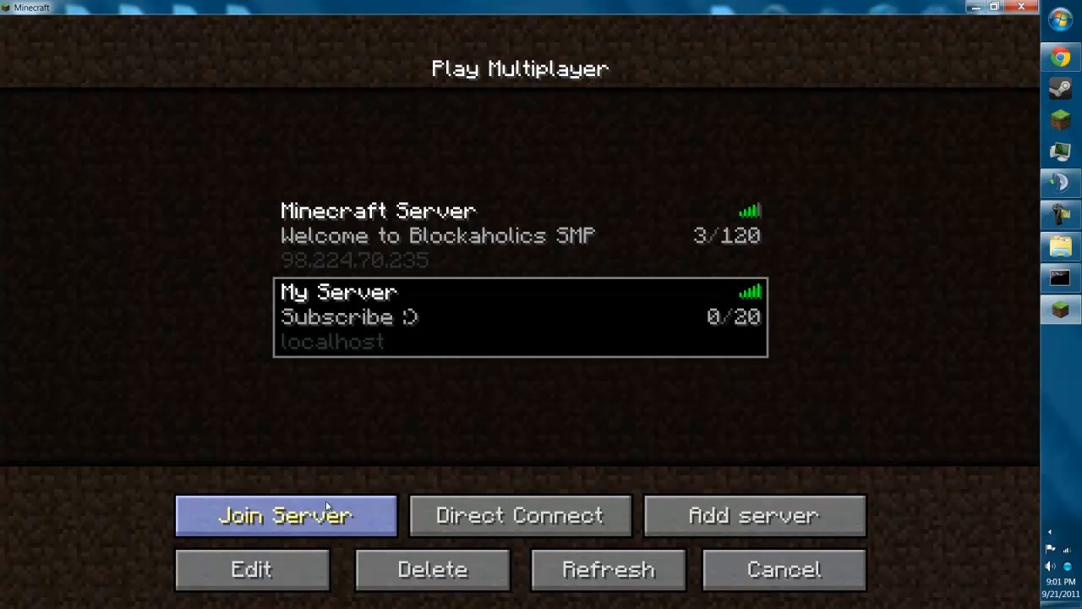
click(286, 515)
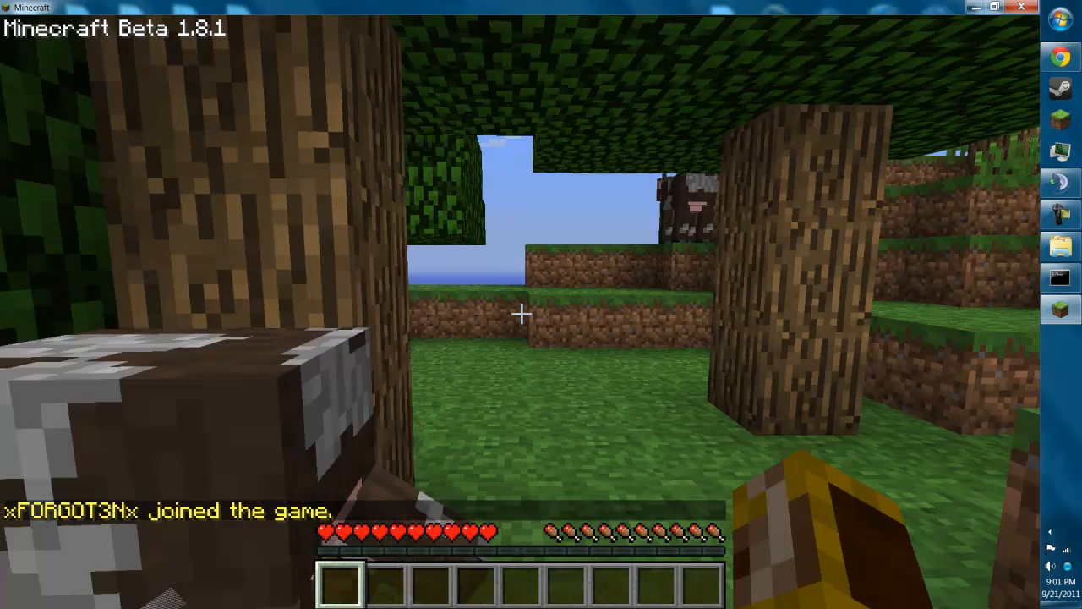
mouse_move(541, 304)
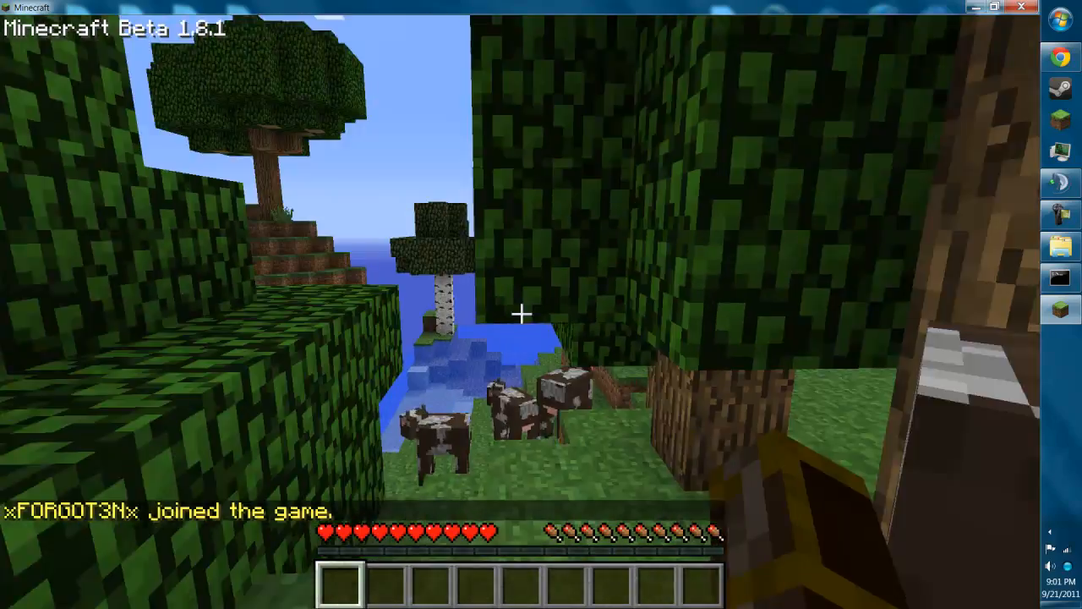
mouse_move(520, 315)
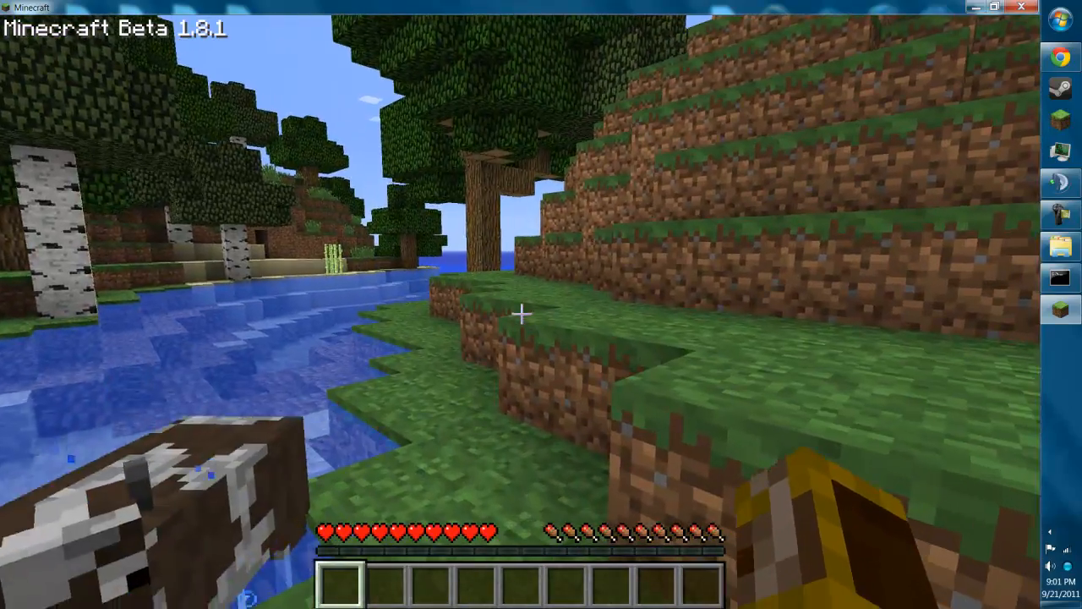
- Leave the local server world and close Minecraft
key(Escape)
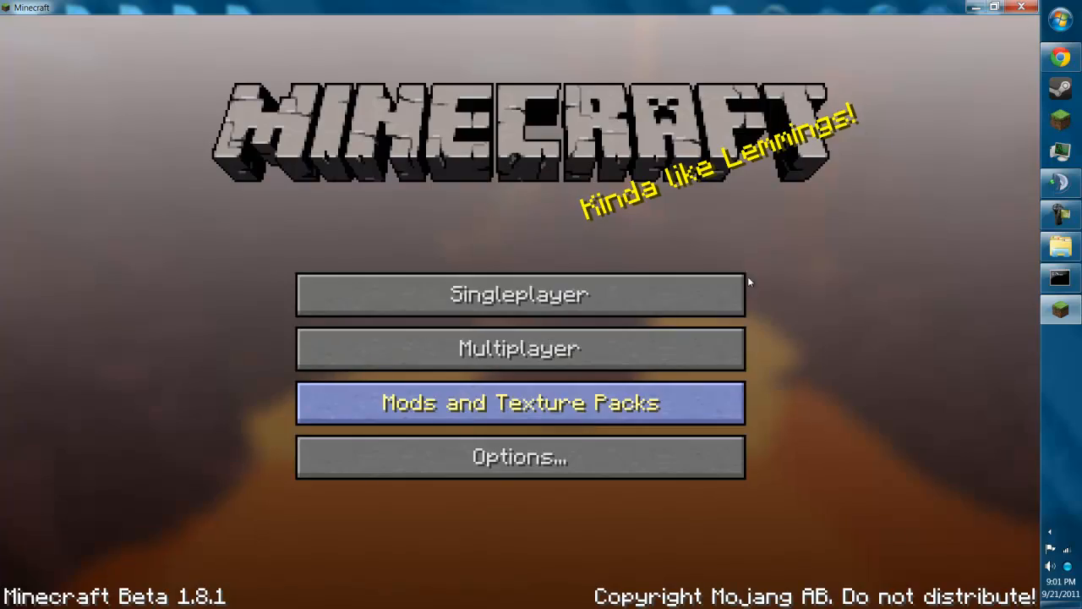
click(975, 8)
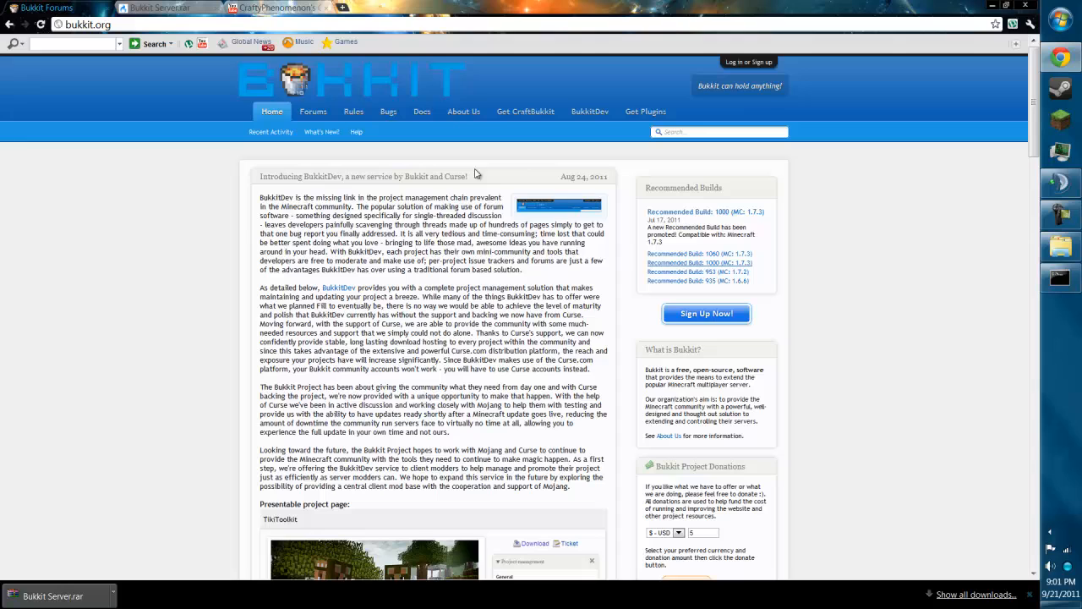
mouse_move(587, 150)
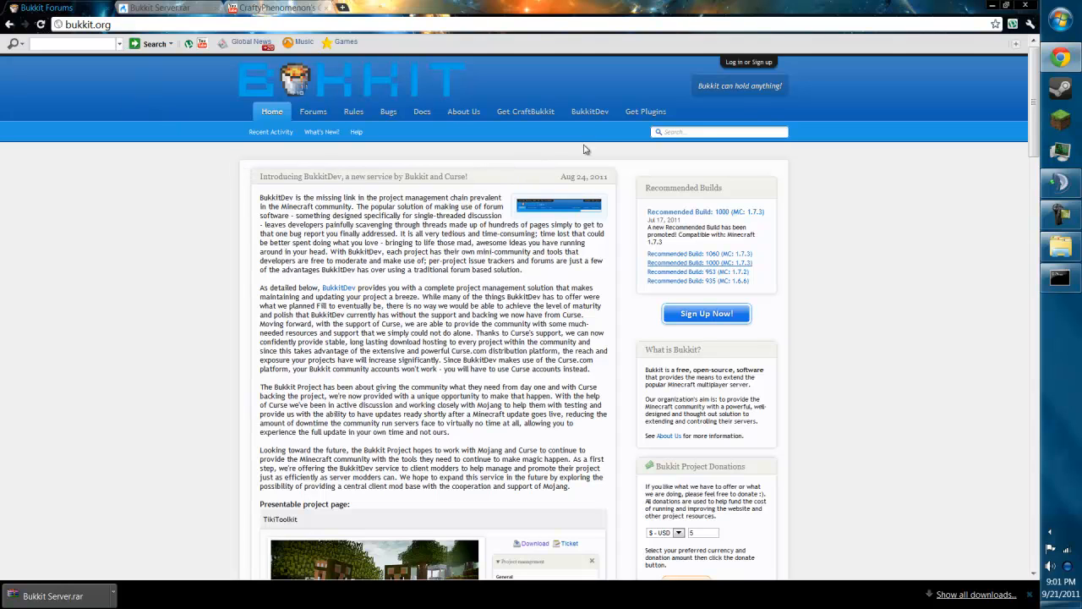
- Search Bukkit's plugin list for 'essentials' and download Essentials v2.5.8
click(645, 111)
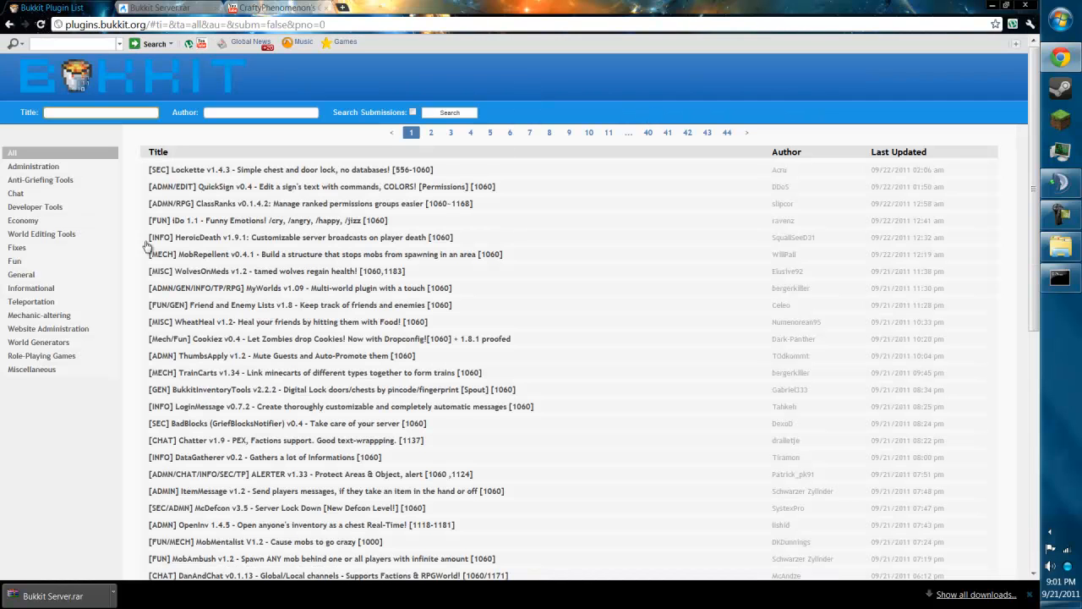
scroll(down, 3)
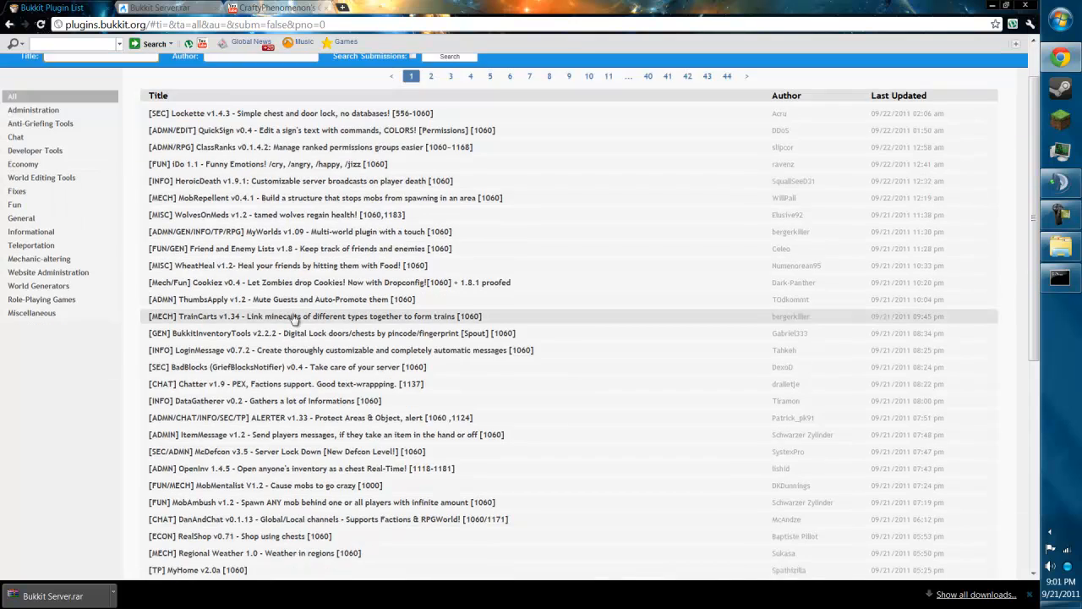
scroll(down, 3)
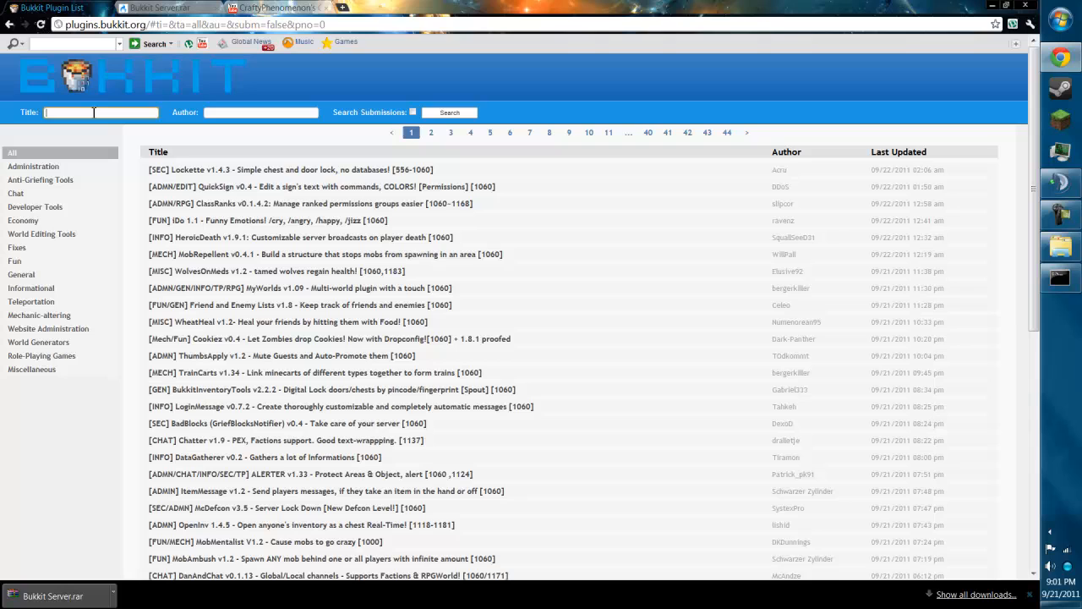
text(essentials)
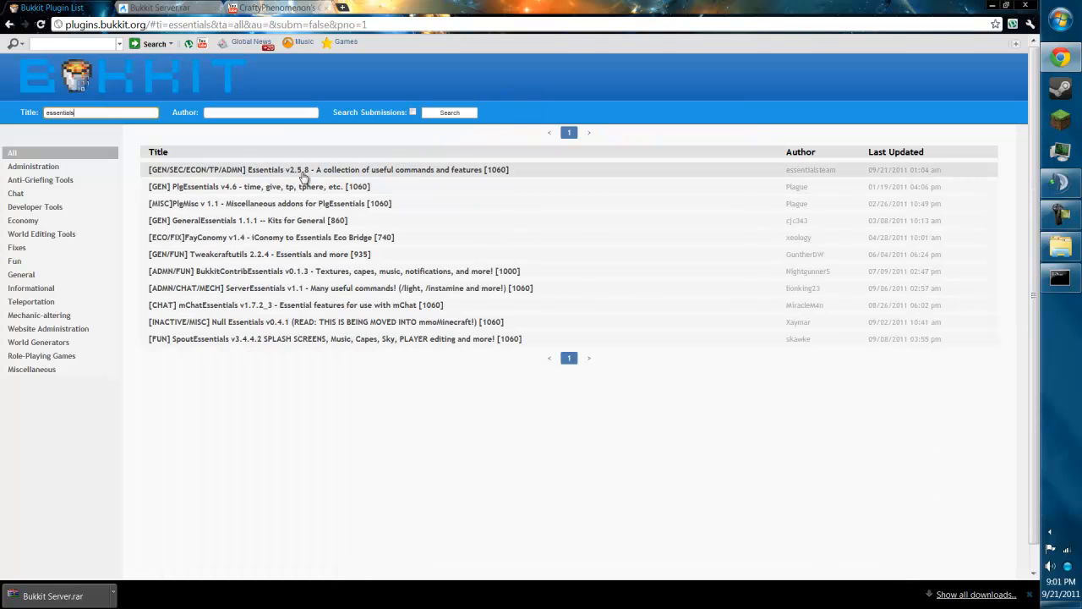
click(325, 169)
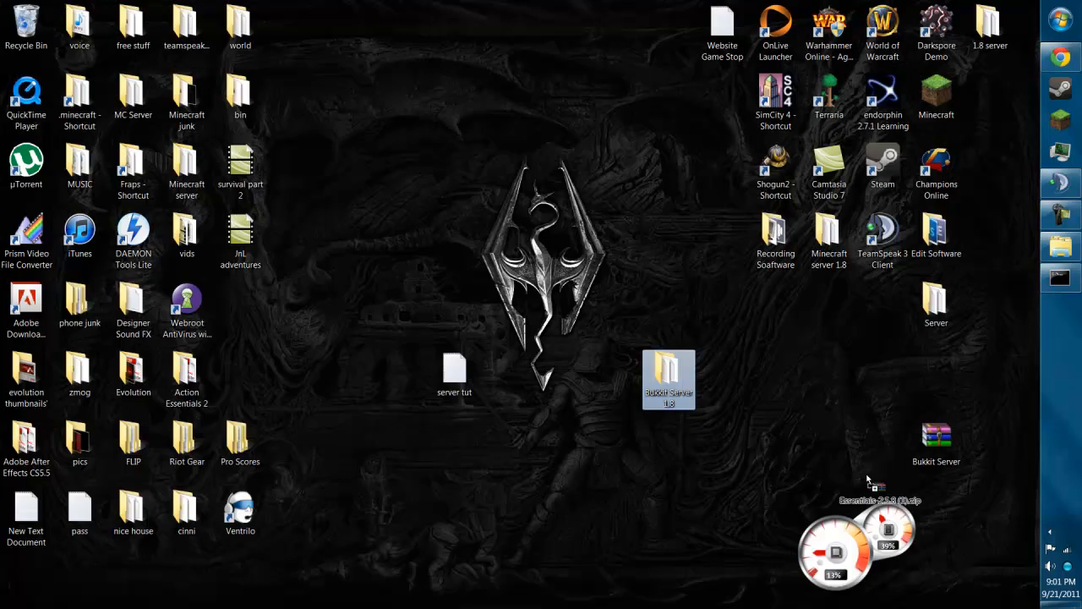
- Copy the four Essentials jar files from the Essentials-2.5.8 zip into the plugins folder
double_click(879, 500)
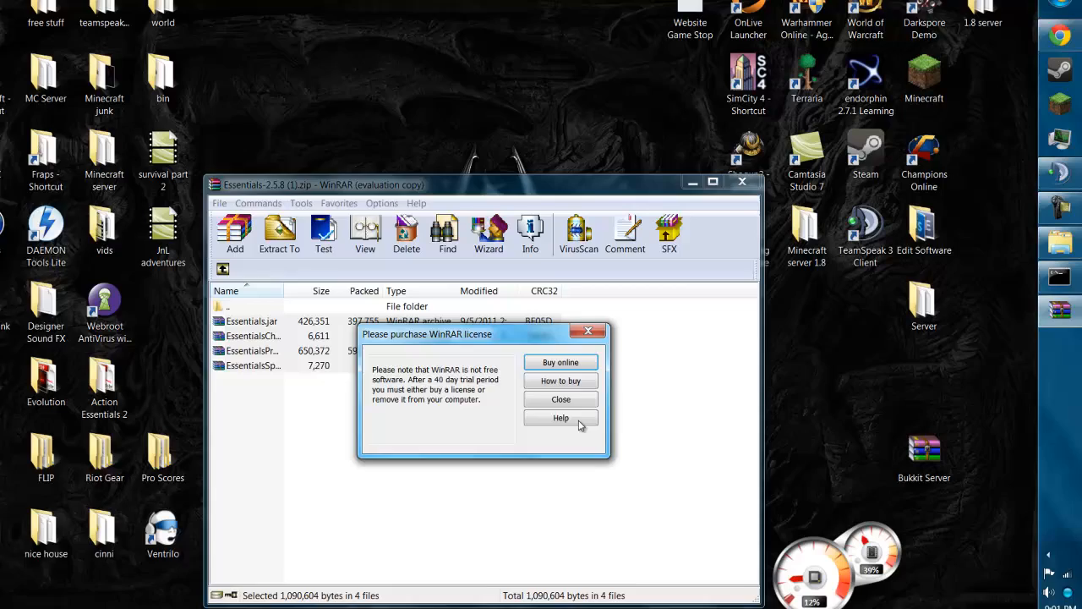
click(560, 398)
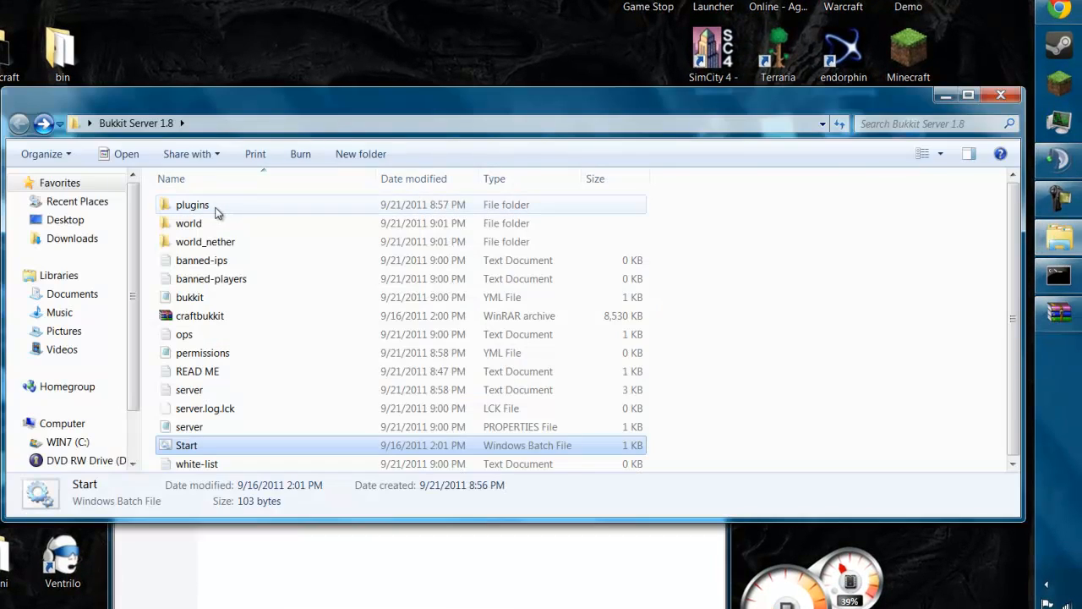
double_click(192, 204)
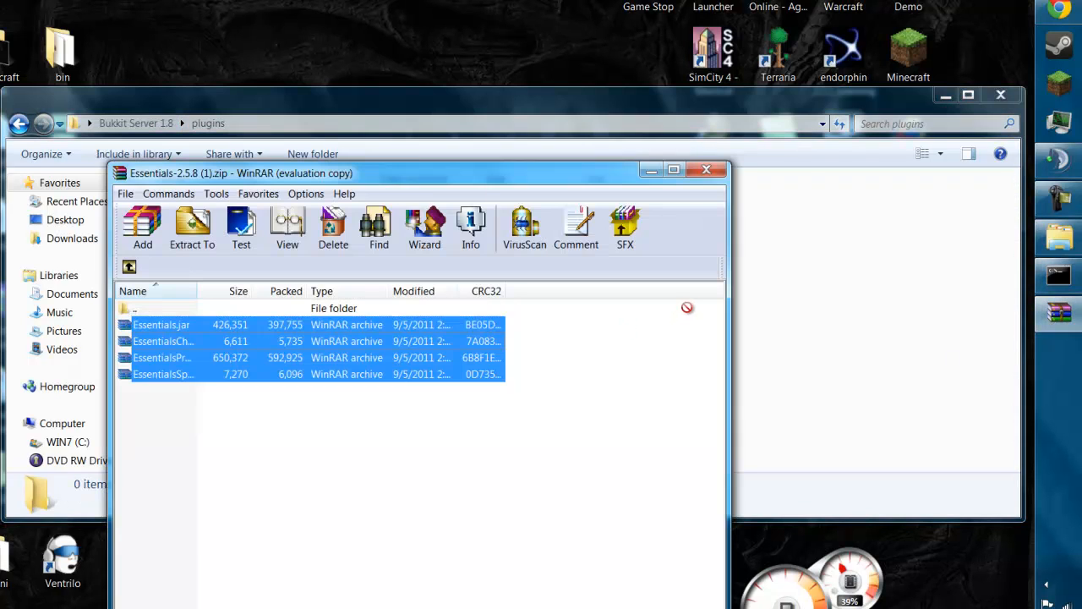
click(707, 170)
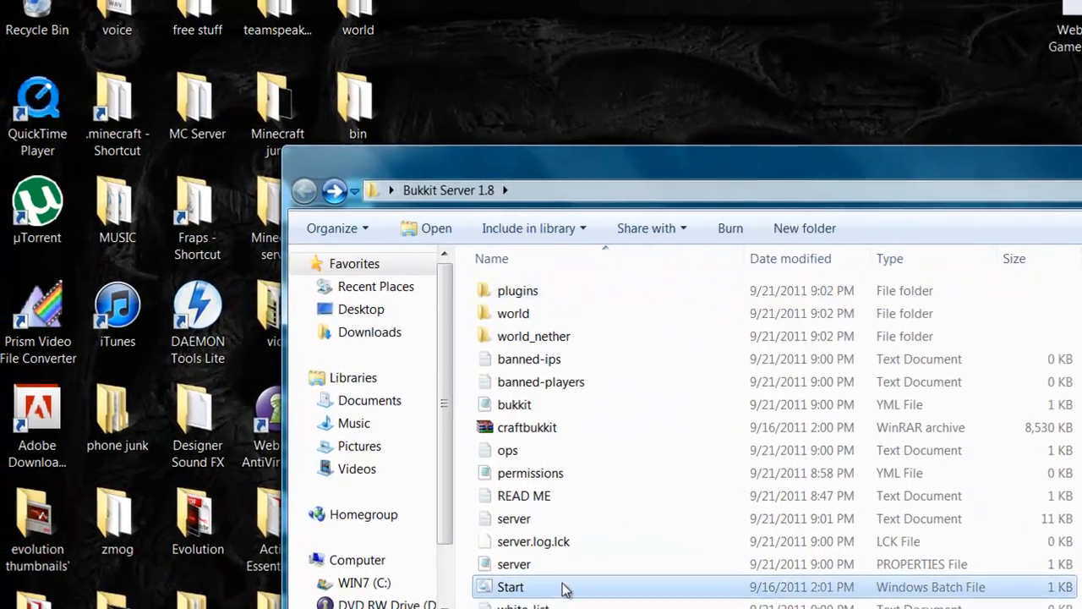
- Run Start.bat to start the server, then launch Minecraft past the security warning
double_click(510, 586)
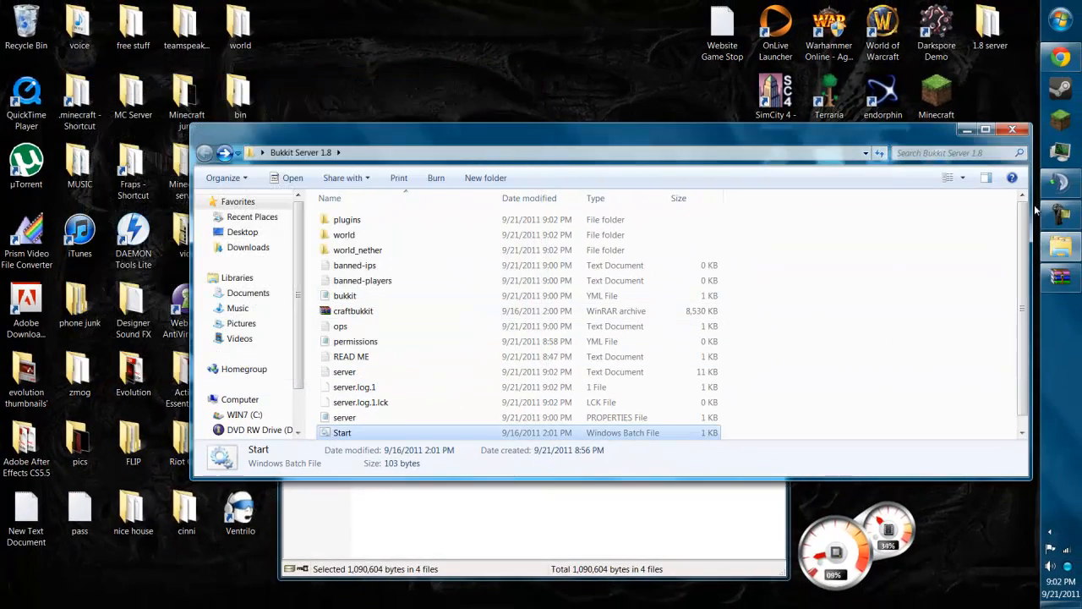
double_click(342, 432)
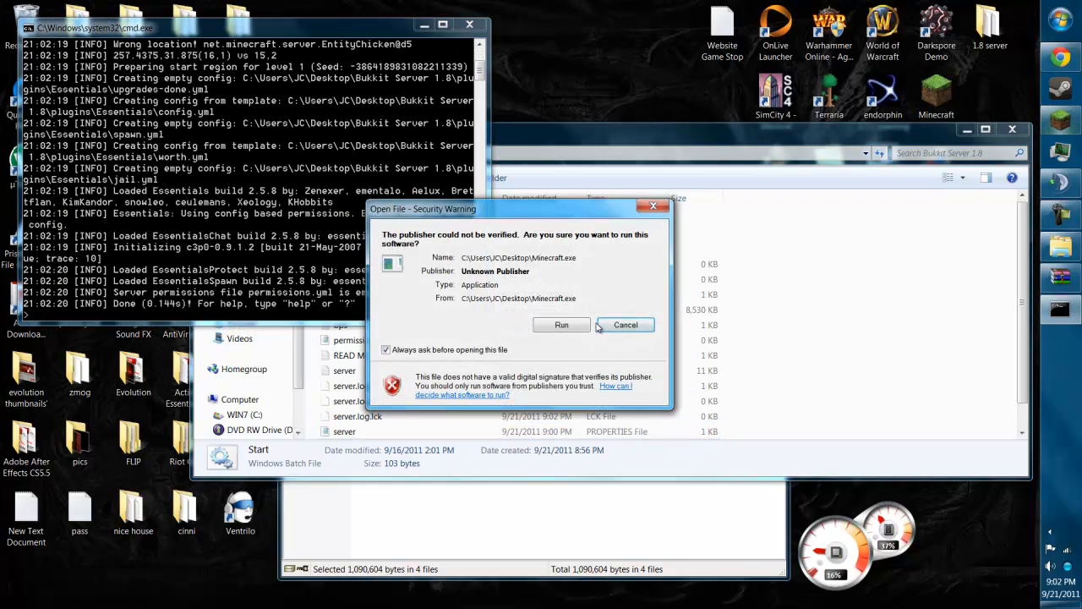
click(562, 325)
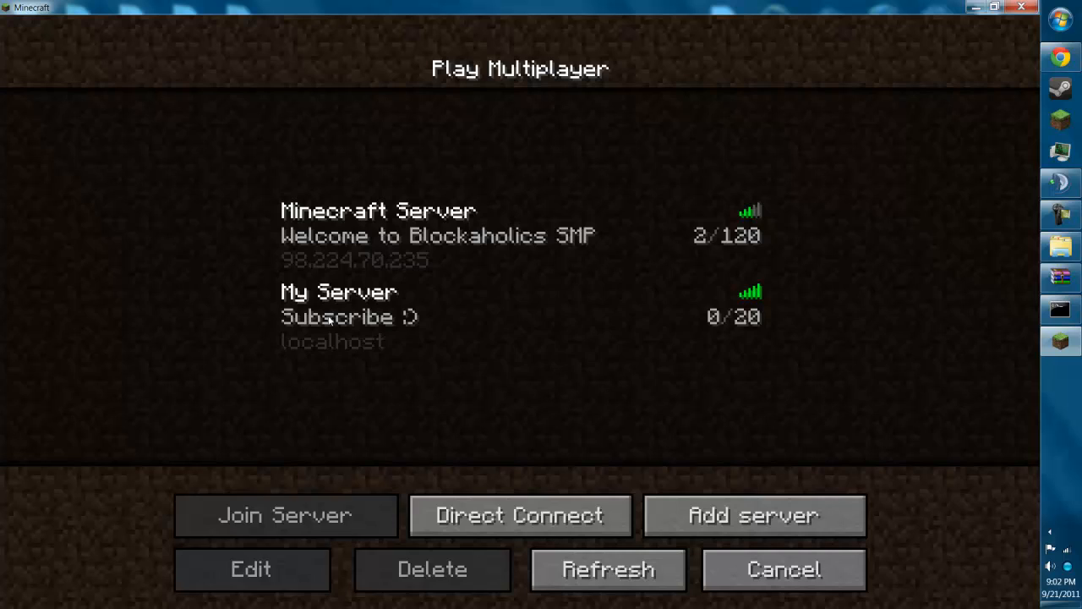
- Join My Server (localhost) from the multiplayer list
click(285, 515)
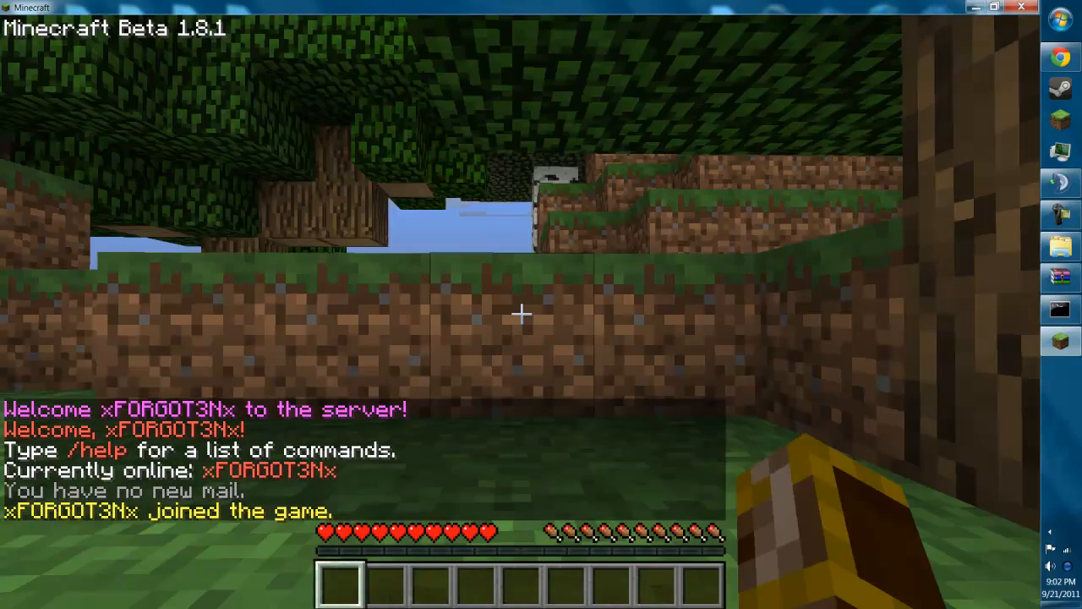
mouse_move(521, 315)
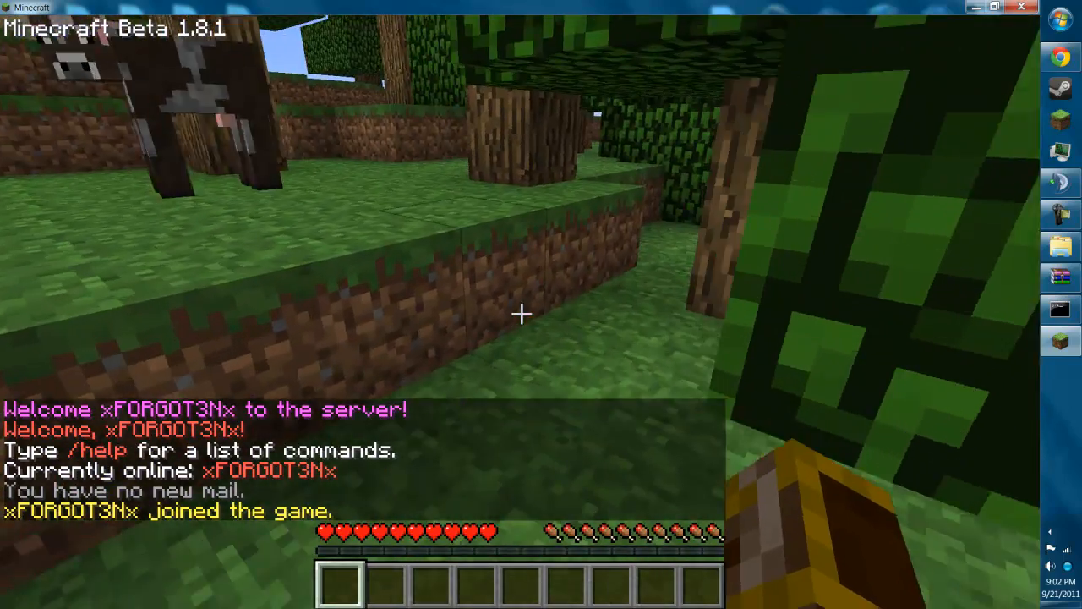
mouse_move(521, 314)
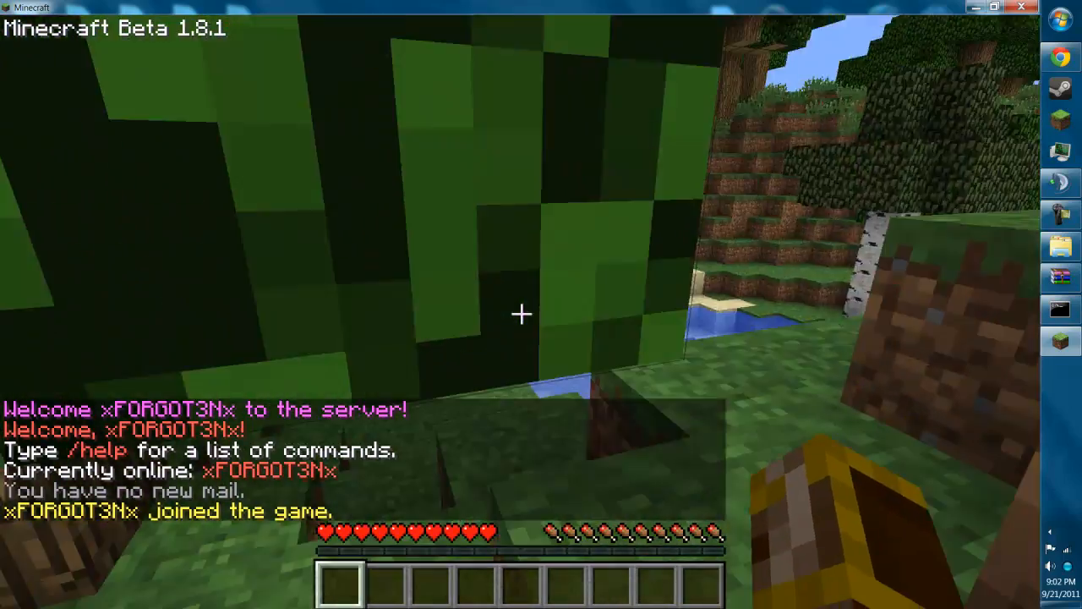
mouse_move(521, 315)
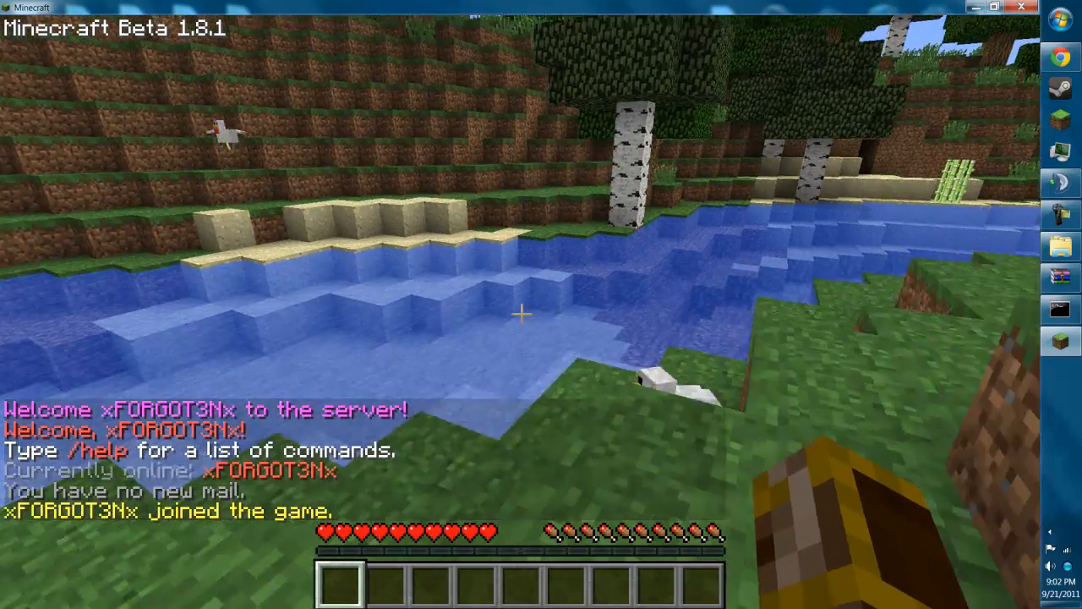
- Run /help, then /time night (20:00) and /time day (06:00) in chat
text(/hel)
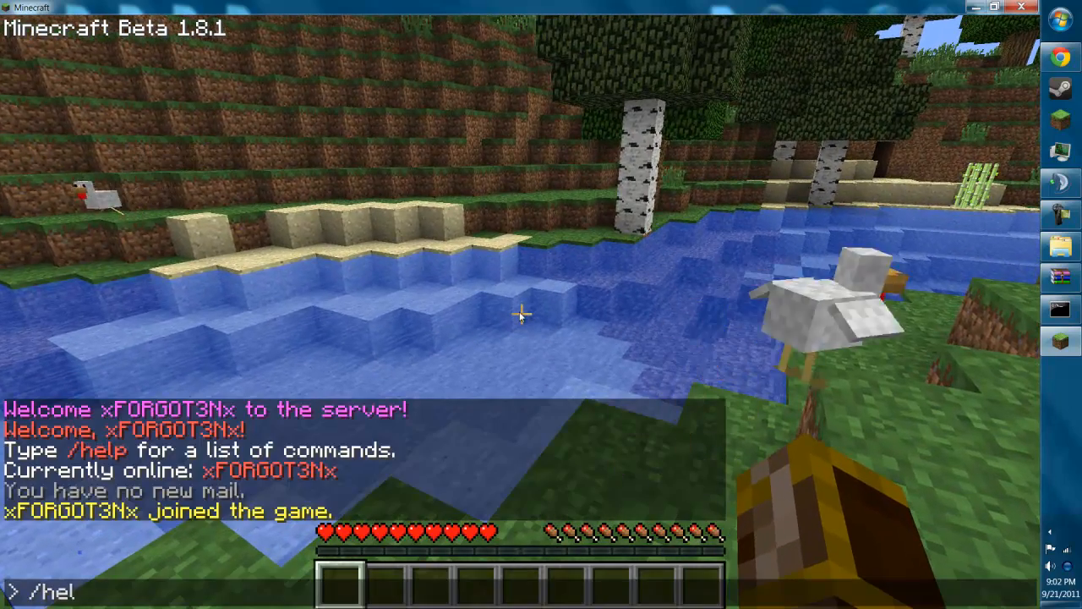
key(Return)
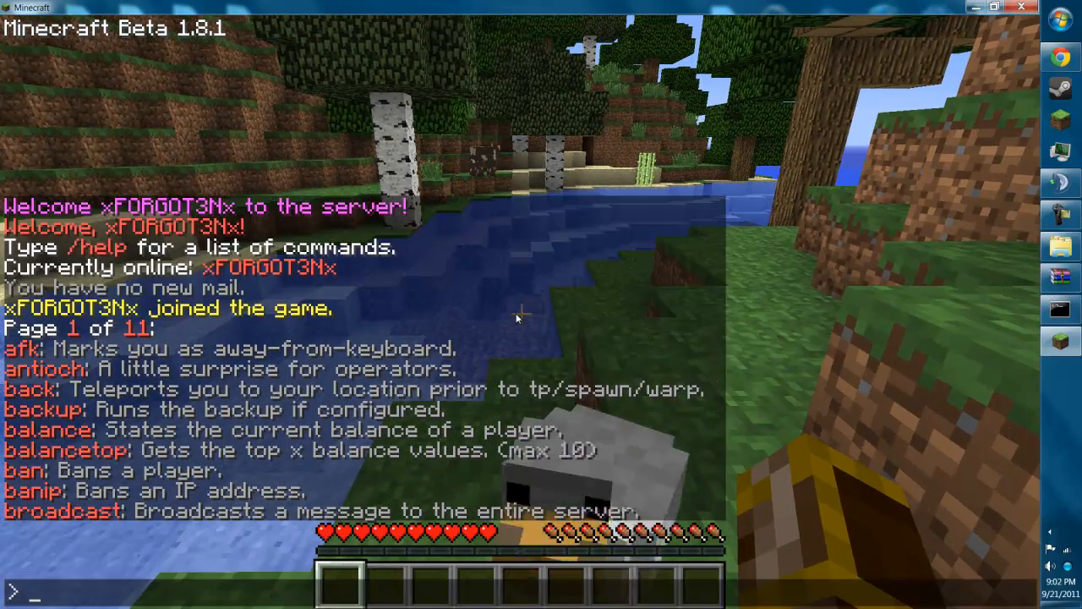
text(/time)
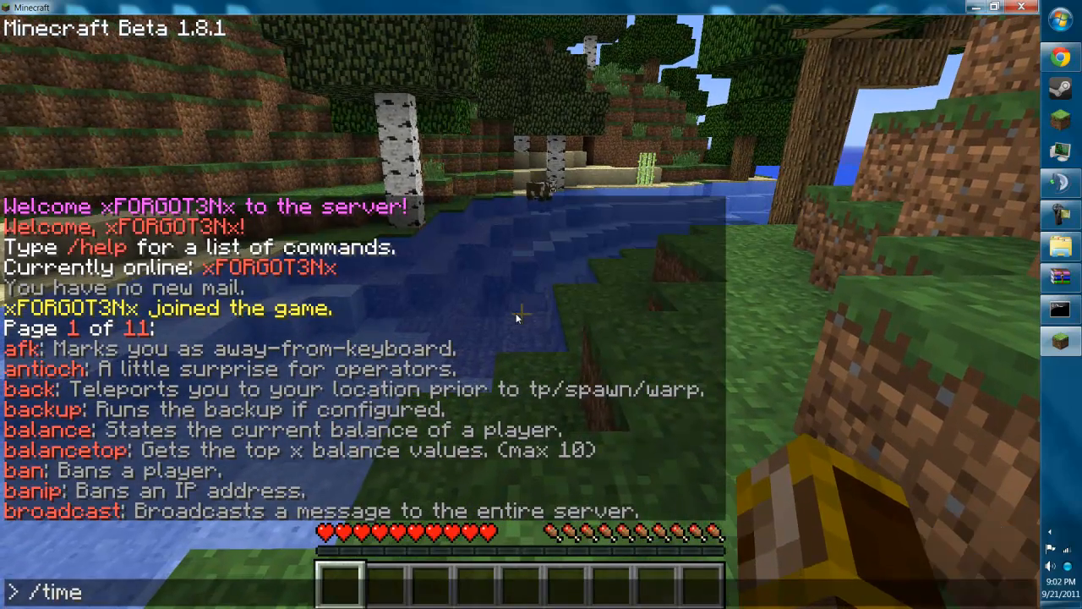
key(Return)
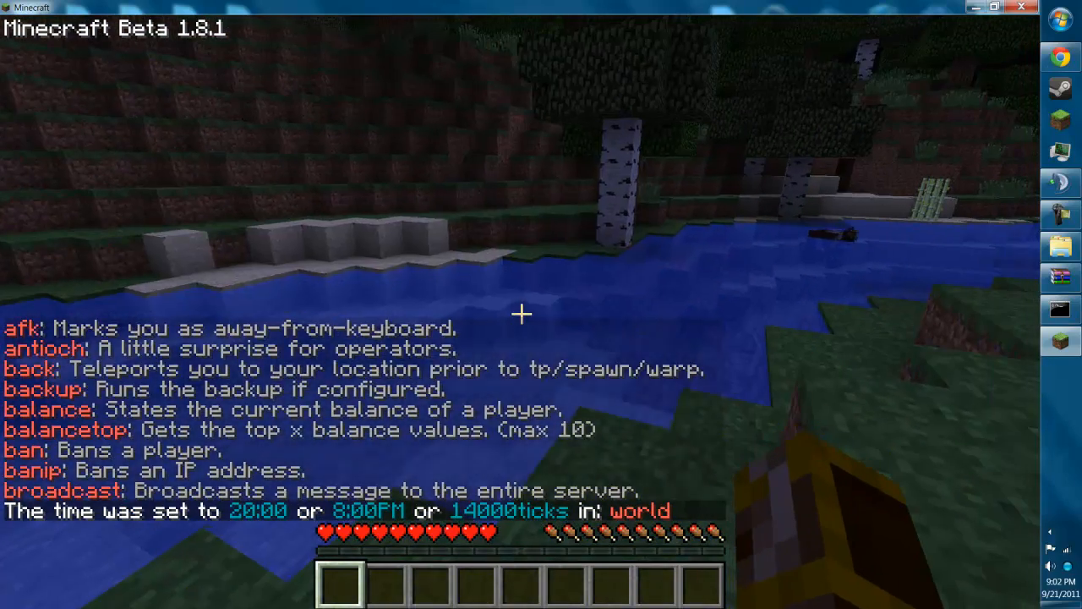
text(/t)
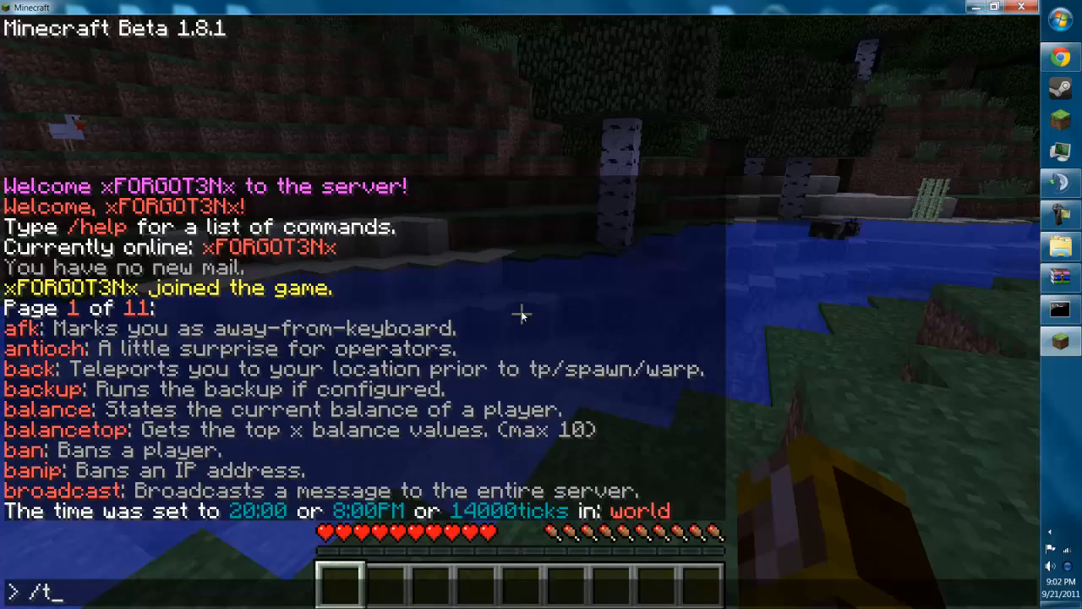
key(Return)
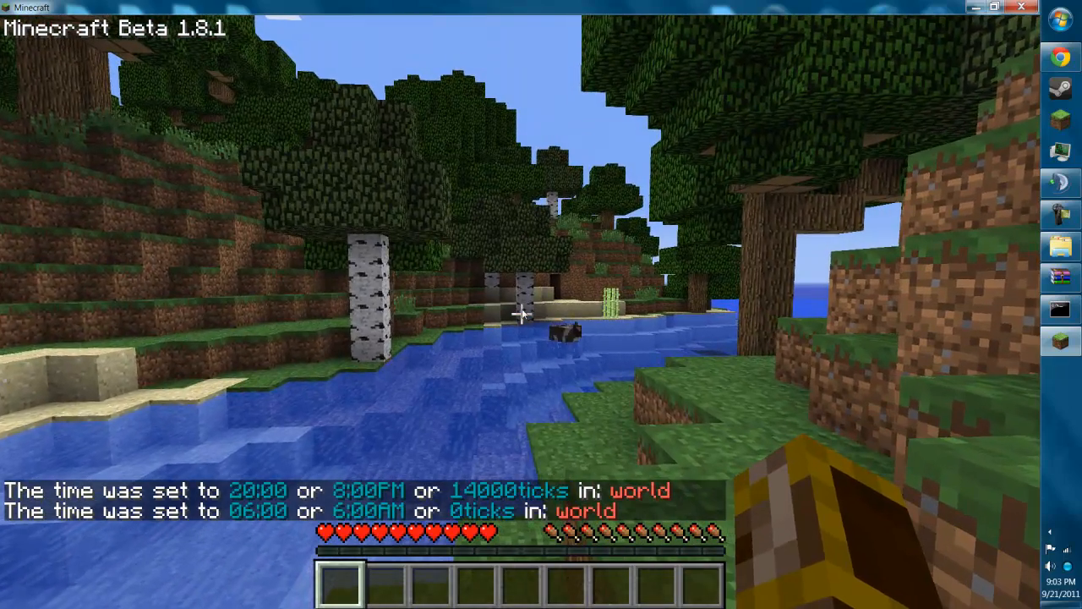
- Enter '/i torch 64' in chat to receive 64 torches
text(/i)
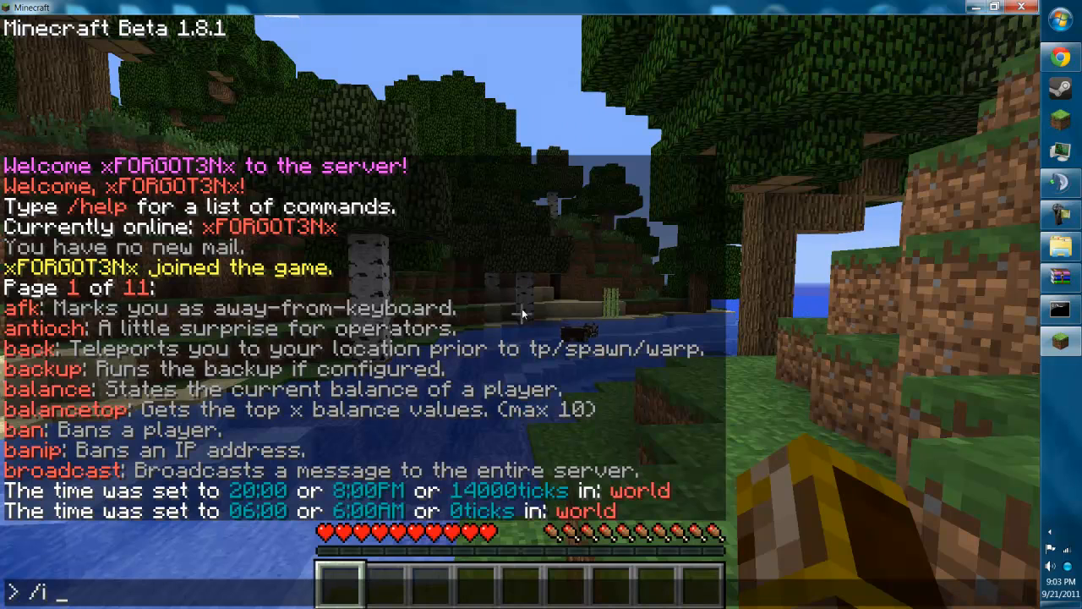
text(torc)
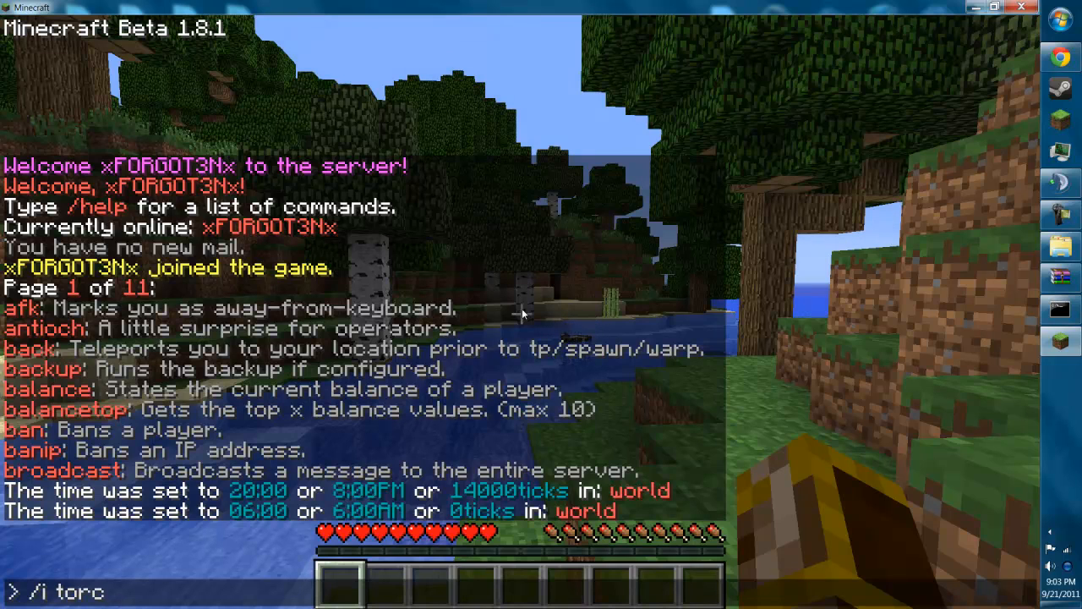
text(he)
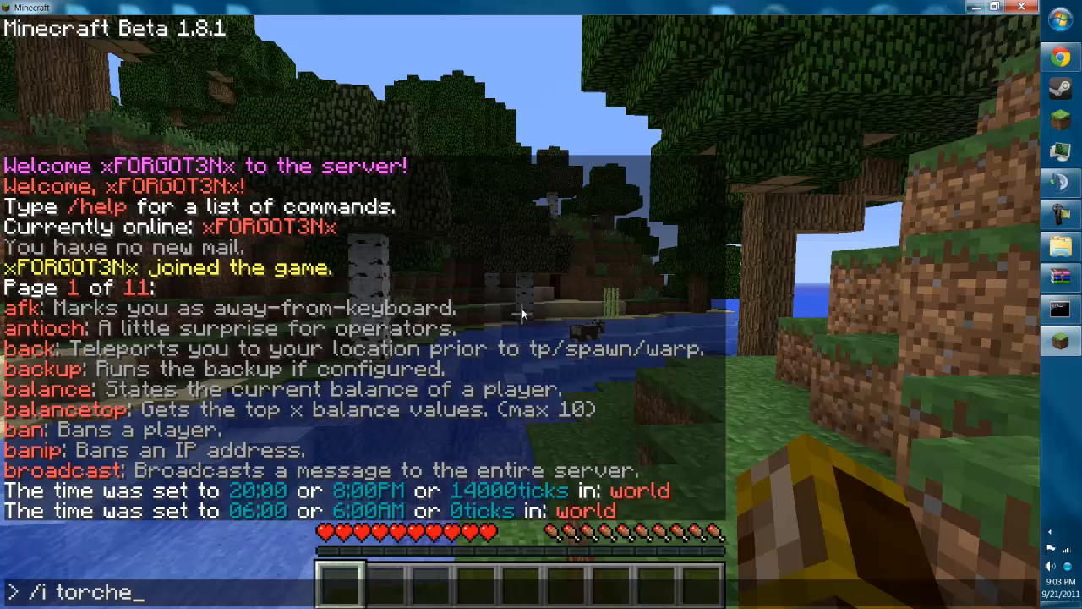
key(Backspace)
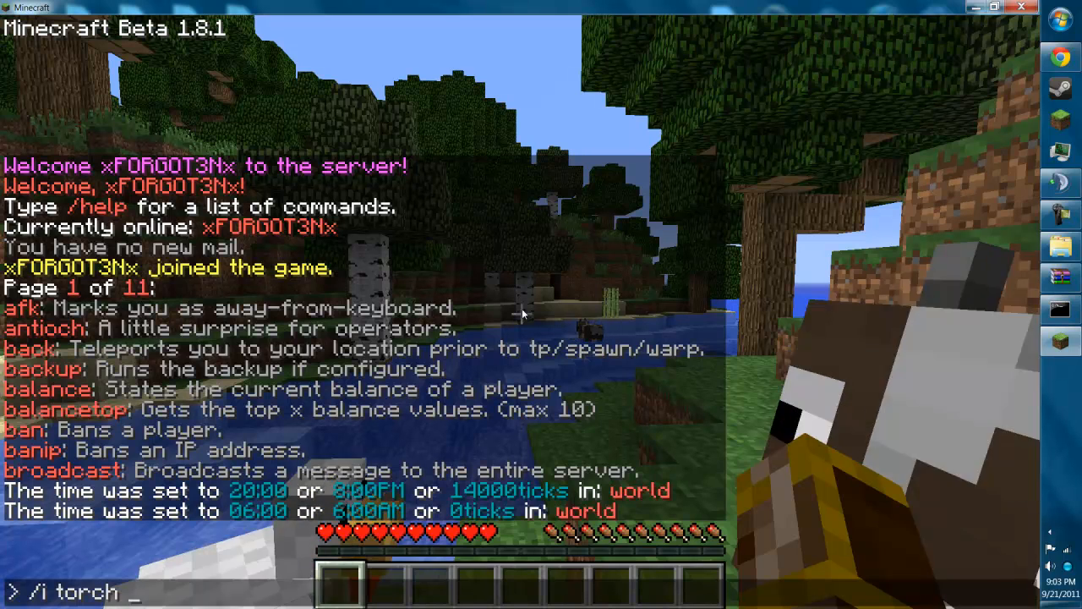
text(64)
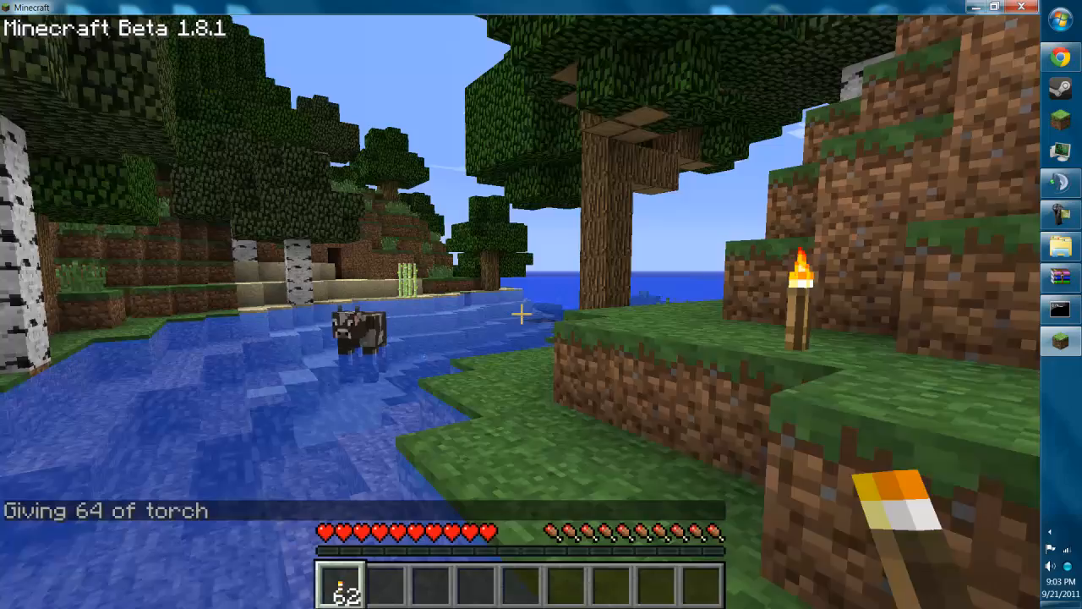
mouse_move(520, 314)
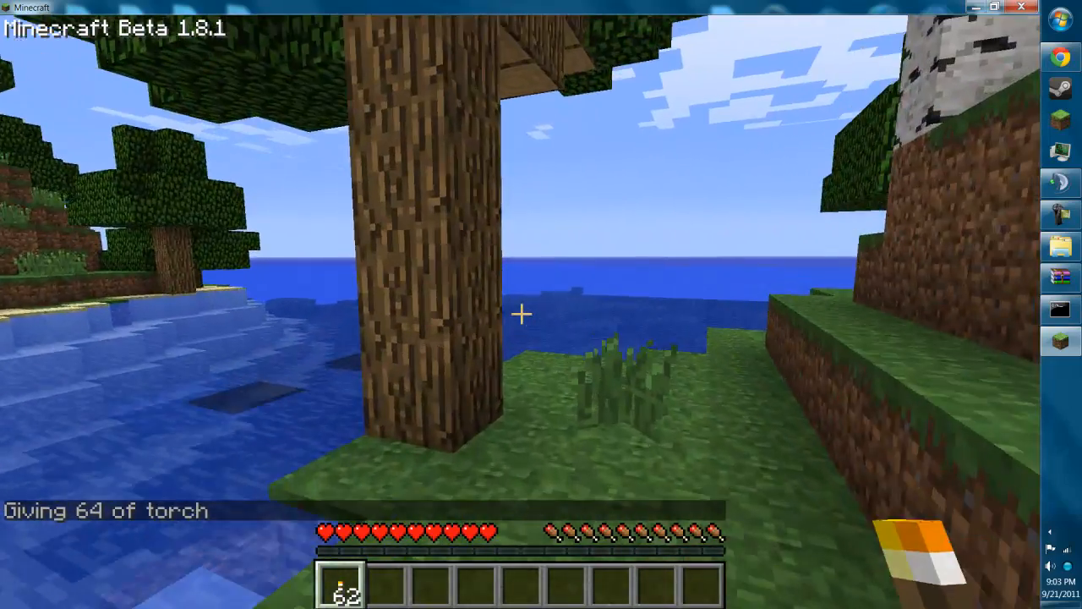
mouse_move(520, 314)
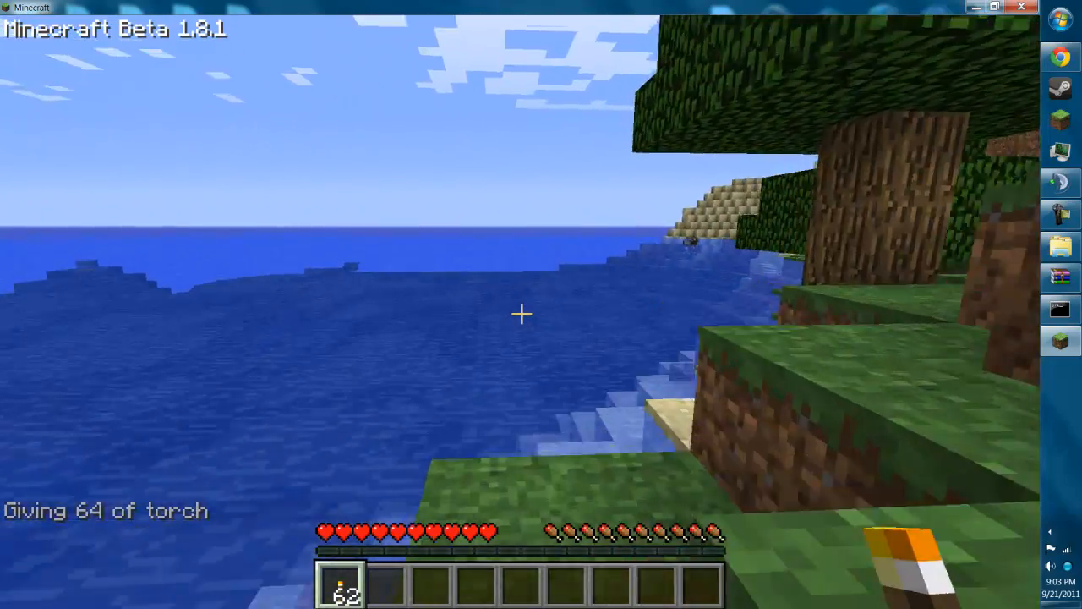
mouse_move(520, 314)
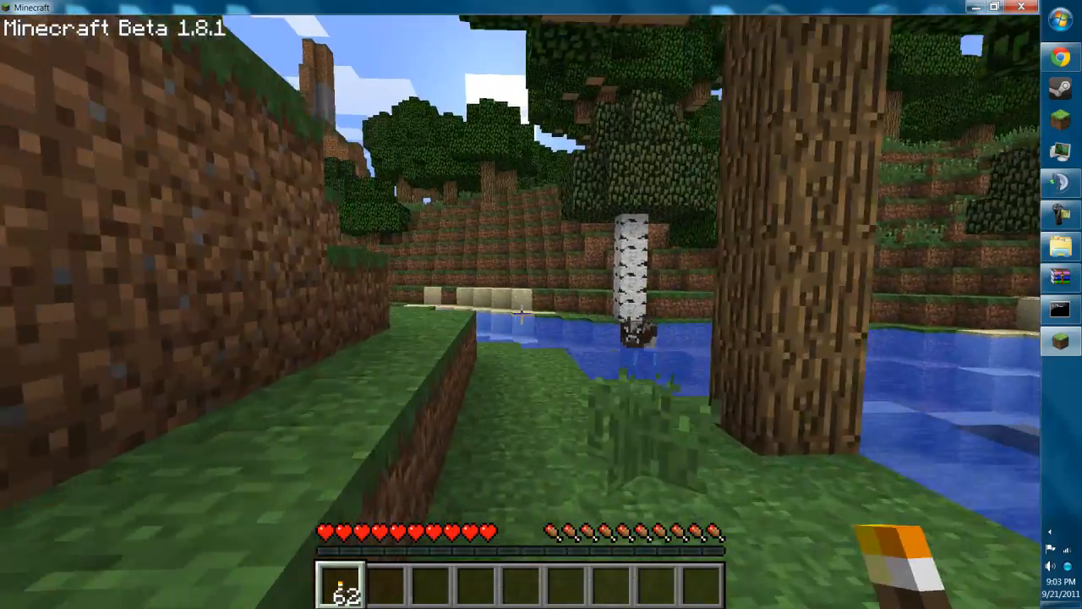
mouse_move(541, 304)
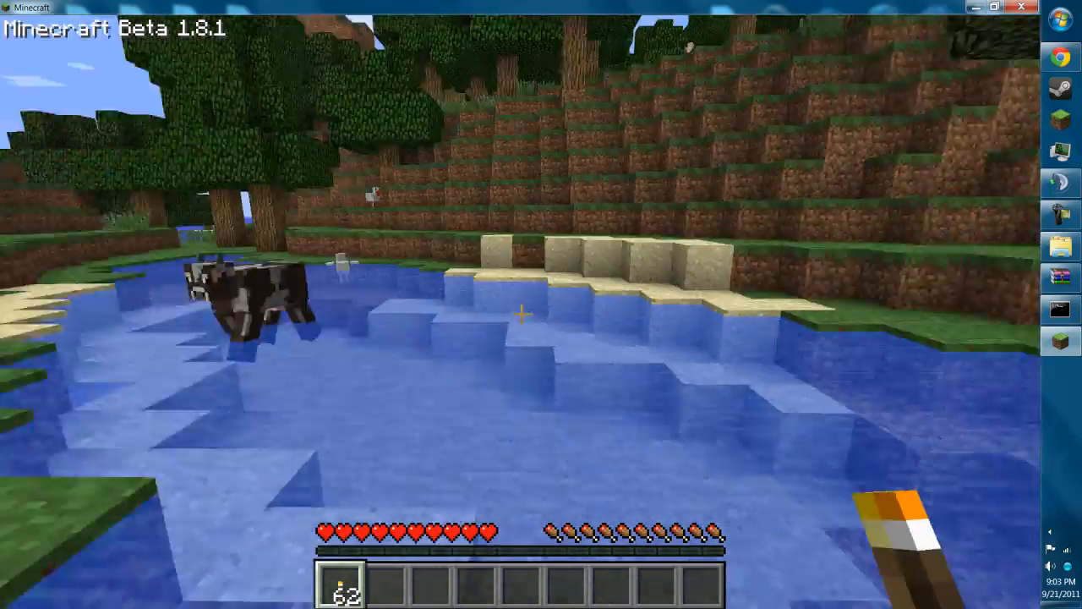
mouse_move(541, 304)
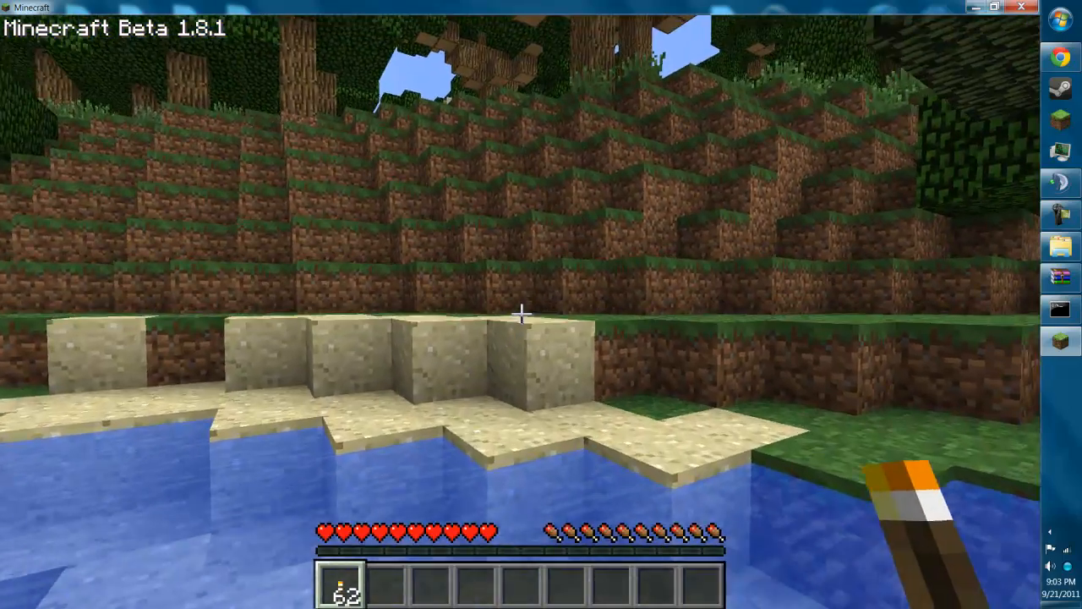
mouse_move(520, 314)
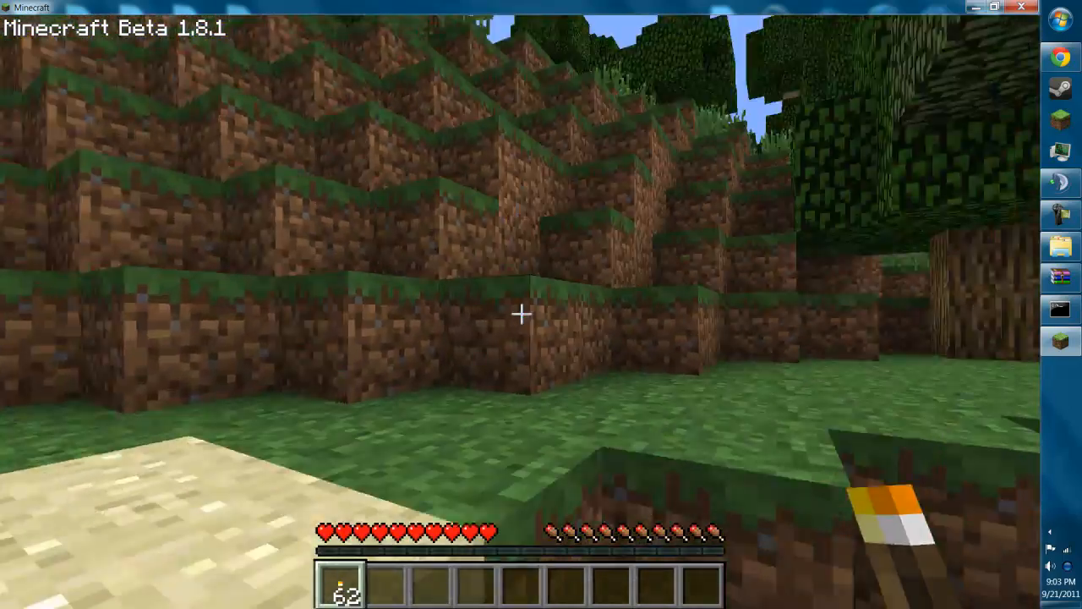
mouse_move(521, 314)
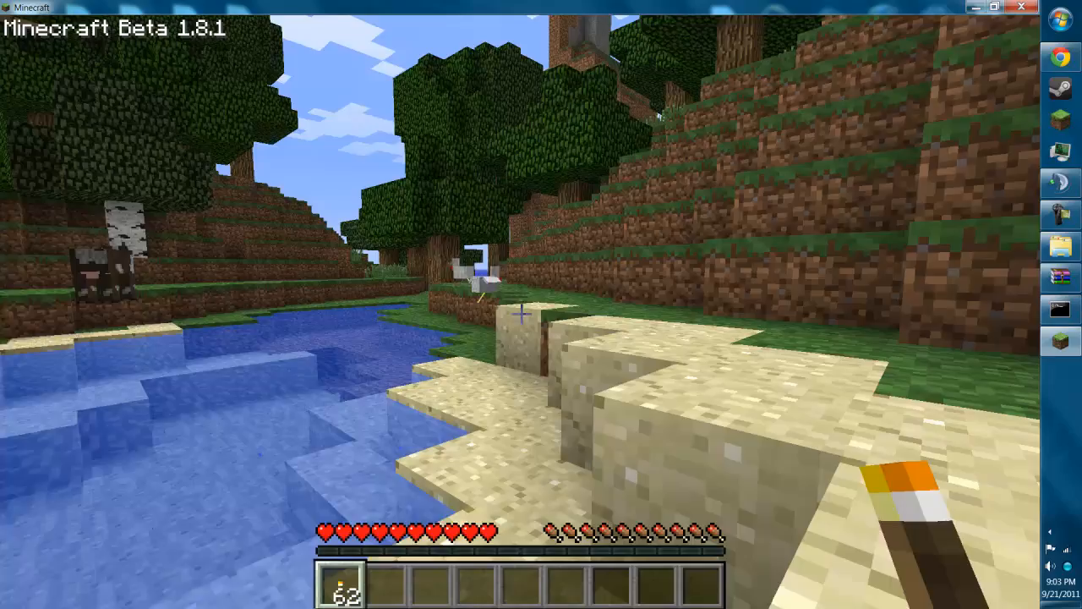